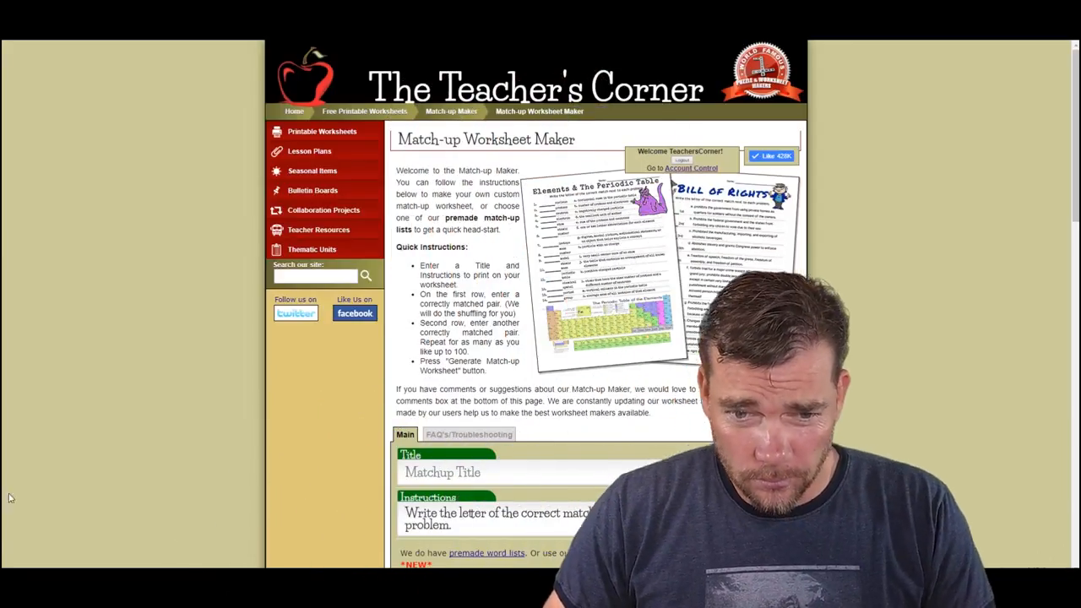
# Enter the title 'Foods in Spanish' and scroll to the empty numbered word rows
pyautogui.scroll(-3)
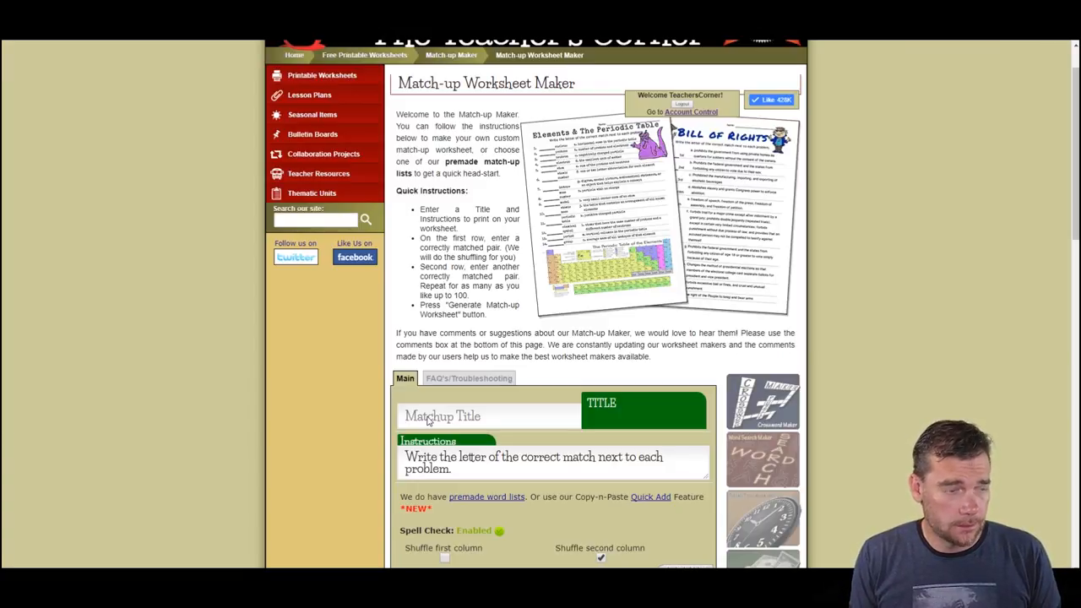
pyautogui.write('Food')
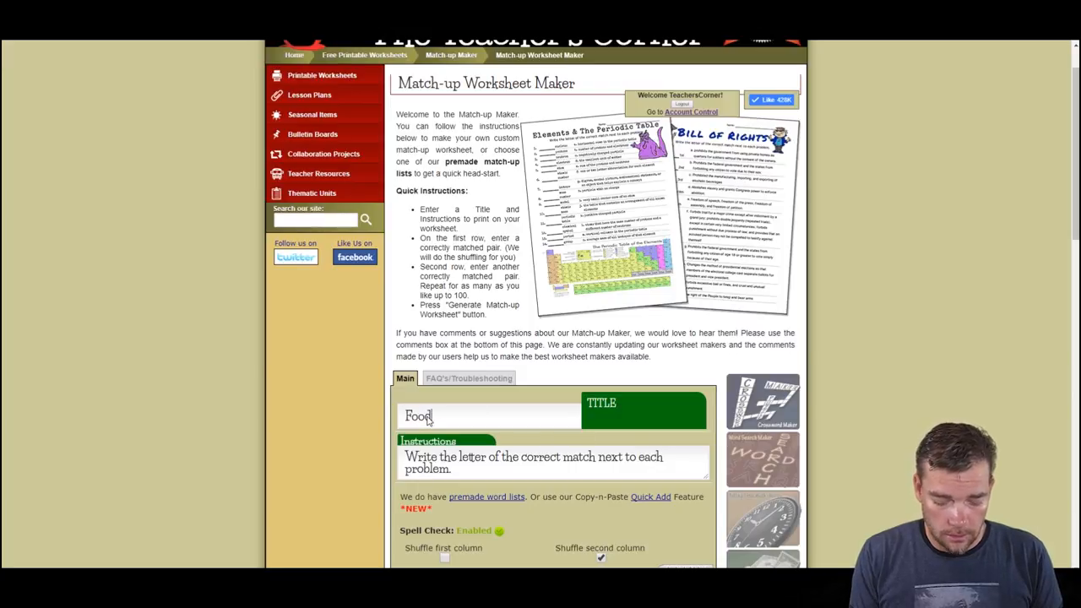
pyautogui.write('s in Span')
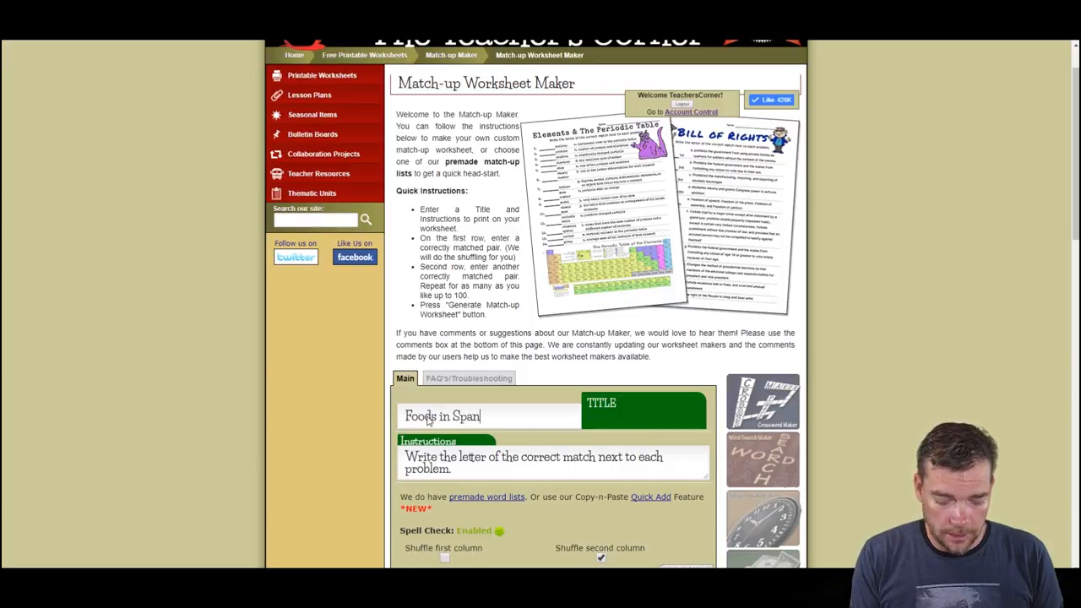
pyautogui.scroll(-3)
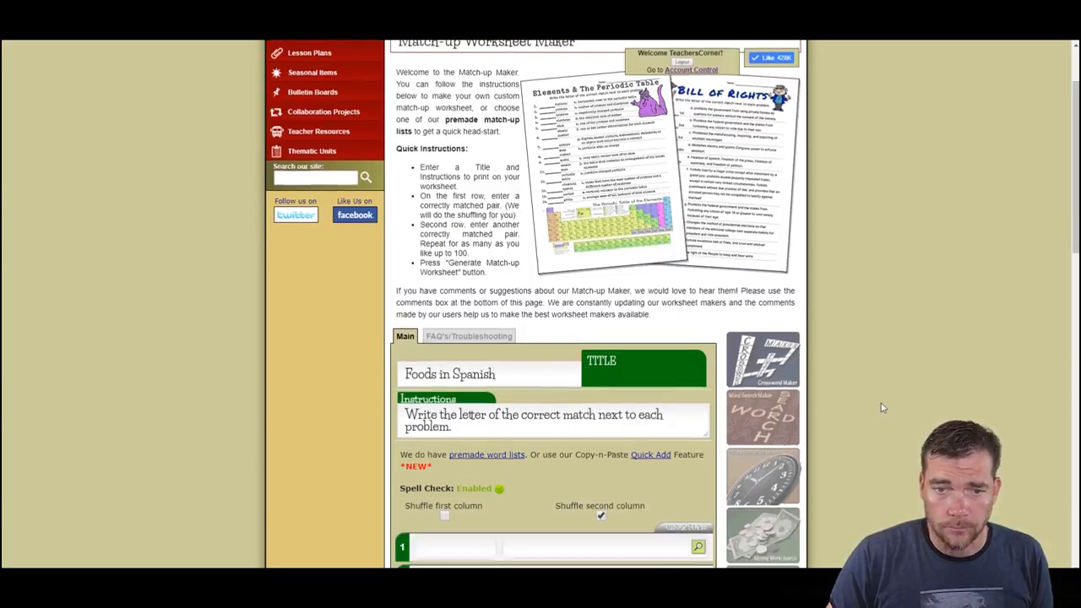
pyautogui.scroll(-3)
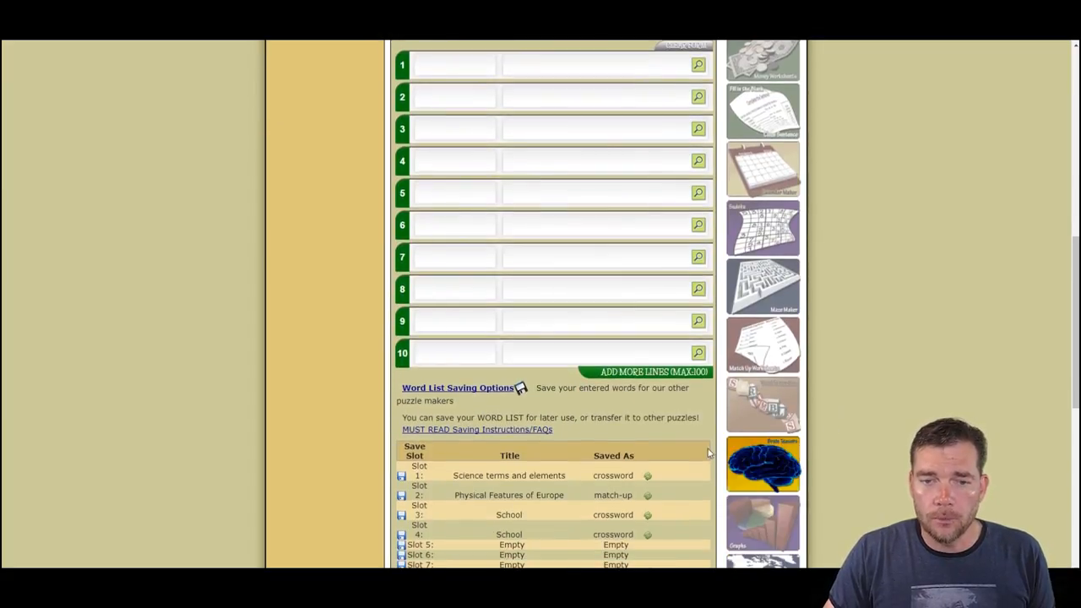
pyautogui.scroll(3)
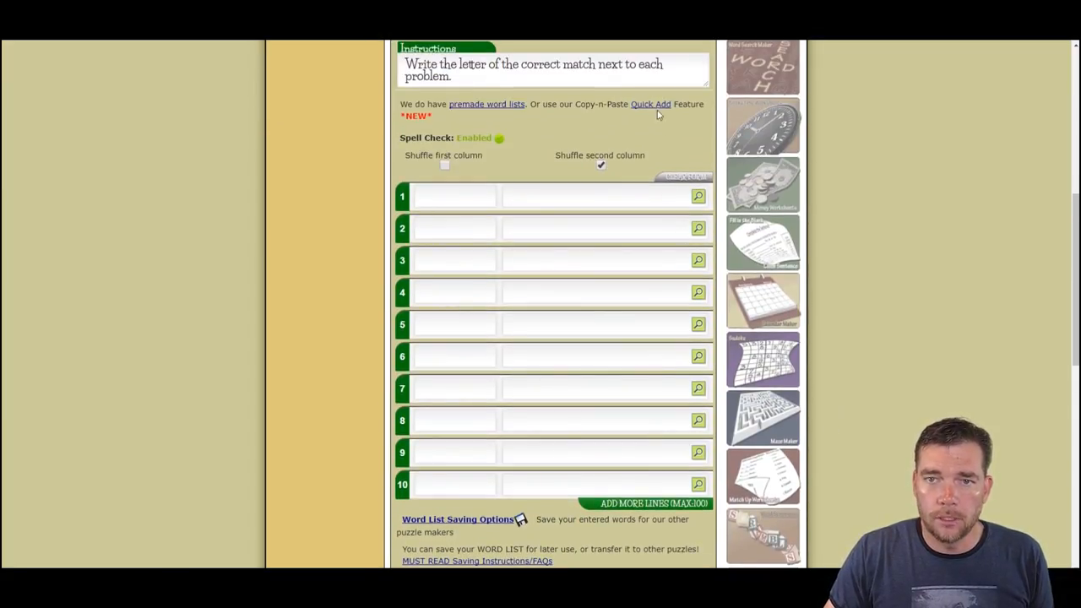
# Quick-add the thirteen English–Spanish food pairs, avocado/palta through mayonnaise/mayonesa
pyautogui.click(650, 103)
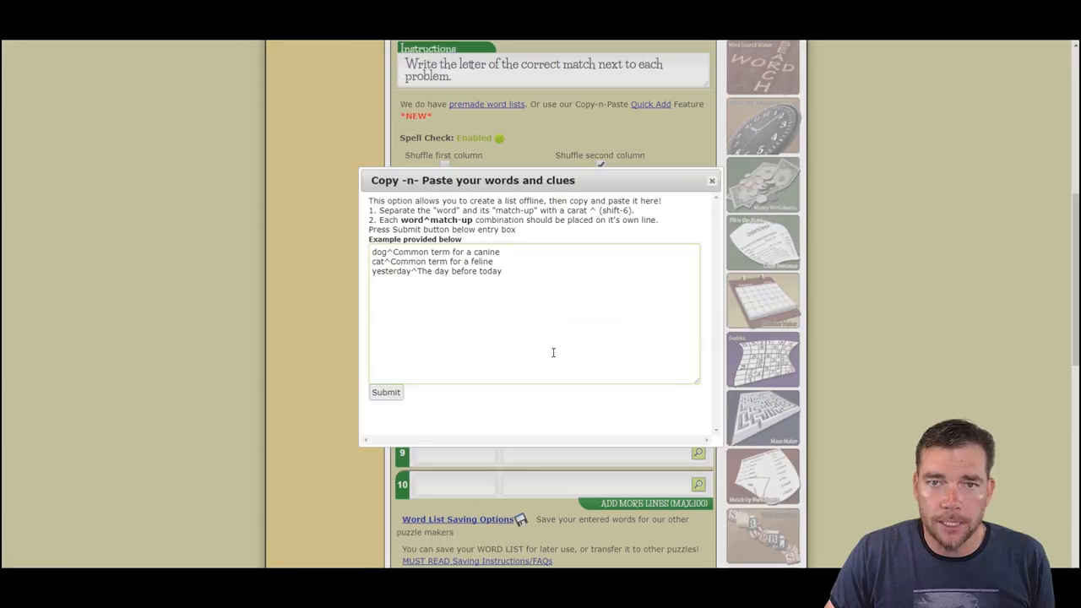
pyautogui.moveTo(196, 66)
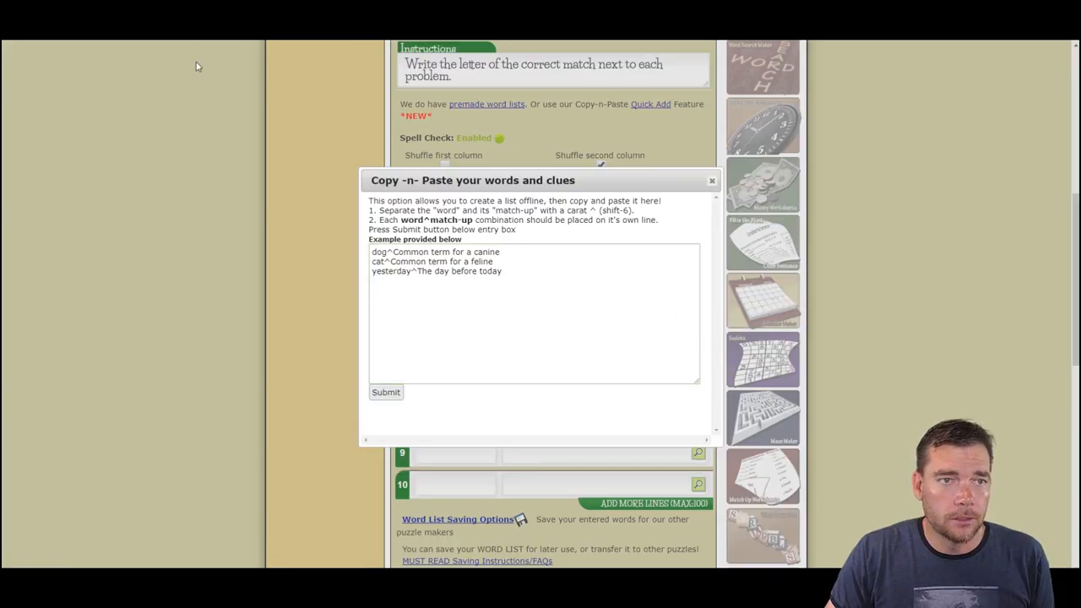
pyautogui.moveTo(237, 98)
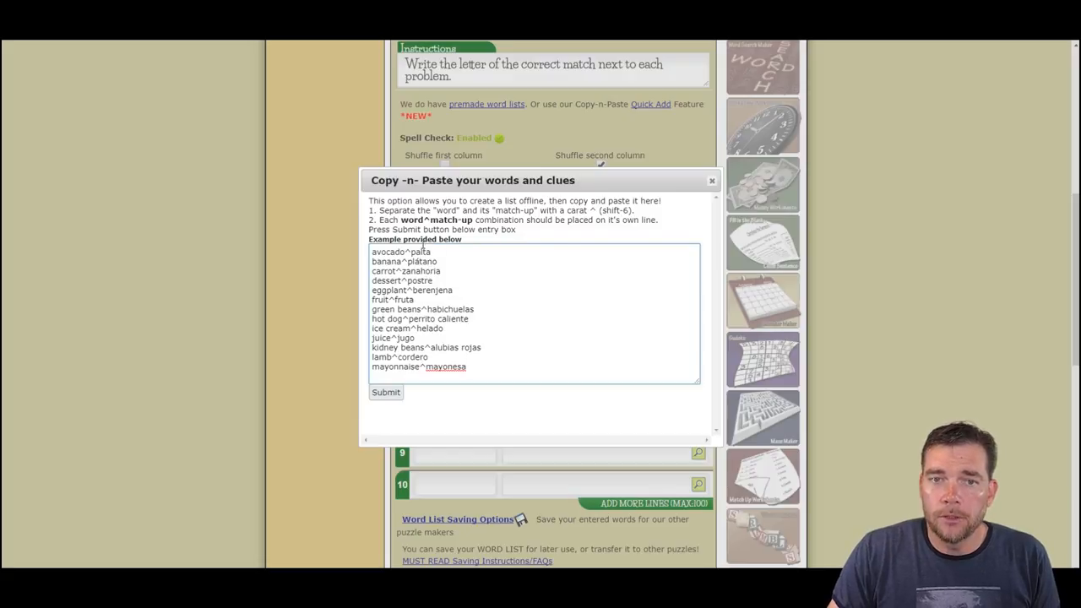
pyautogui.click(385, 392)
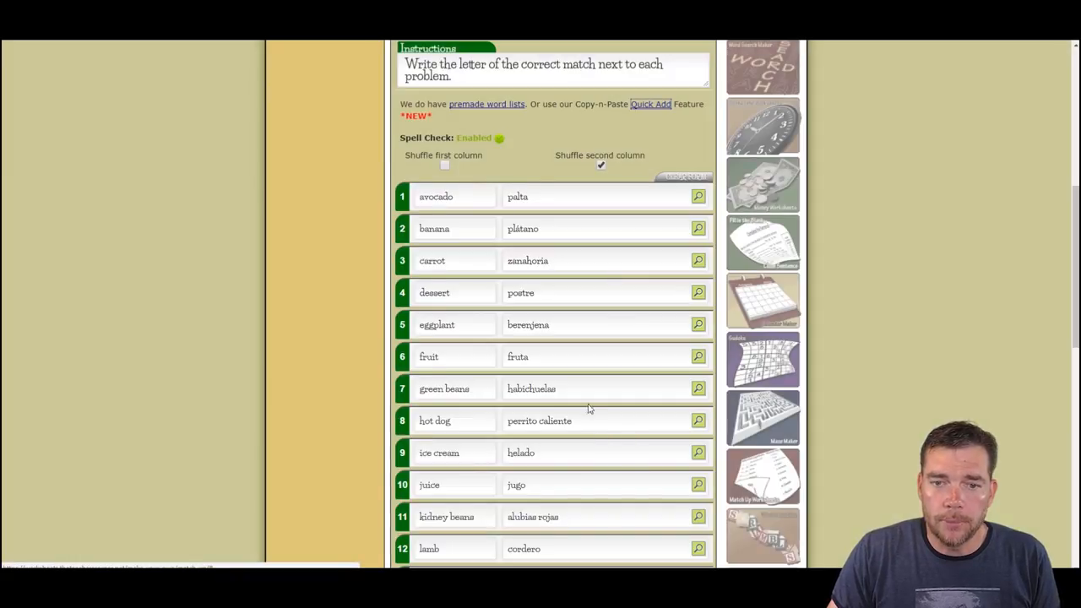
pyautogui.scroll(-3)
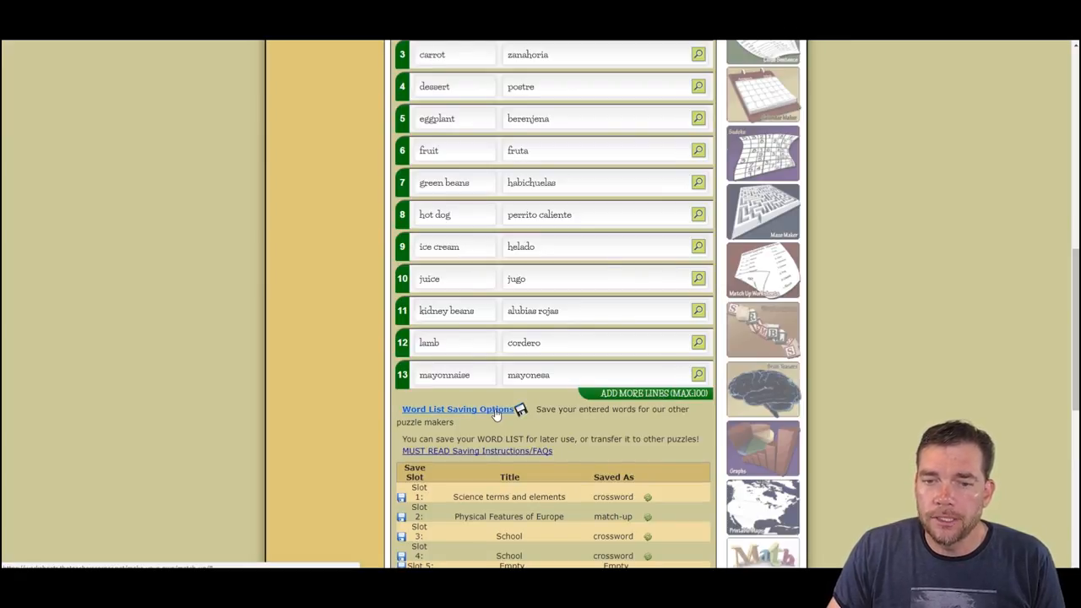
pyautogui.scroll(-3)
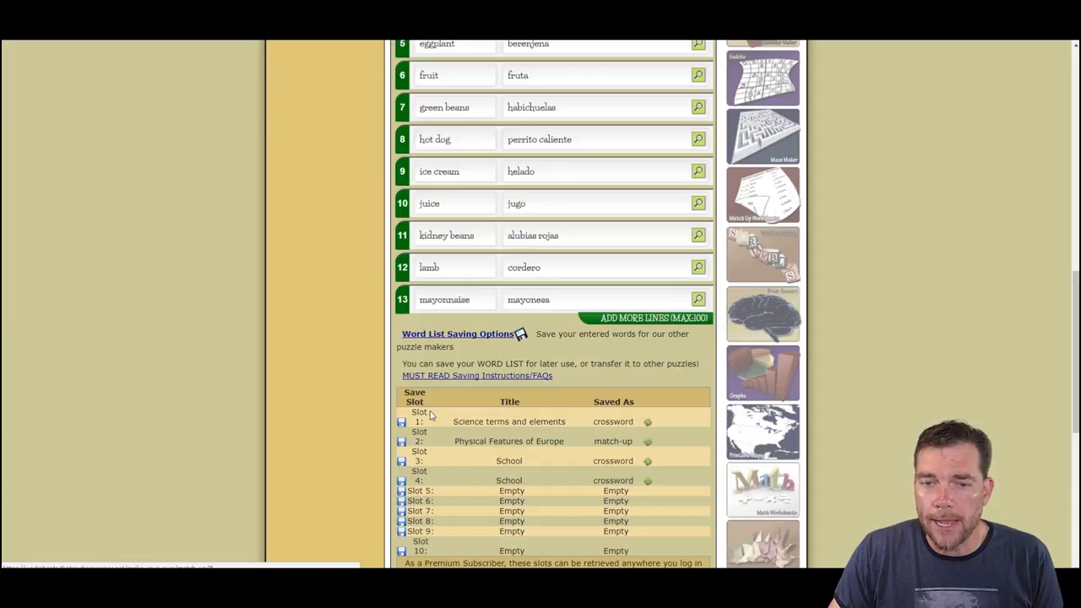
pyautogui.moveTo(564, 438)
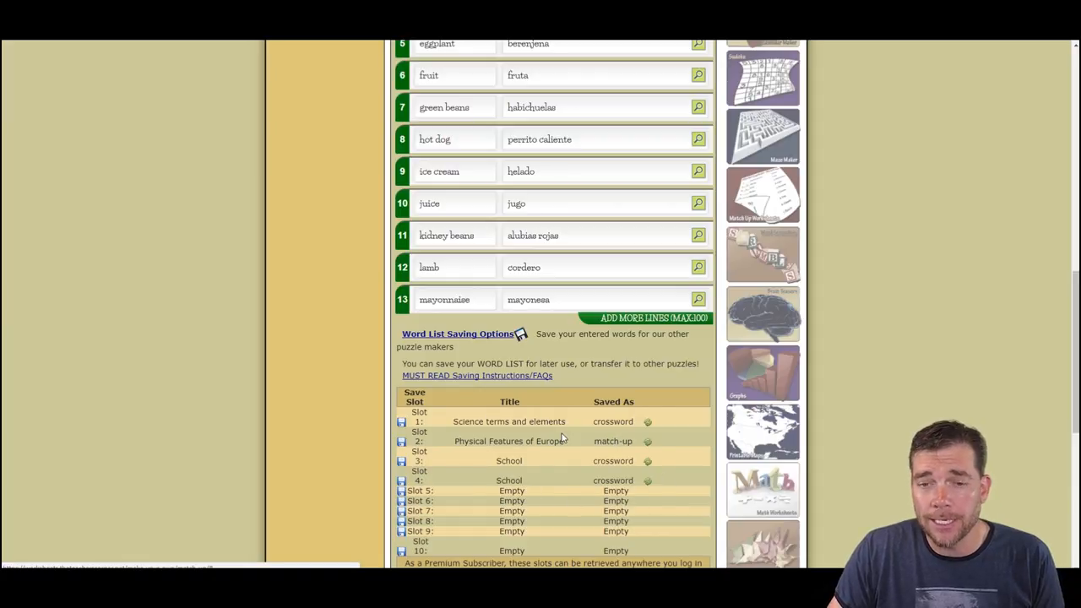
pyautogui.moveTo(564, 559)
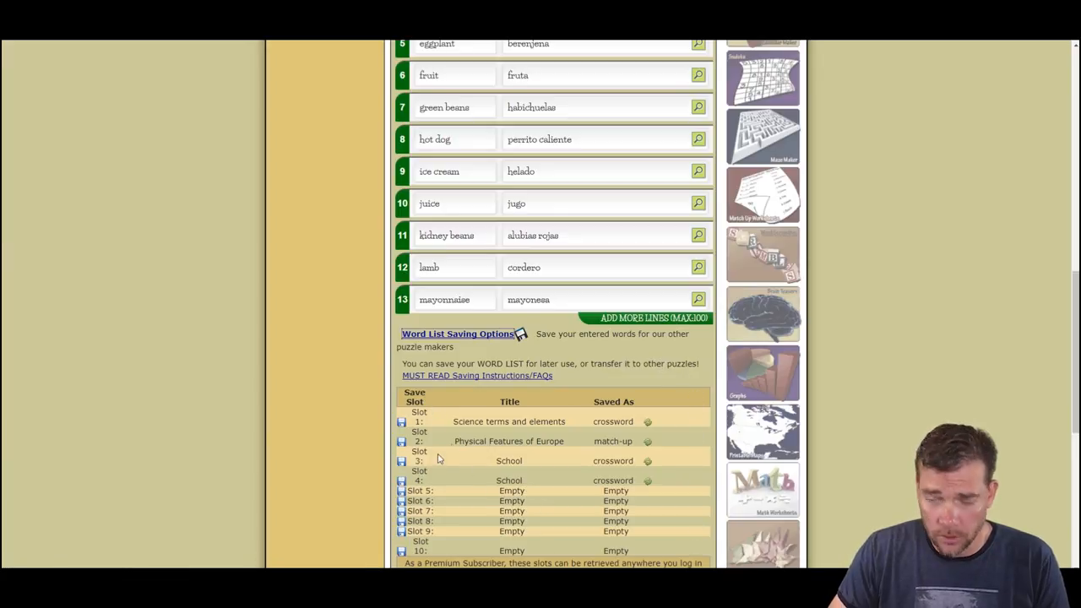
pyautogui.scroll(-3)
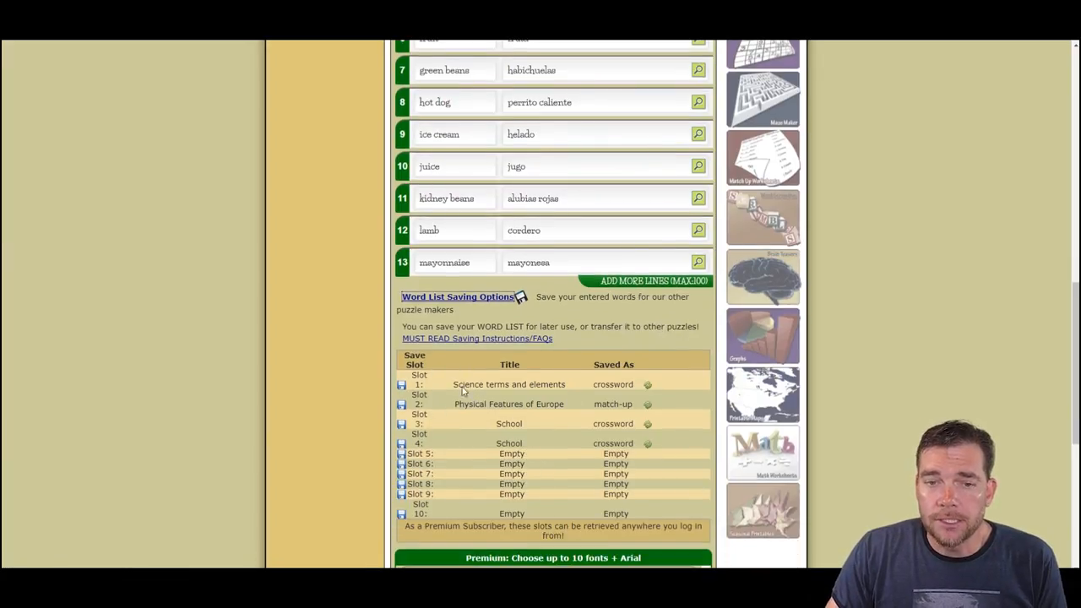
pyautogui.moveTo(498, 404)
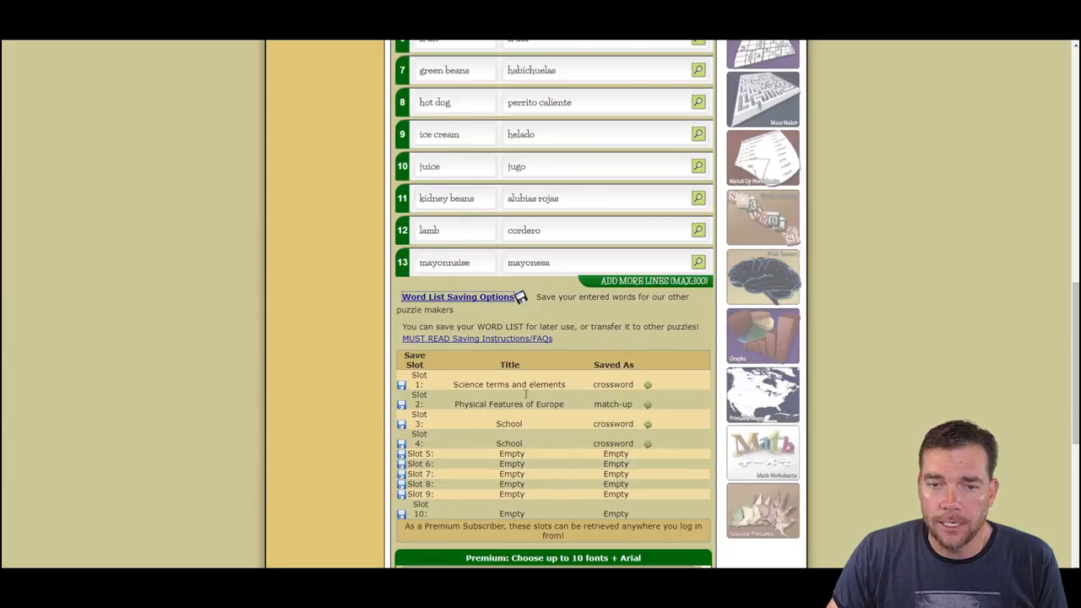
pyautogui.moveTo(464, 467)
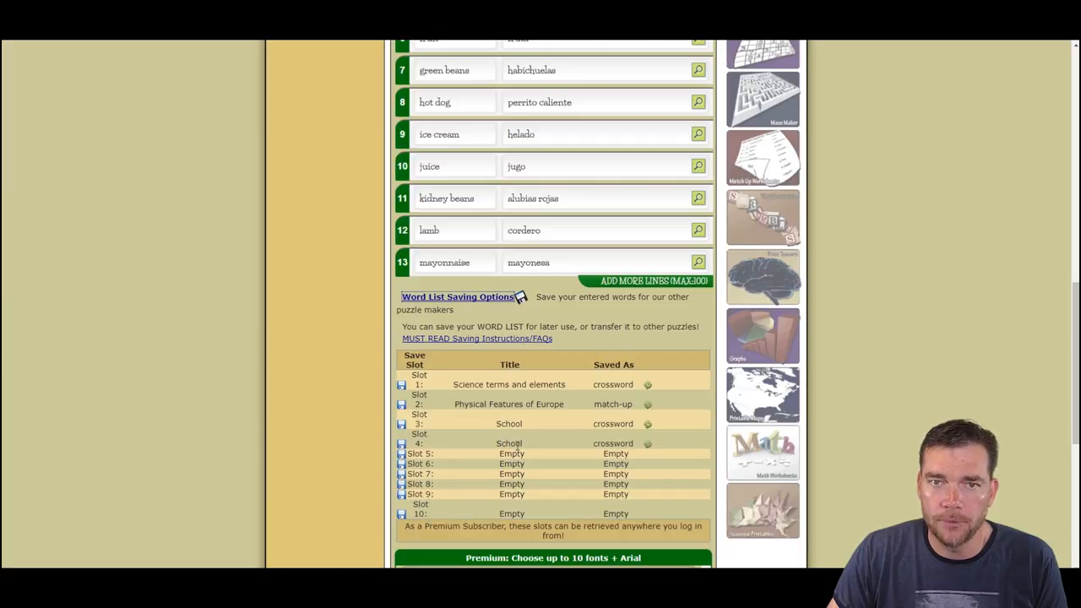
pyautogui.scroll(3)
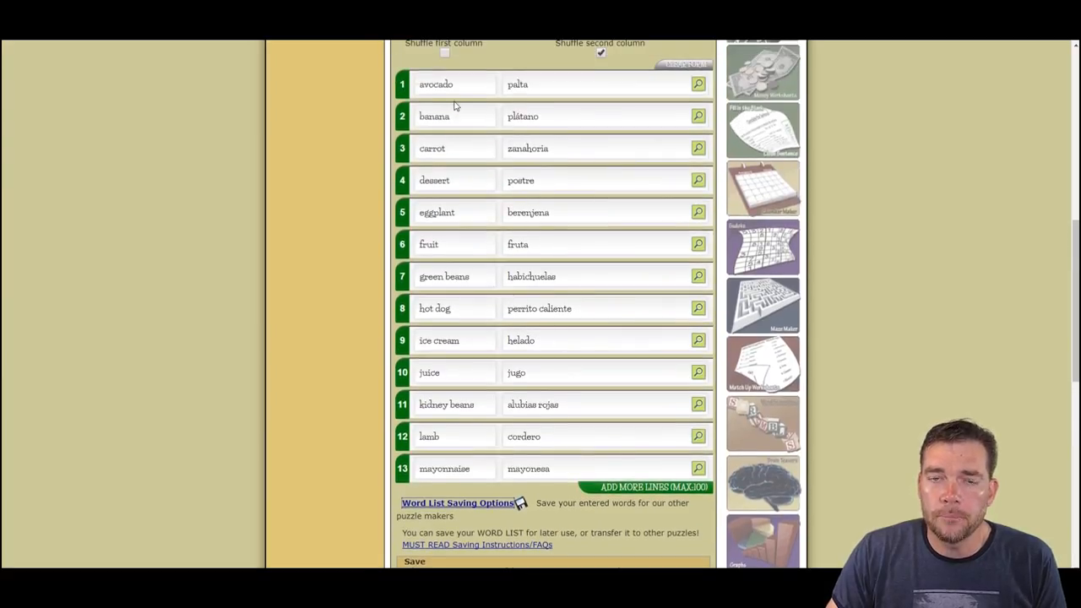
pyautogui.moveTo(478, 116)
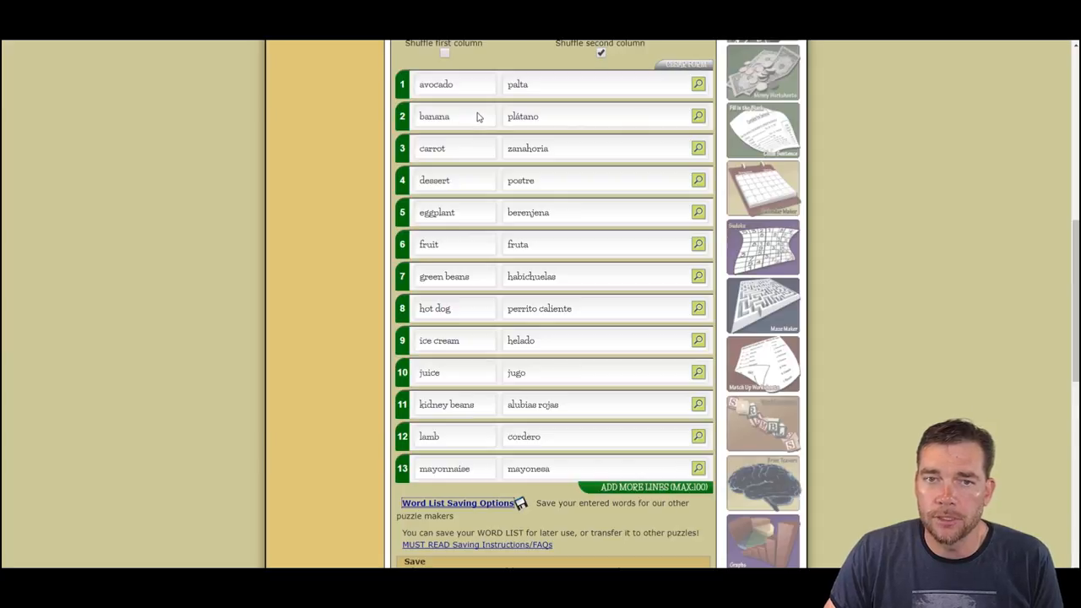
pyautogui.moveTo(479, 139)
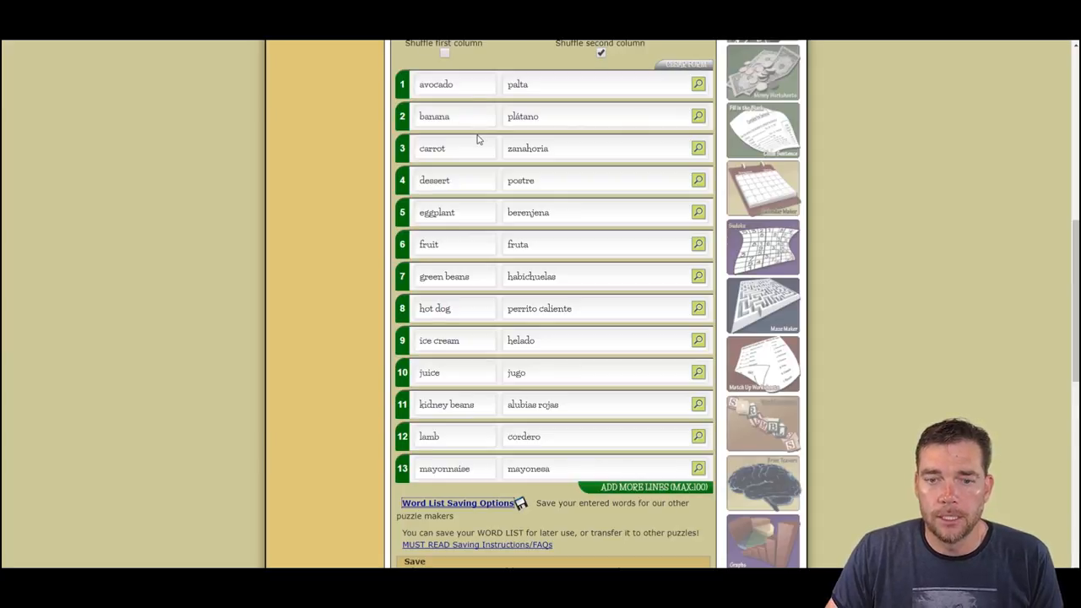
pyautogui.scroll(-3)
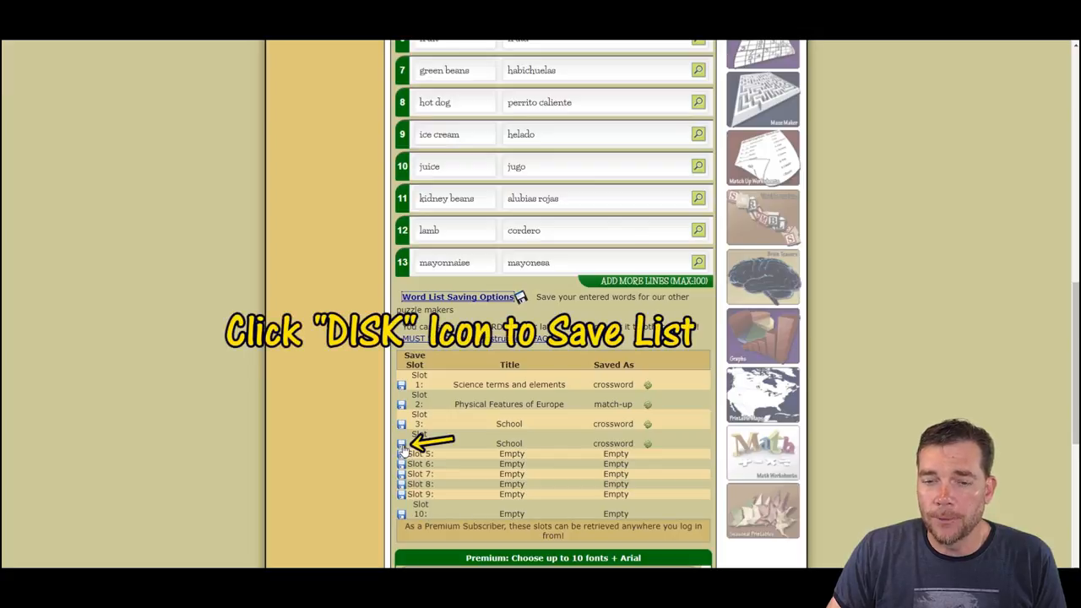
# Save the food word list to slot 4, confirming the overwrite
pyautogui.click(401, 443)
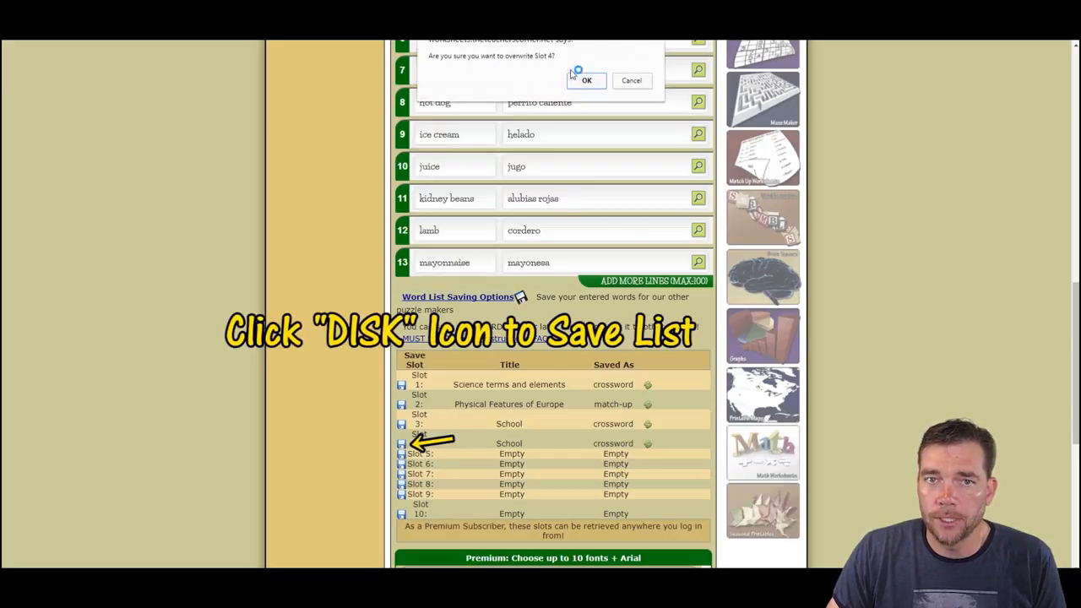
pyautogui.moveTo(543, 85)
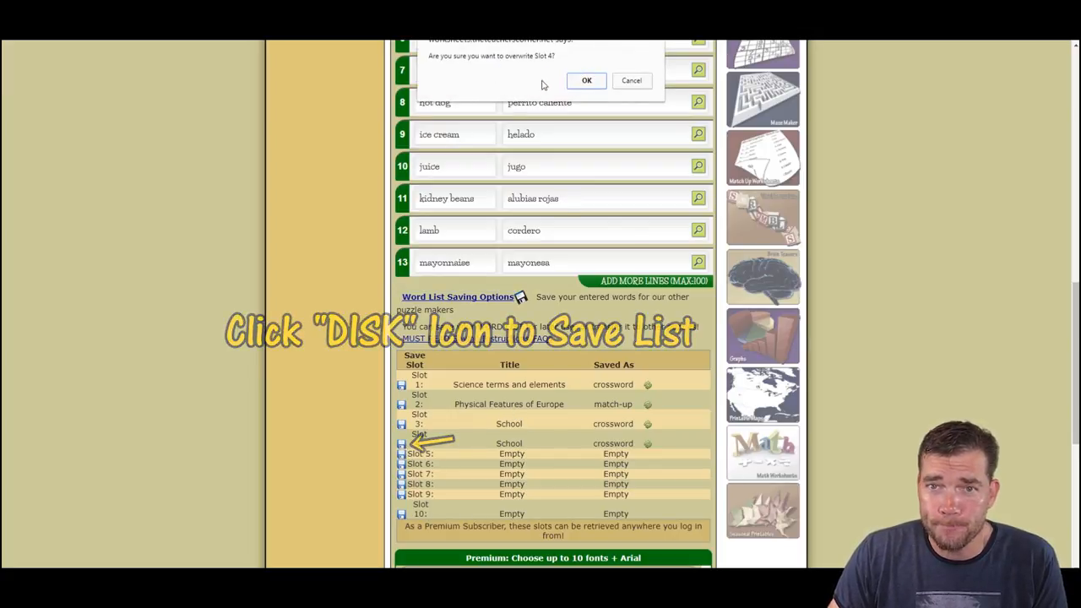
pyautogui.click(586, 79)
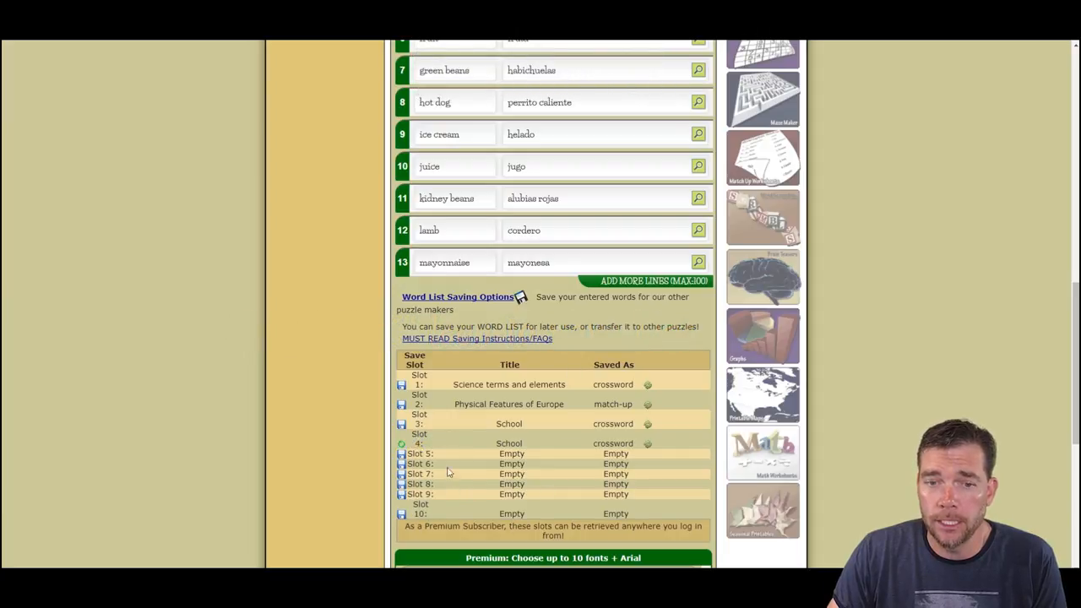
pyautogui.click(402, 443)
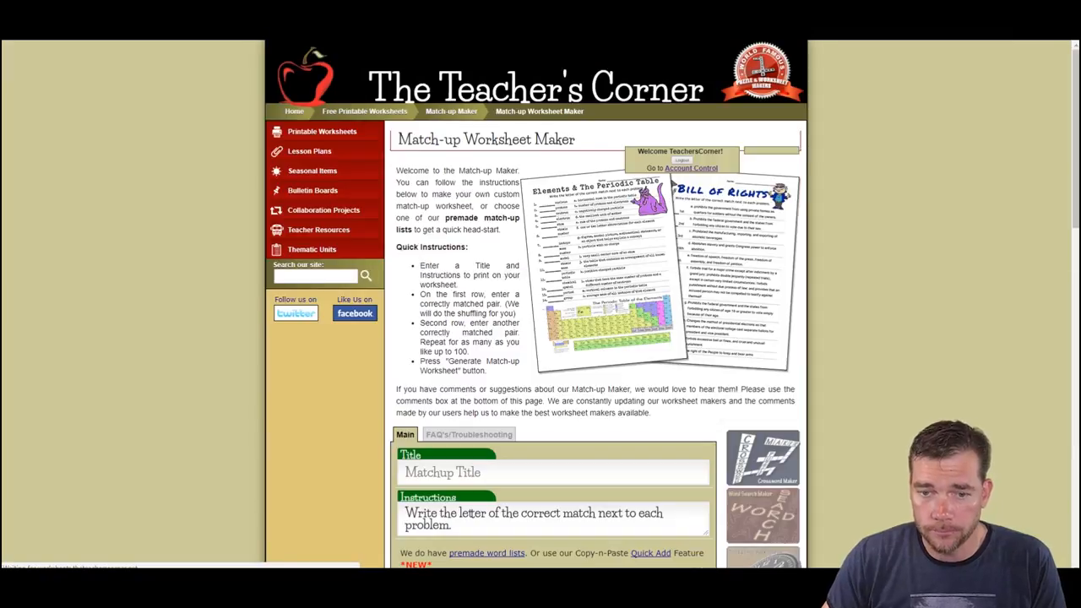
# Scroll down to the Word List Saving Options table showing slot 4 'Foods in Spanish'
pyautogui.scroll(-3)
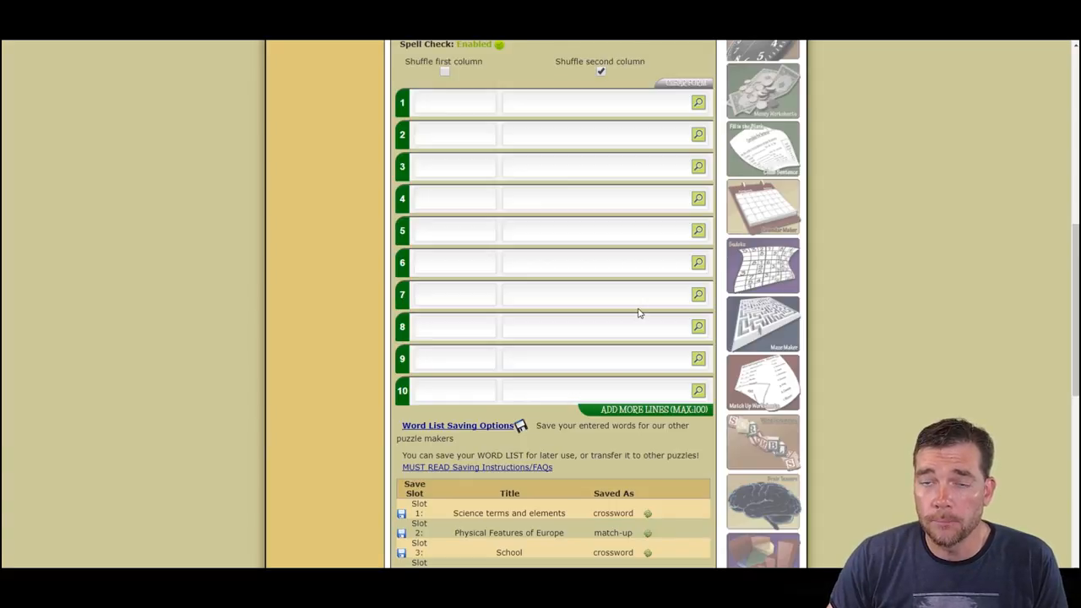
pyautogui.moveTo(626, 367)
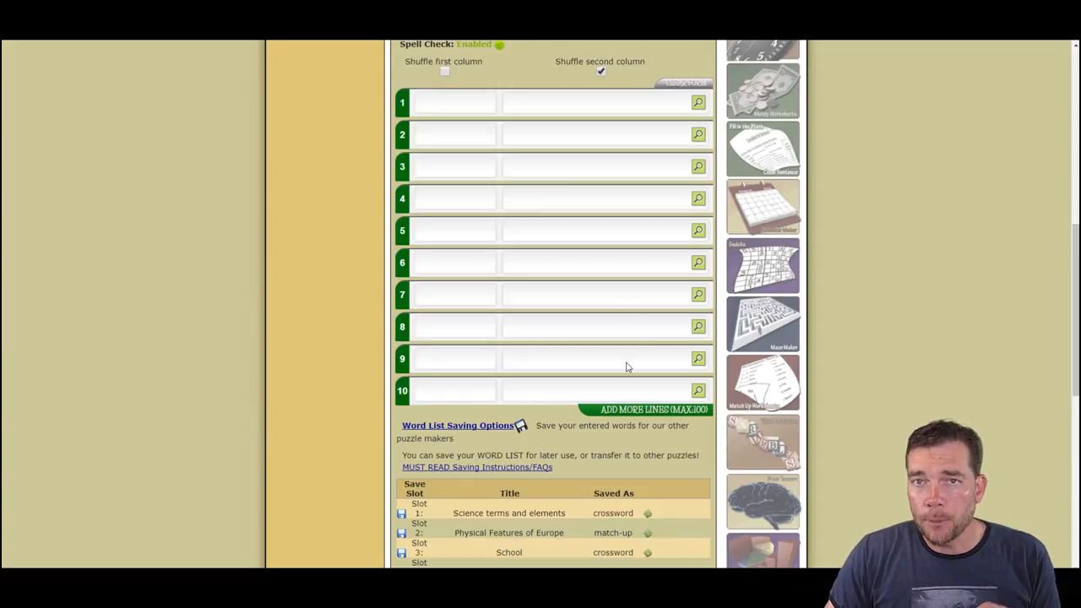
pyautogui.moveTo(629, 378)
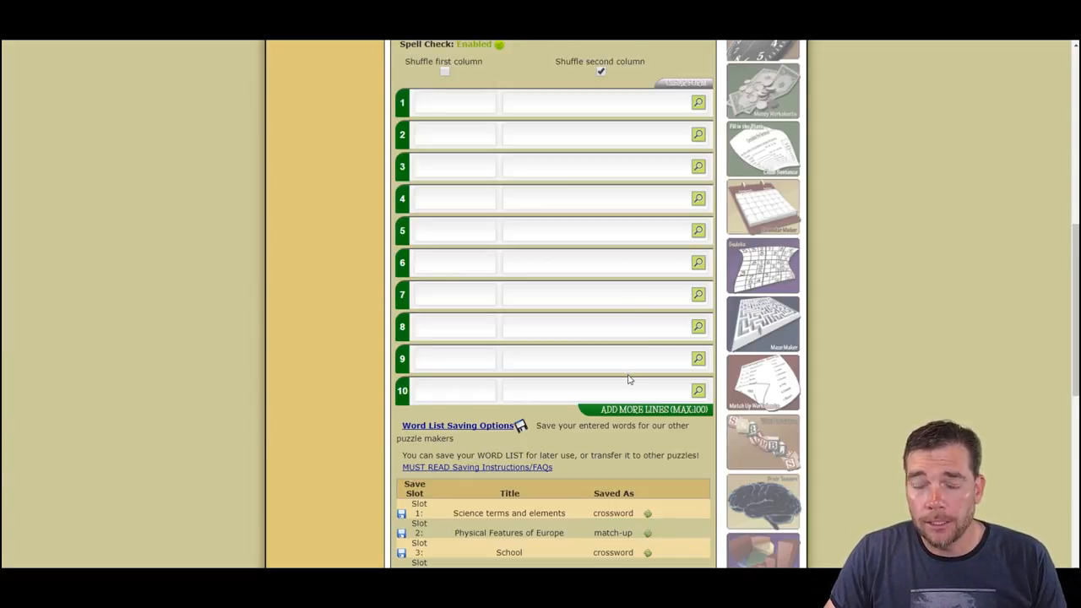
pyautogui.moveTo(635, 399)
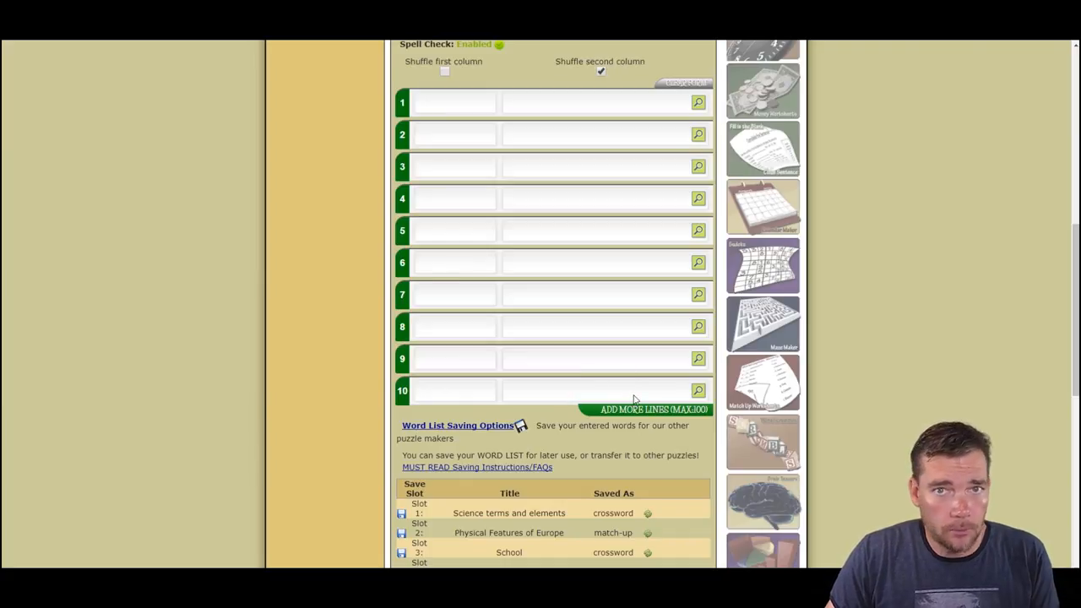
pyautogui.scroll(-3)
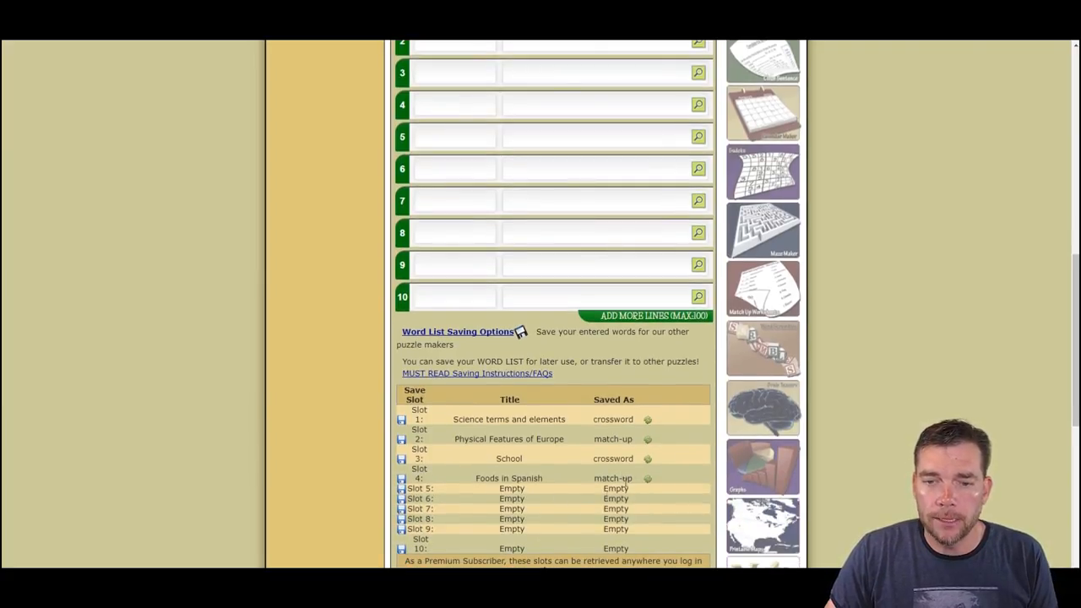
pyautogui.moveTo(519, 135)
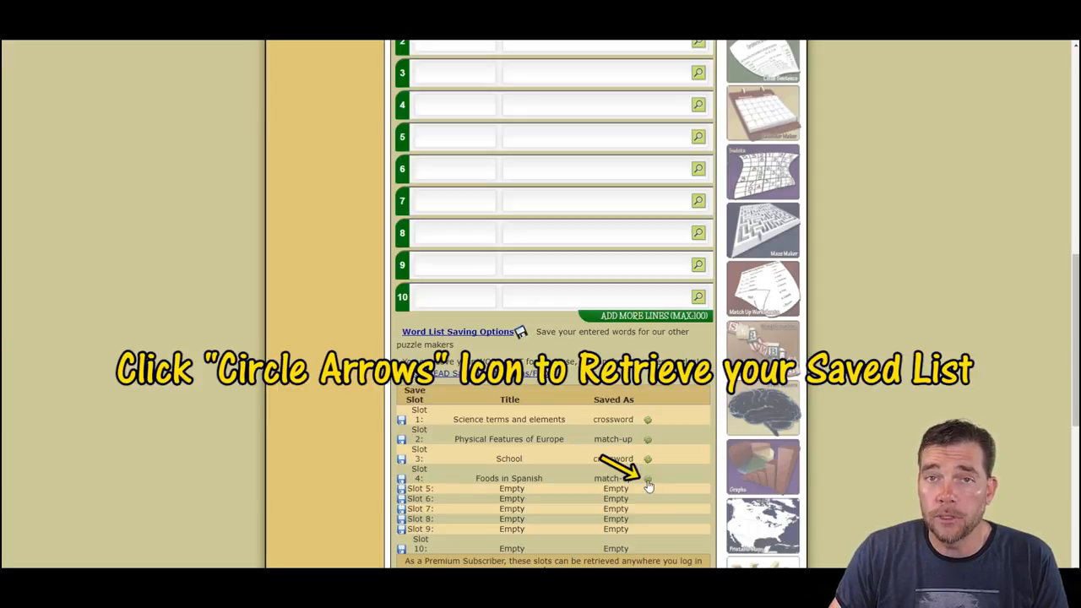
# Retrieve slot 4 and confirm, reloading avocado–palta through mayonnaise–mayonesa into the rows
pyautogui.click(647, 478)
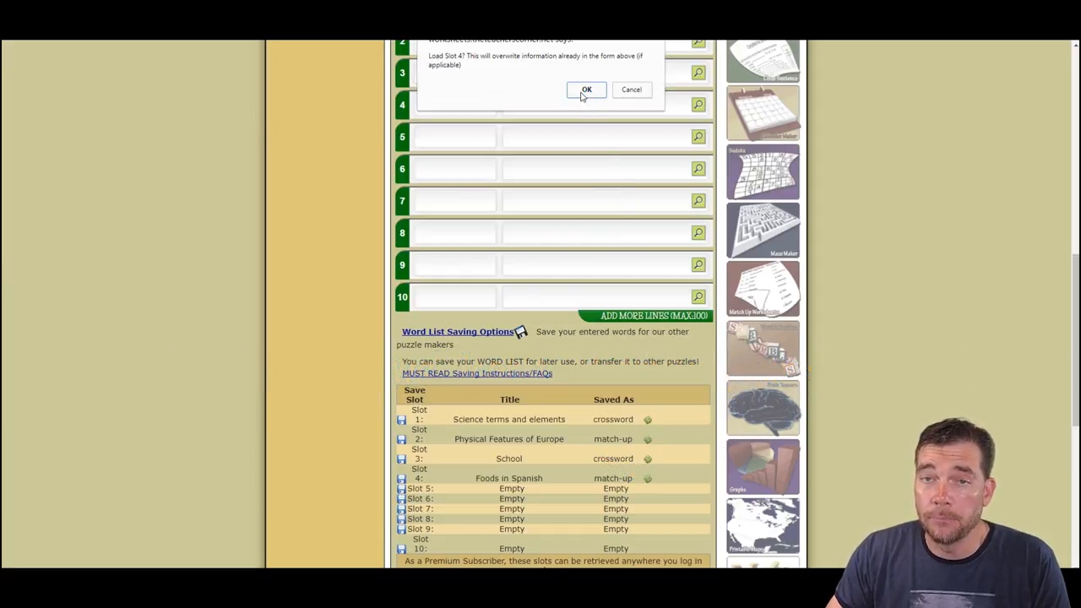
pyautogui.click(585, 91)
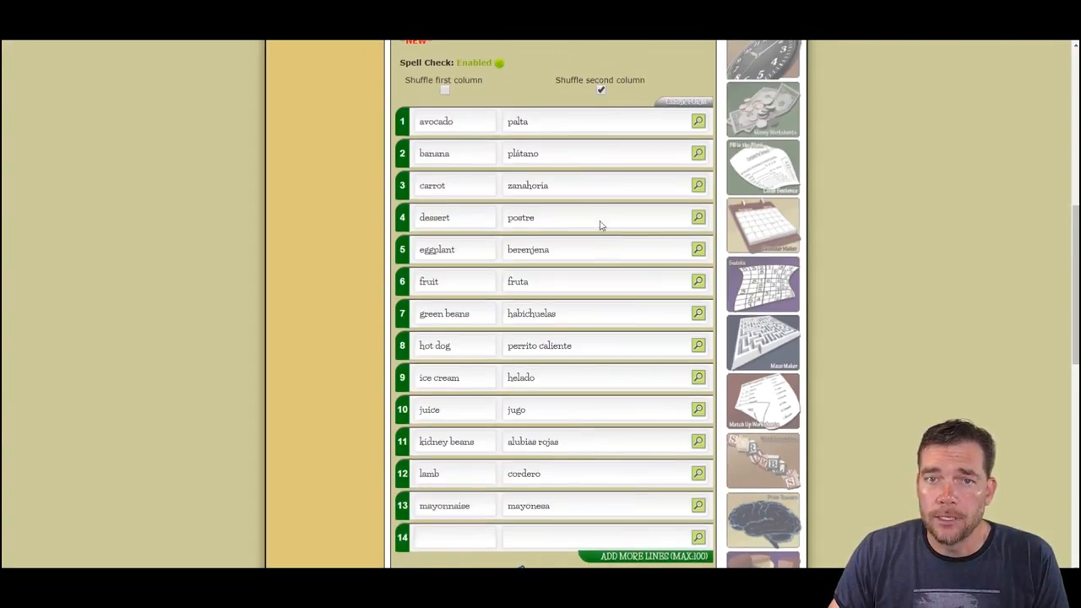
pyautogui.moveTo(650, 226)
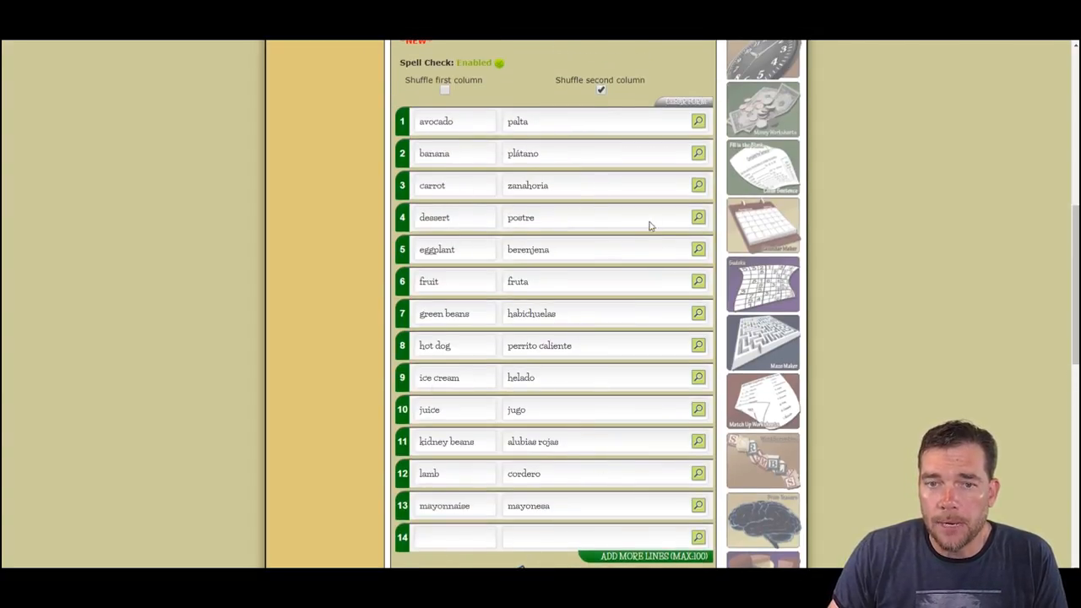
pyautogui.moveTo(635, 368)
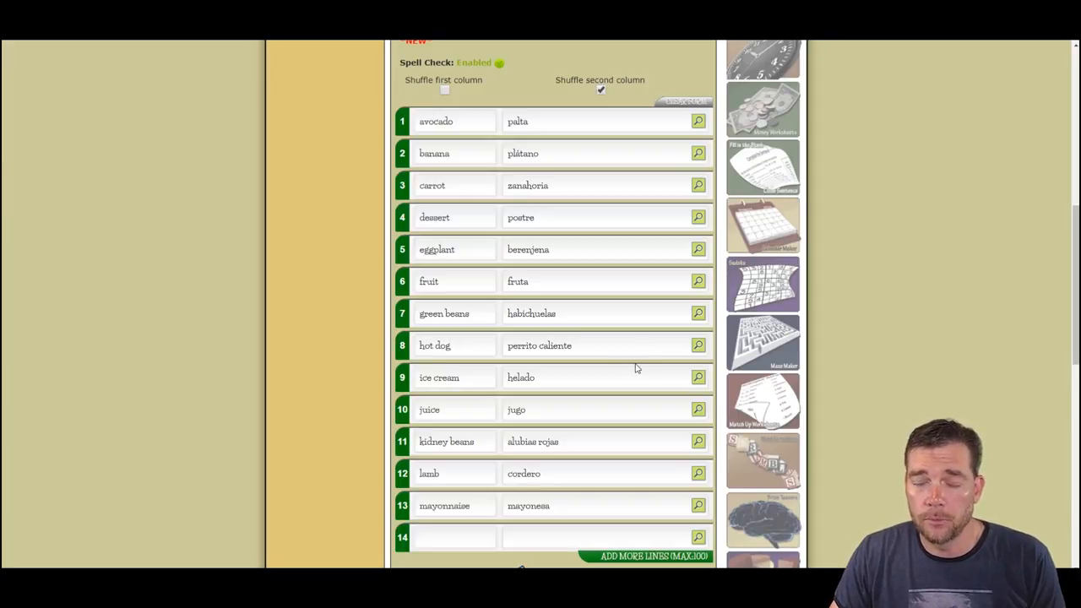
pyautogui.scroll(-3)
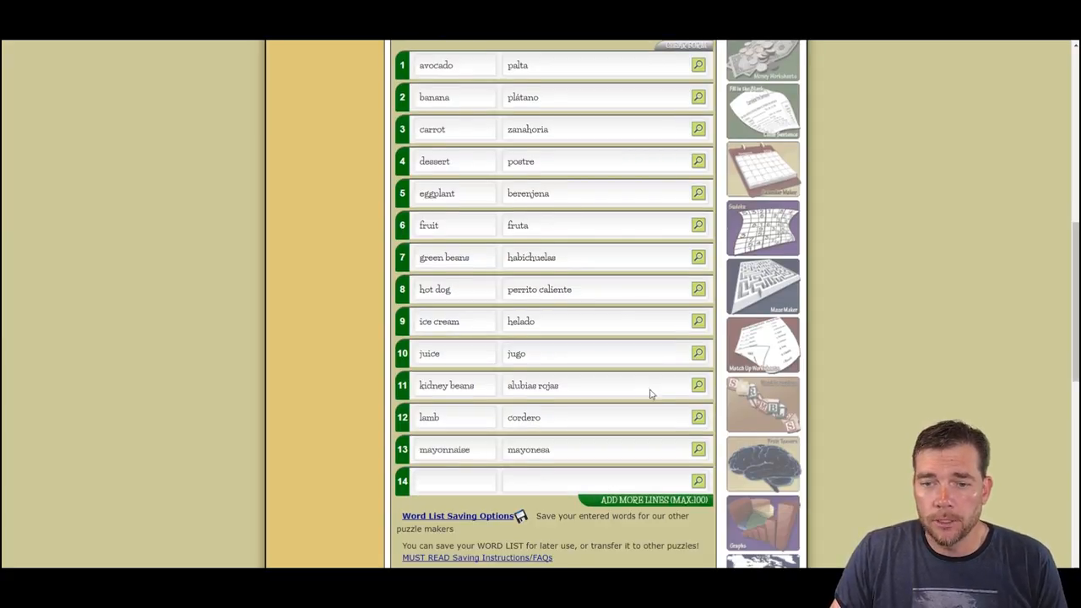
pyautogui.scroll(-3)
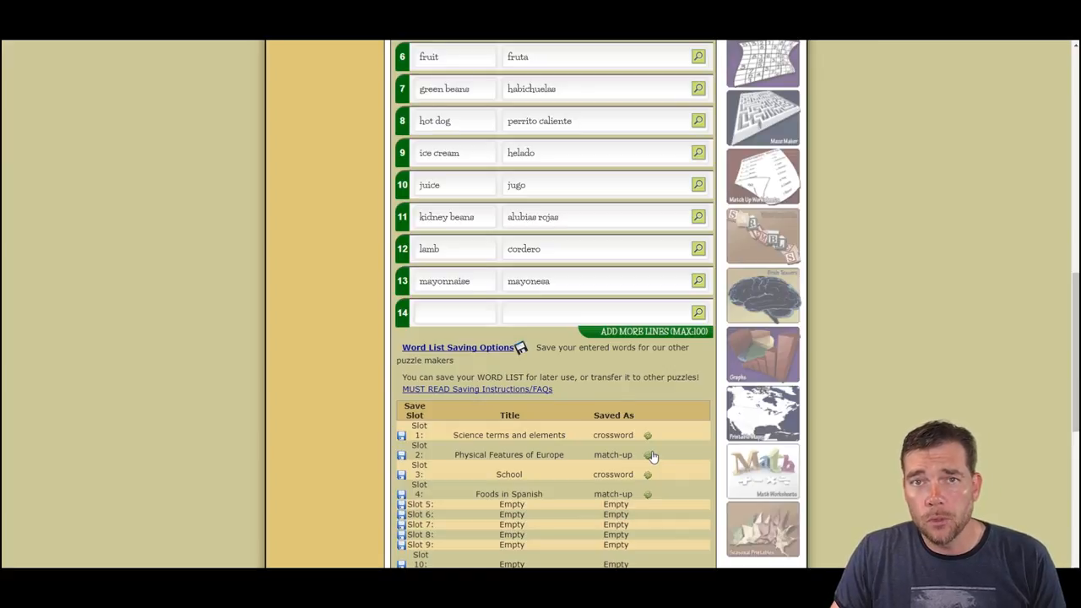
pyautogui.moveTo(650, 446)
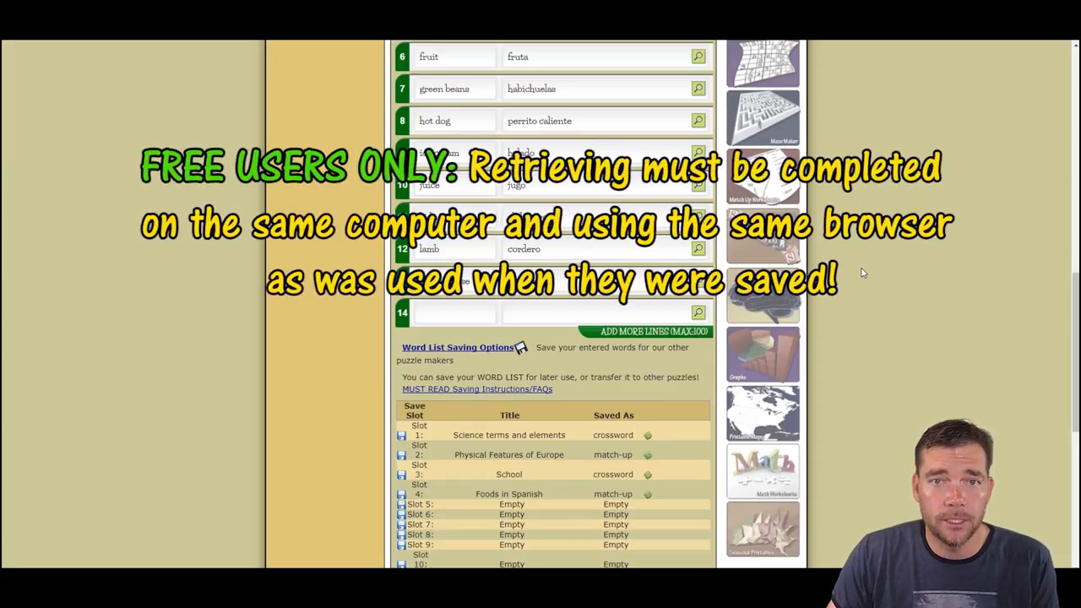
pyautogui.moveTo(875, 315)
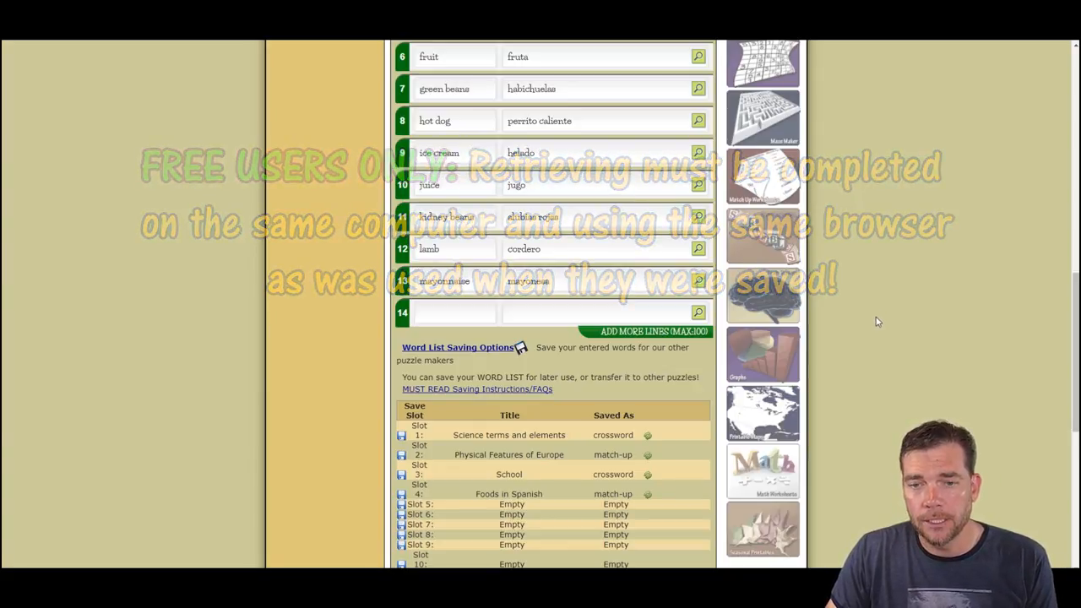
pyautogui.scroll(3)
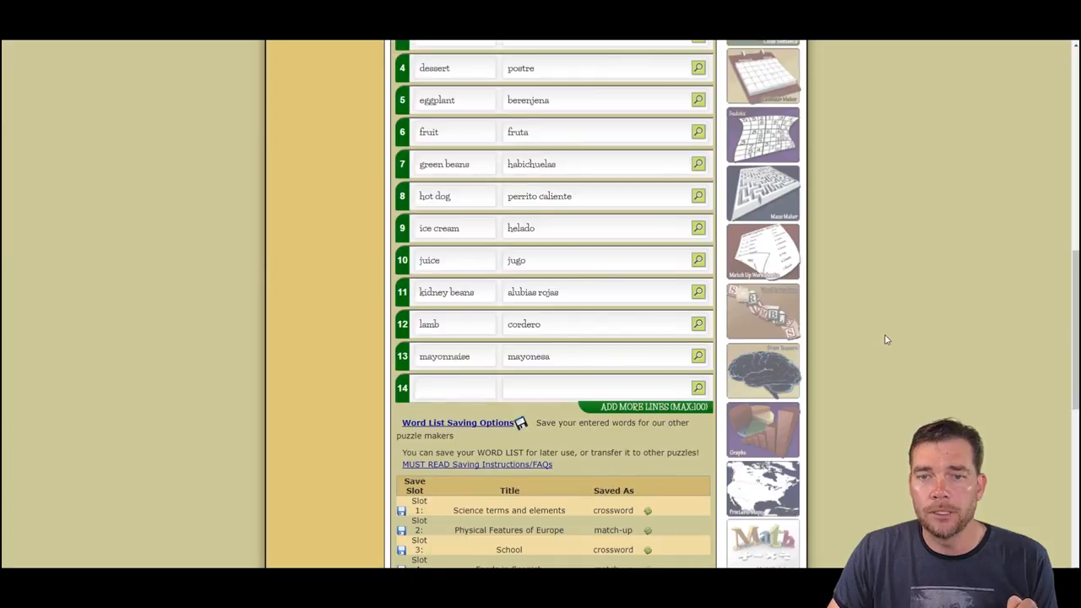
pyautogui.moveTo(894, 338)
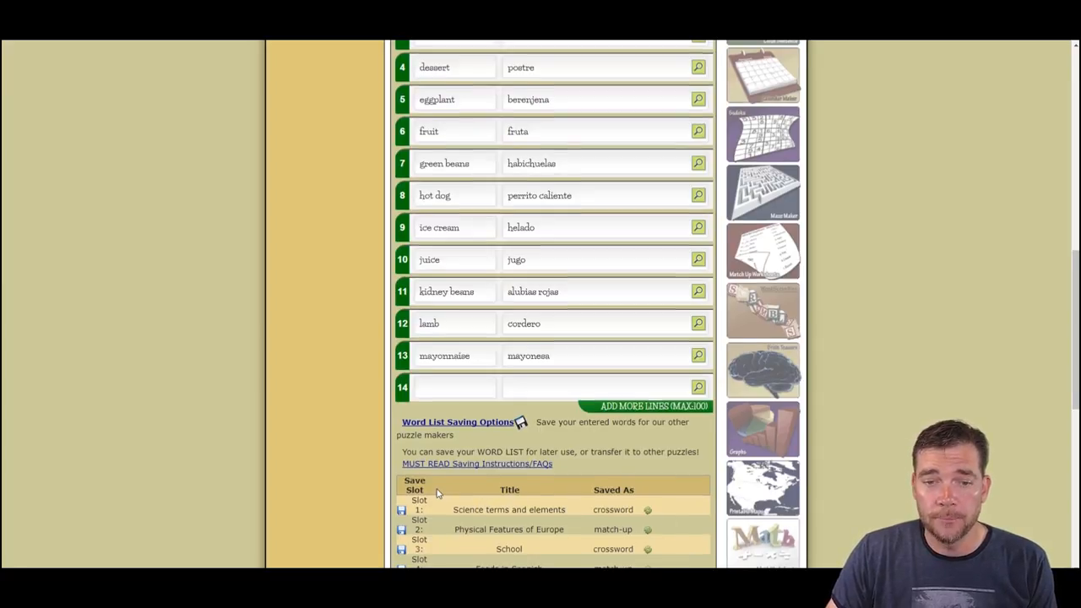
pyautogui.scroll(-3)
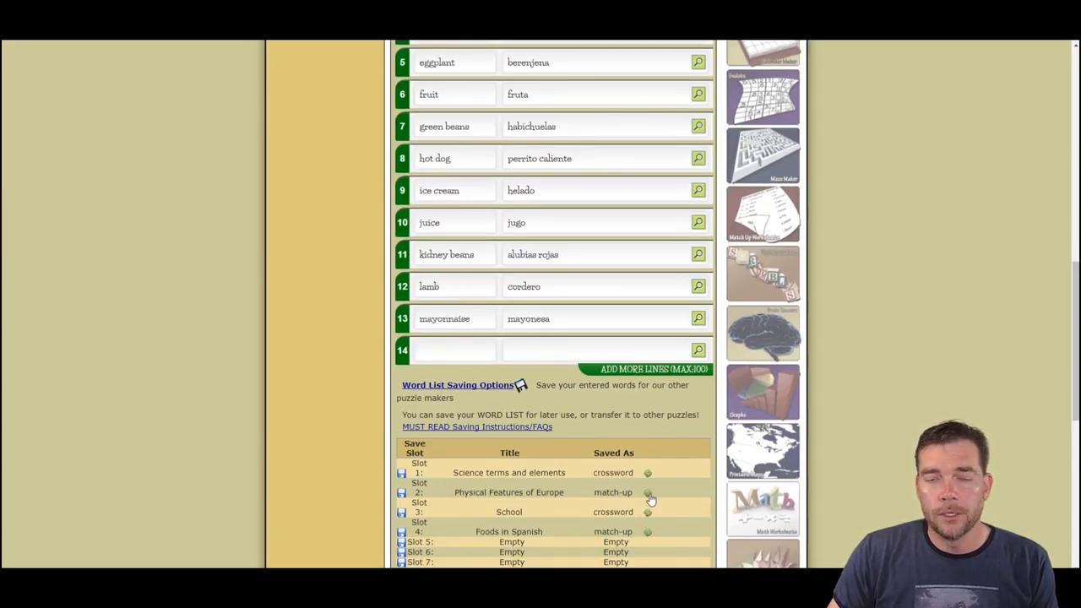
pyautogui.moveTo(663, 488)
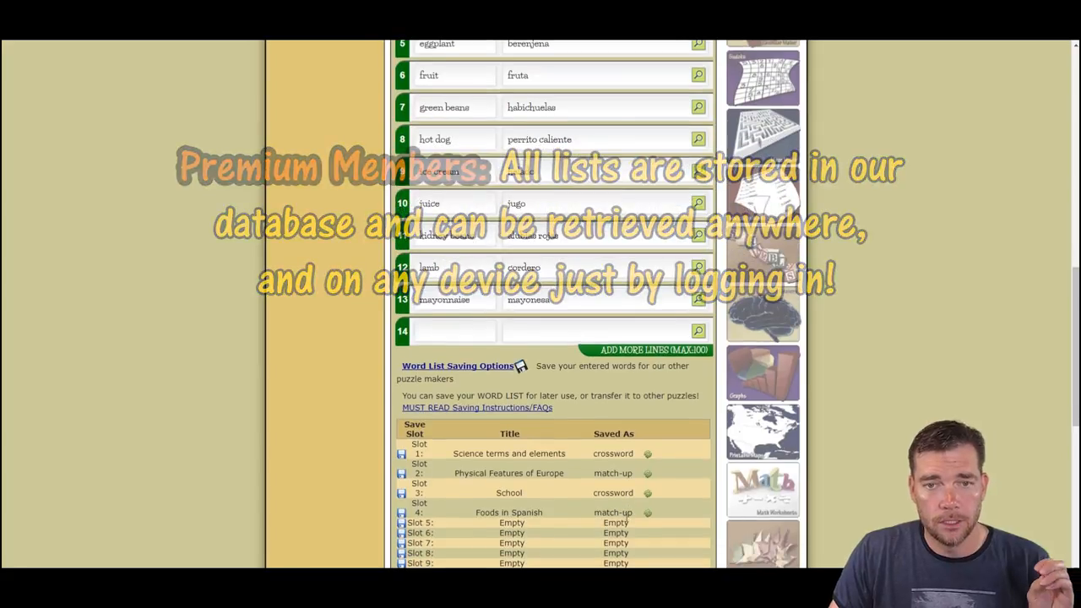
pyautogui.scroll(-3)
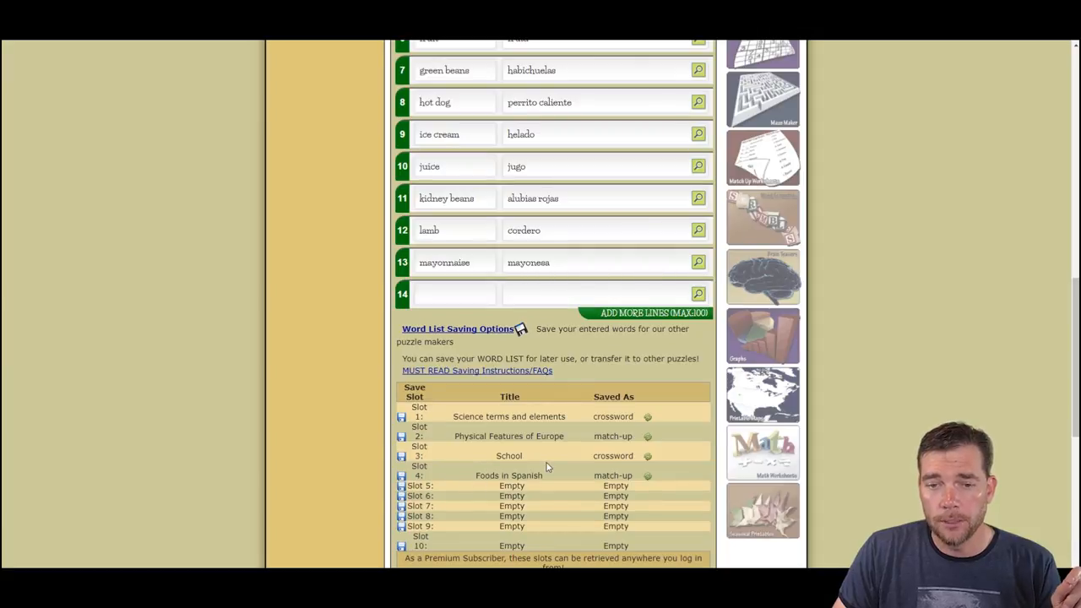
# Generate the Foods in Spanish match-up worksheet, dismiss its notice, and scroll back up
pyautogui.scroll(-3)
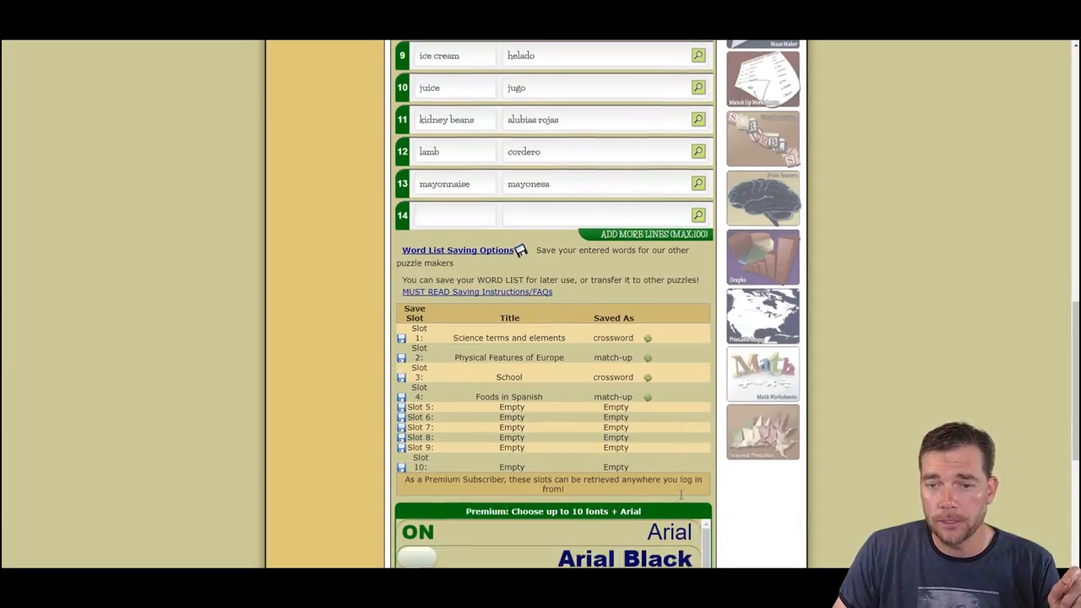
pyautogui.scroll(-3)
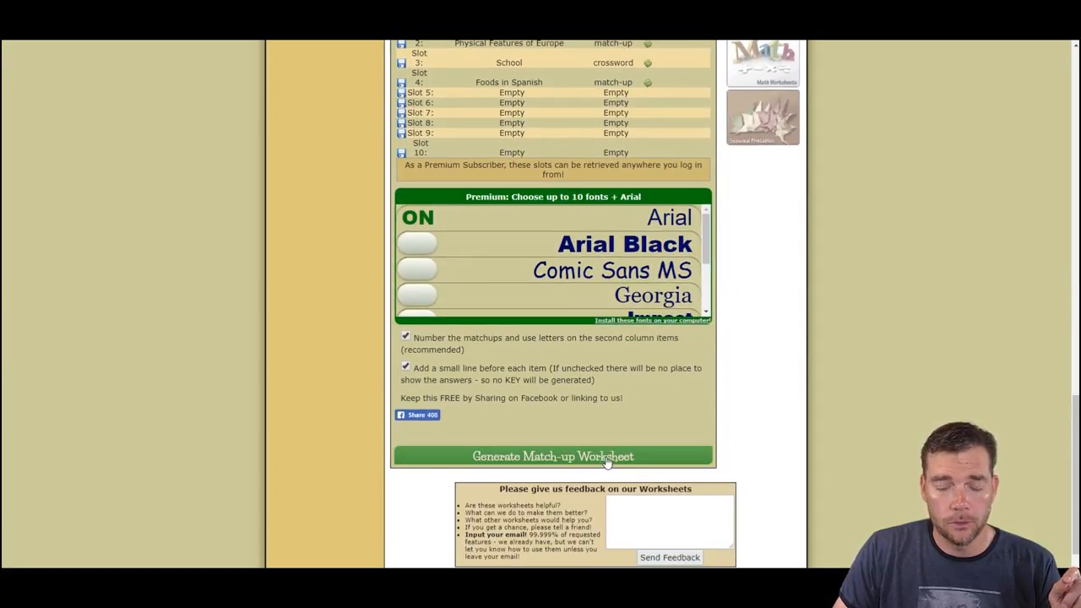
pyautogui.click(552, 456)
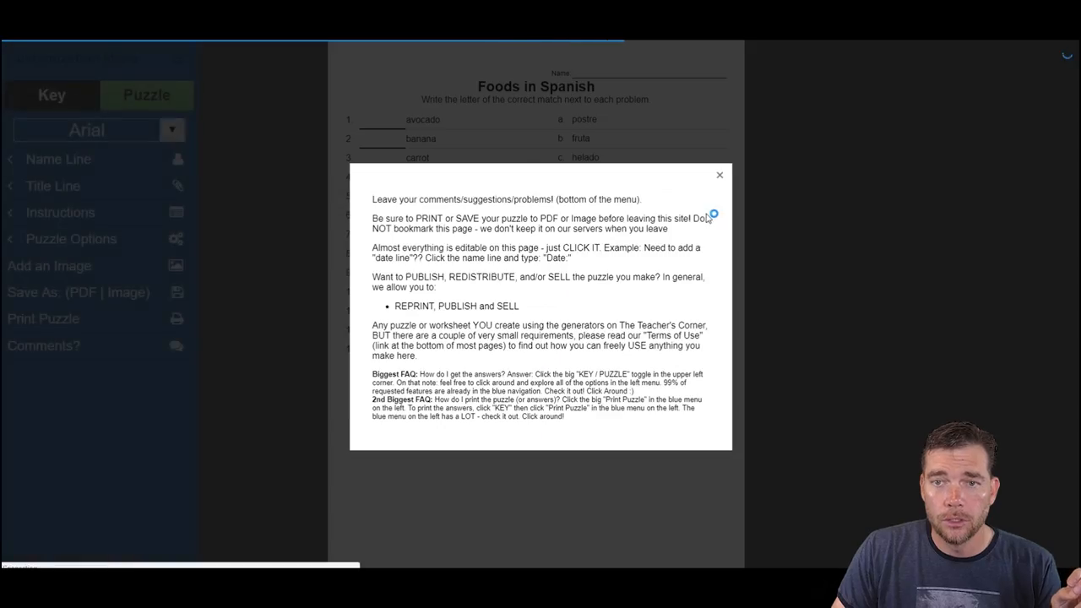
pyautogui.click(719, 175)
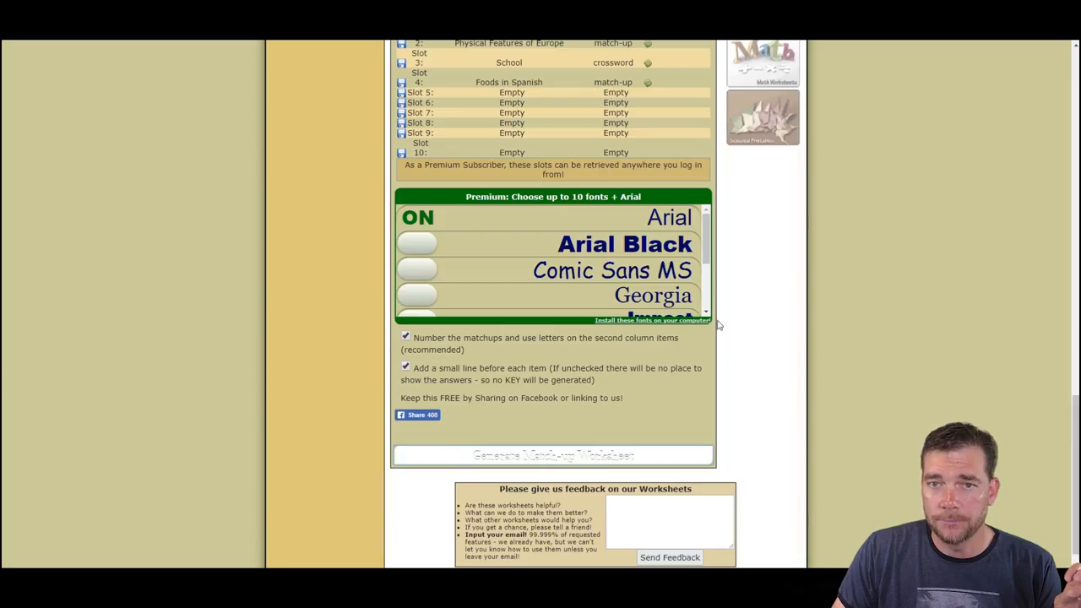
pyautogui.scroll(3)
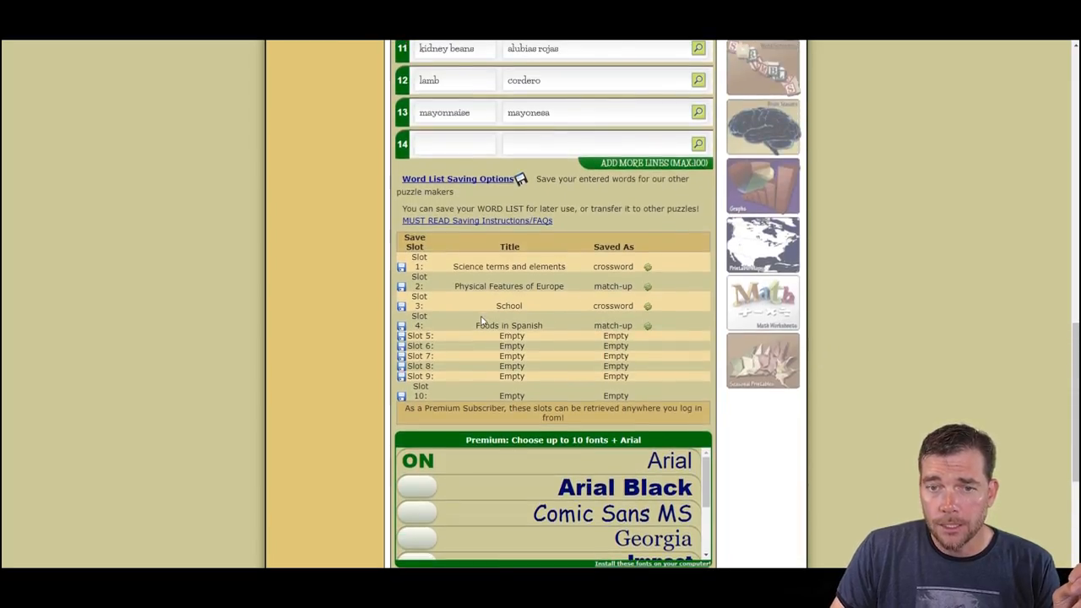
pyautogui.scroll(3)
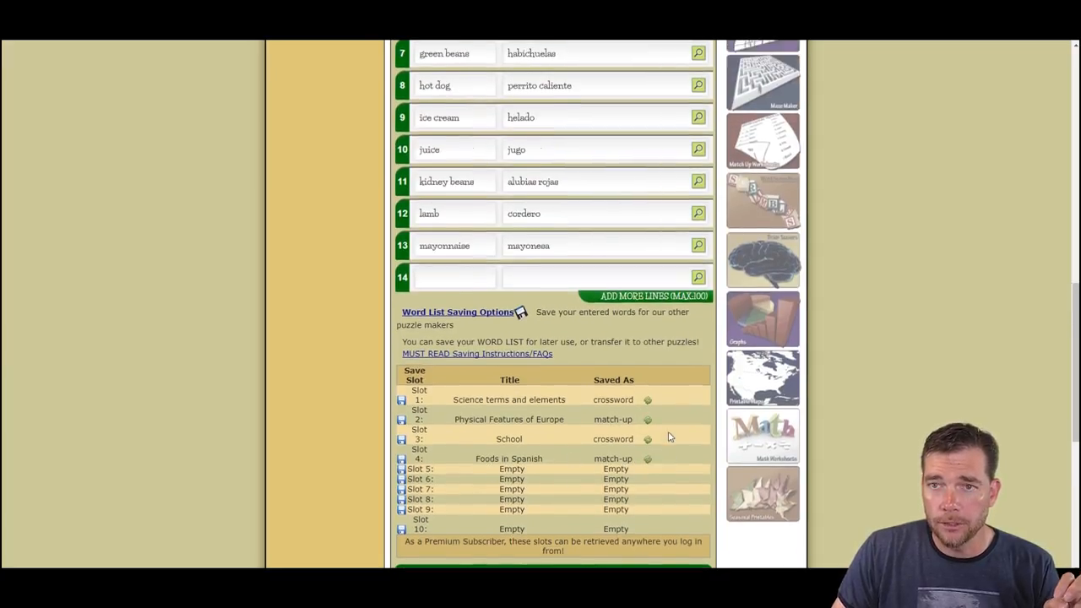
pyautogui.scroll(3)
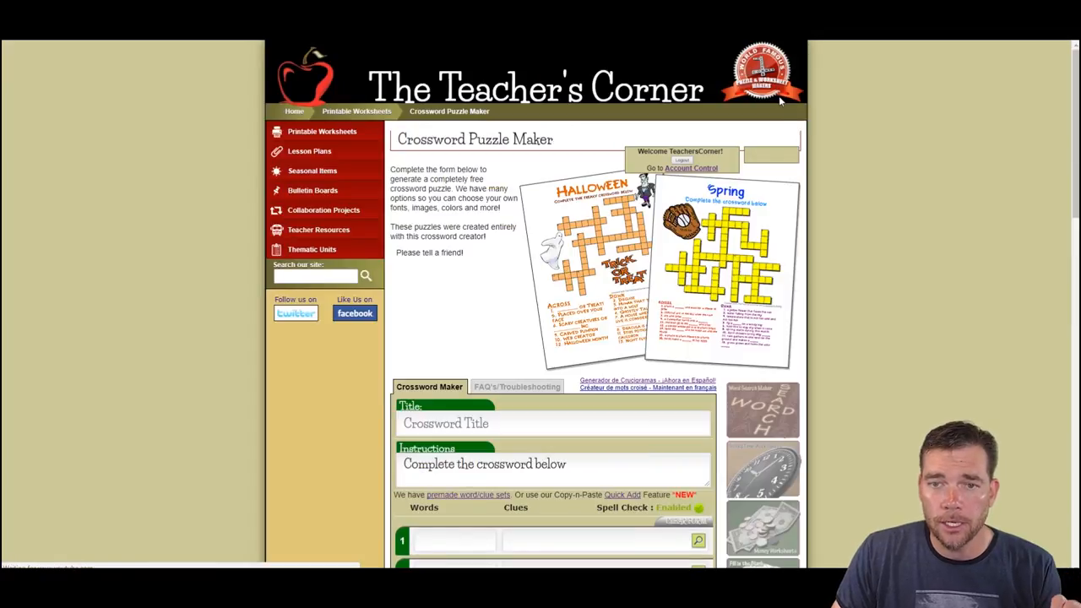
# Load saved slot 4 'Foods in Spanish' into the crossword form and generate the crossword
pyautogui.scroll(-3)
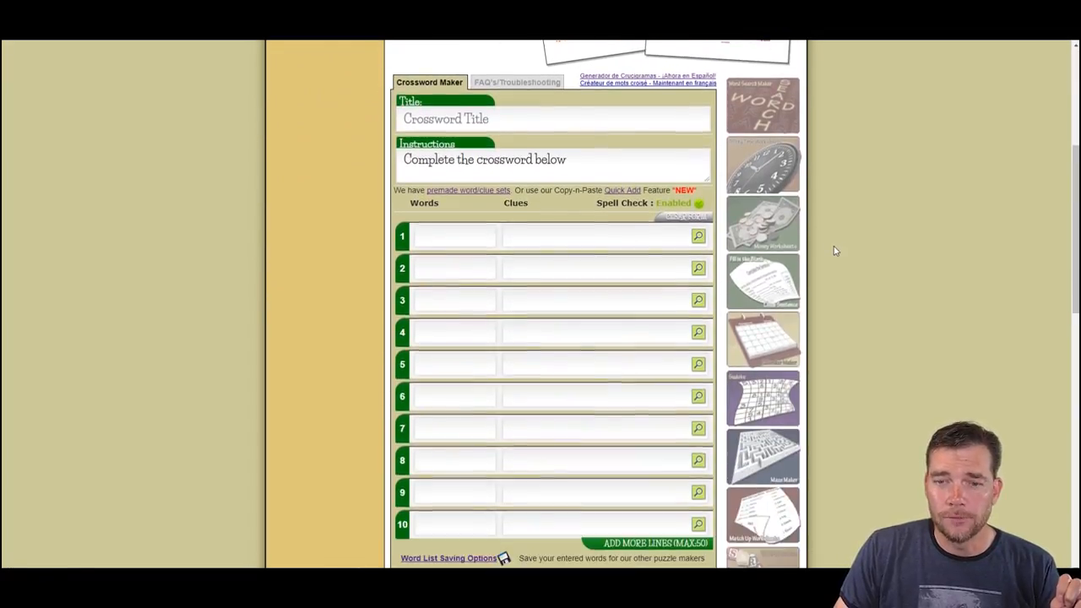
pyautogui.scroll(-3)
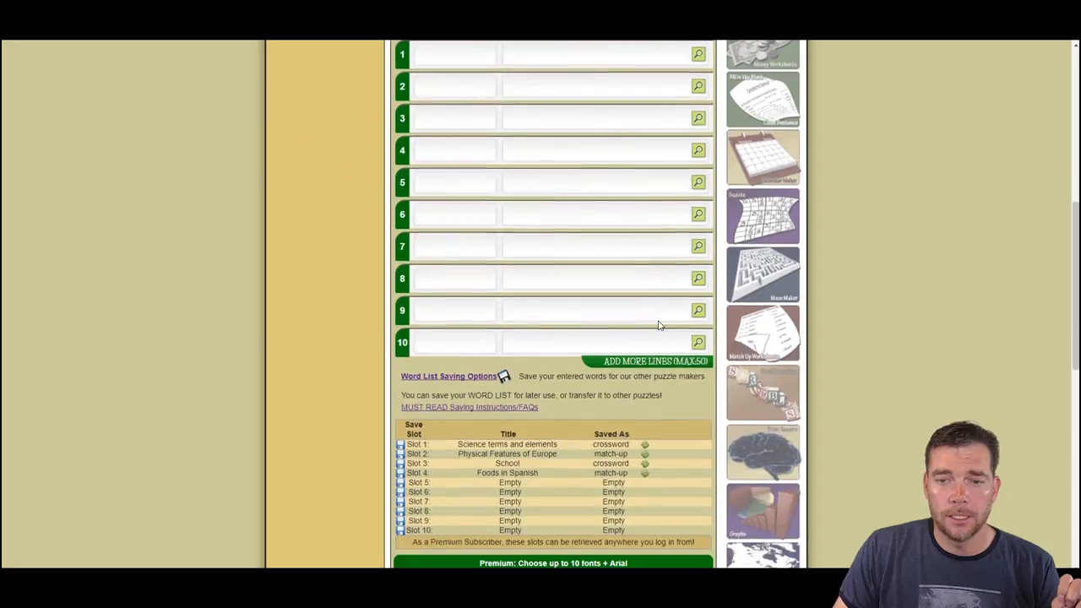
pyautogui.scroll(-3)
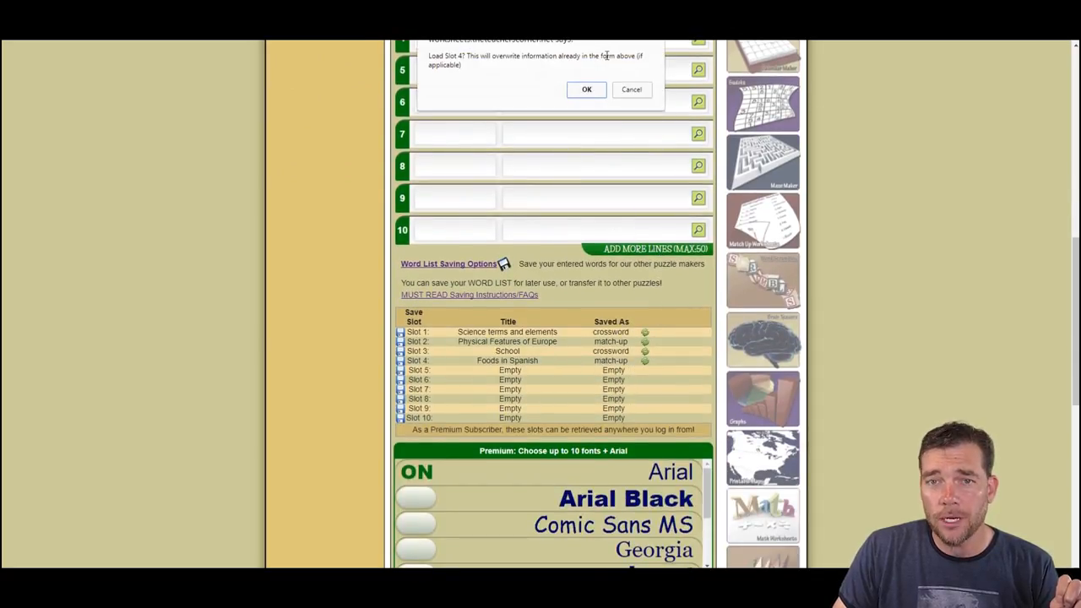
pyautogui.click(586, 90)
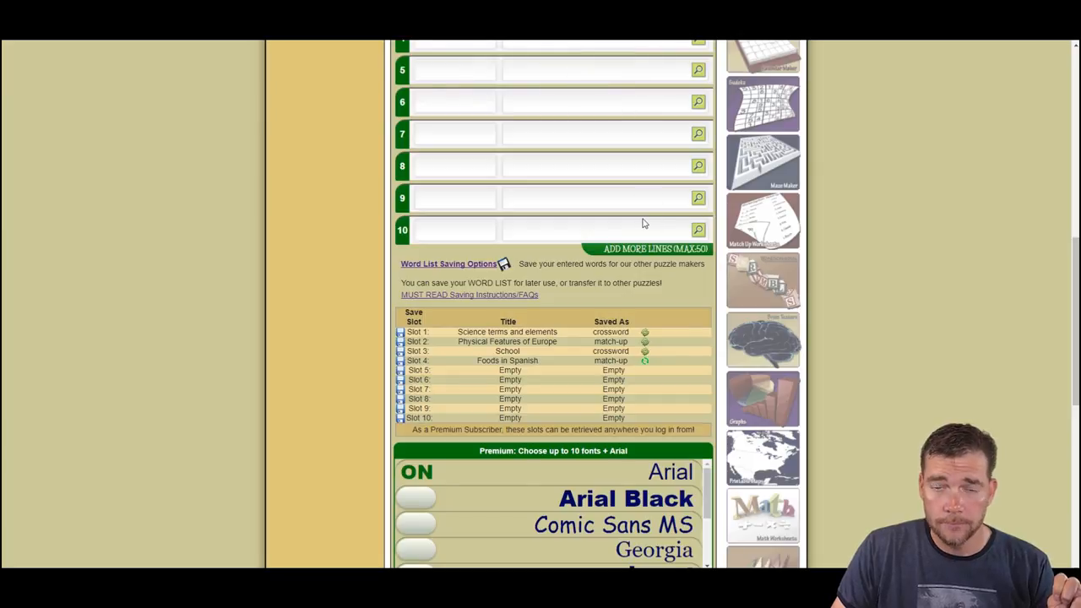
pyautogui.scroll(-3)
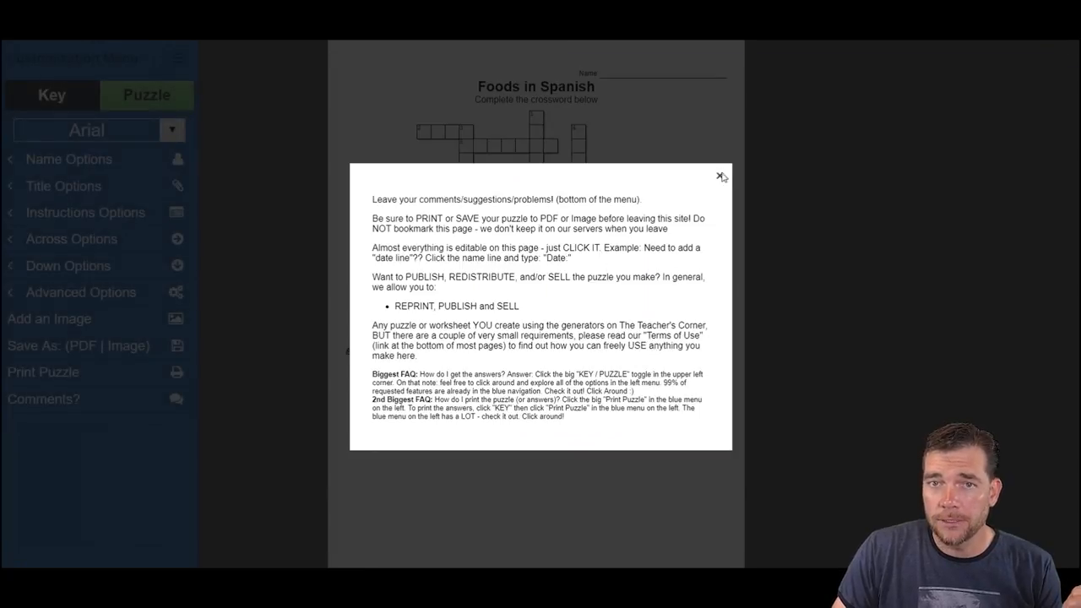
# Dismiss the crossword tips popup and leave the page back to the filled form
pyautogui.click(721, 177)
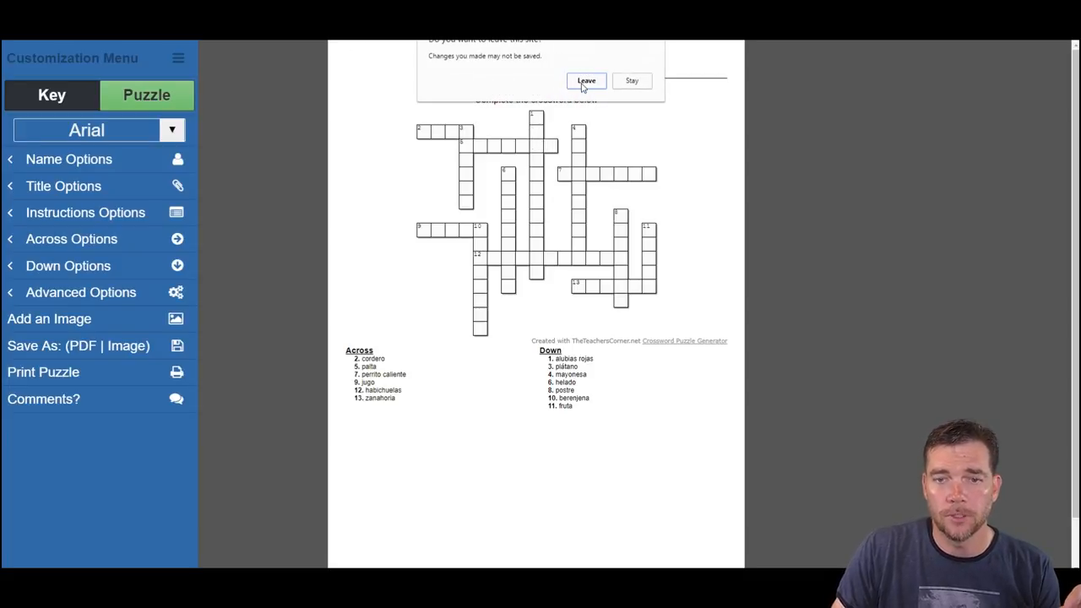
pyautogui.click(586, 80)
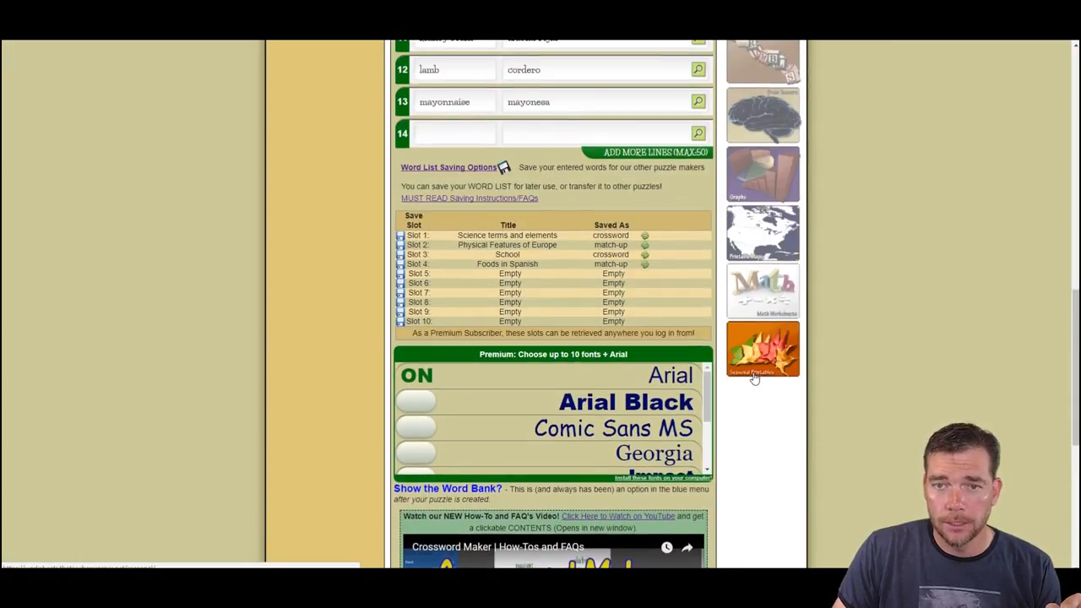
# Scroll to the empty Words to Scramble box and the saved slots table
pyautogui.scroll(3)
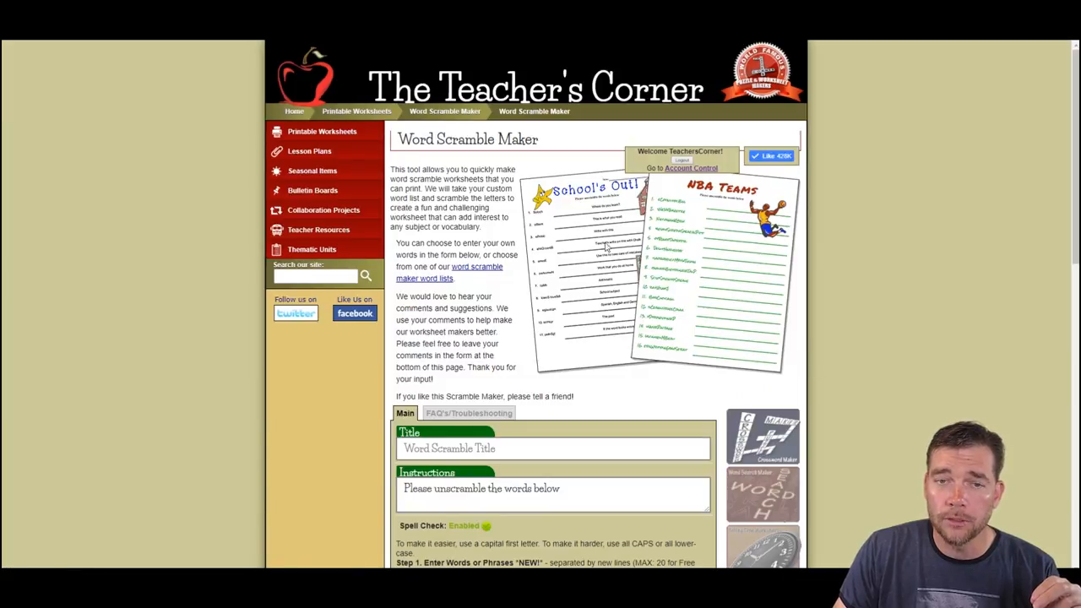
pyautogui.scroll(-3)
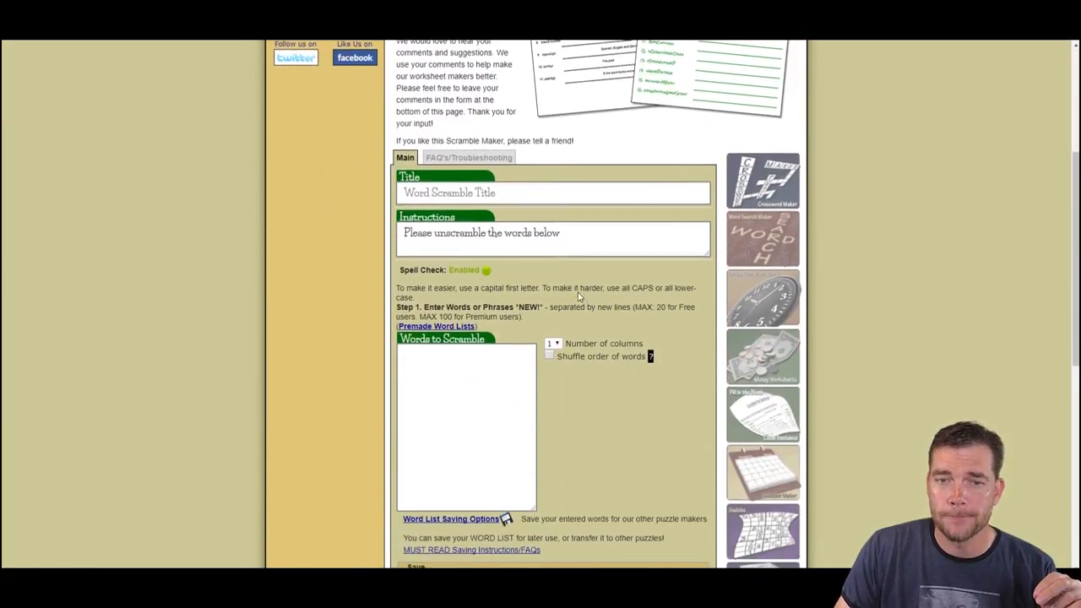
pyautogui.scroll(-3)
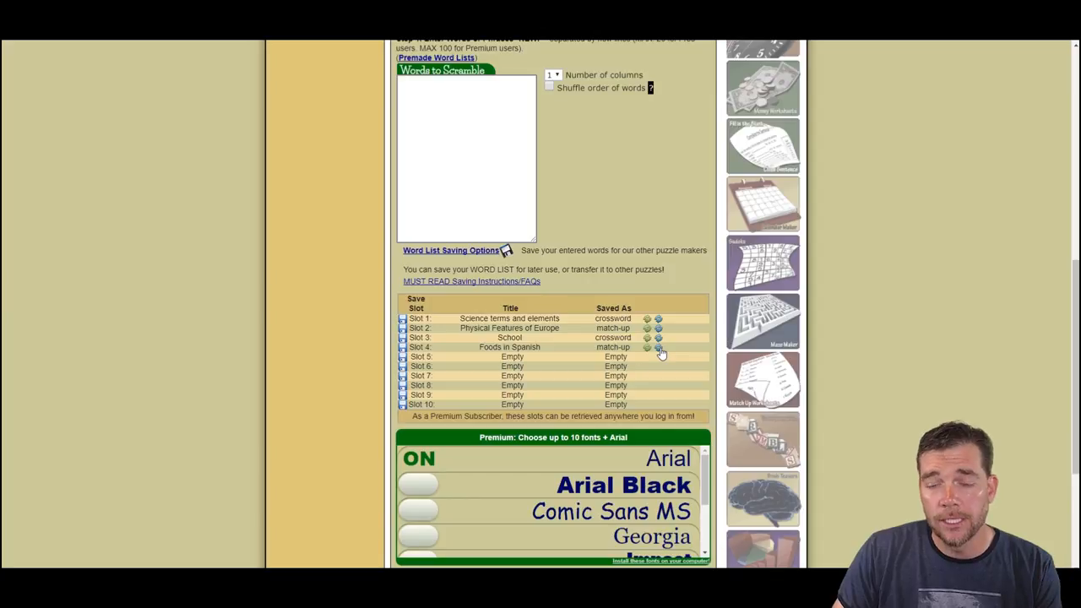
pyautogui.moveTo(659, 348)
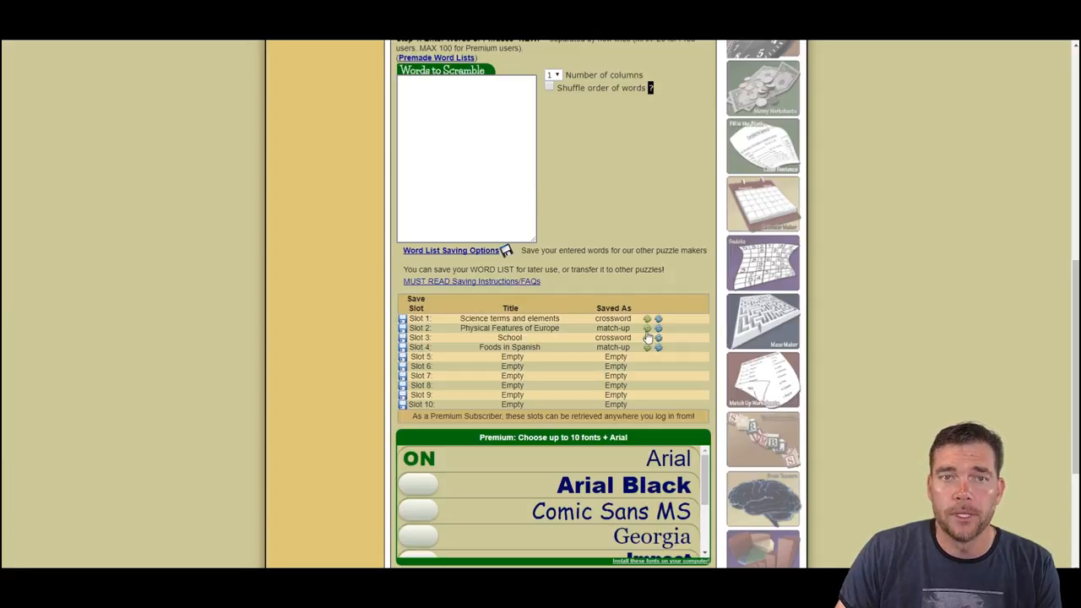
# Load slot 4 'Foods in Spanish' into the Words to Scramble box, confirming the overwrite
pyautogui.scroll(3)
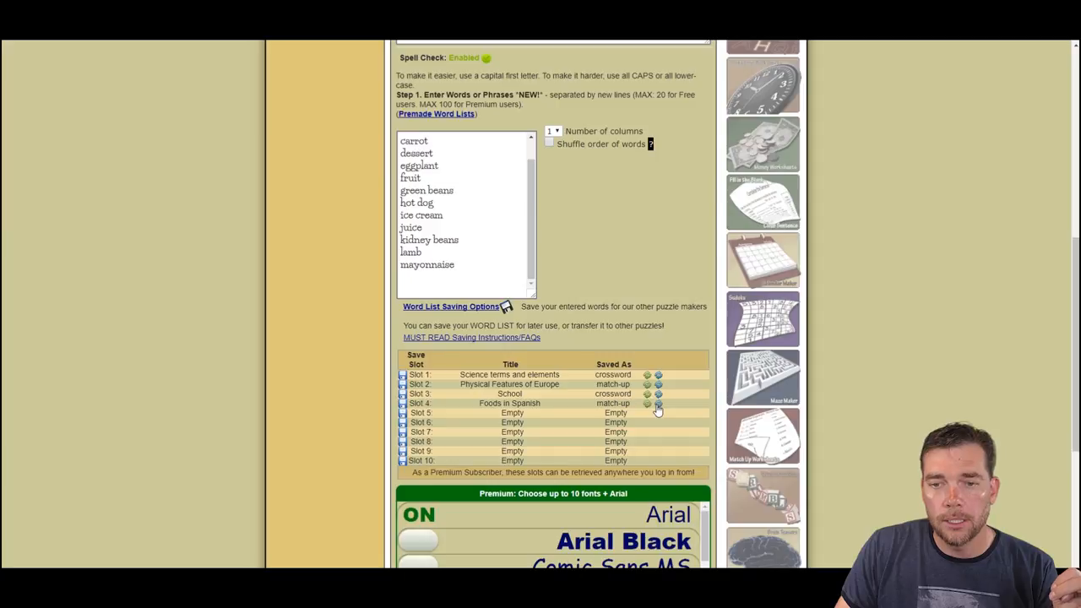
pyautogui.click(659, 403)
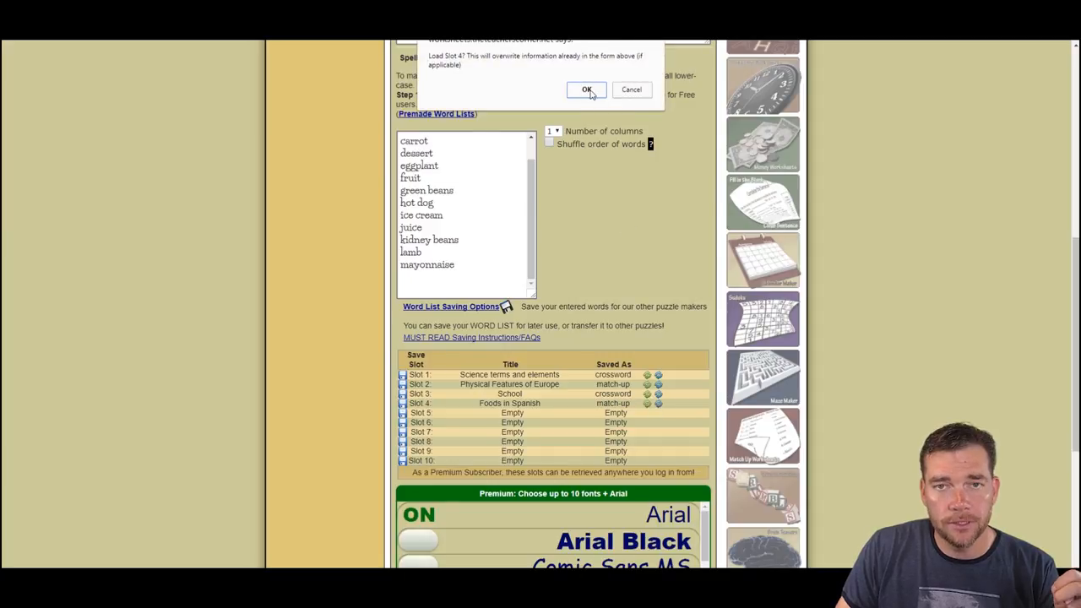
pyautogui.click(587, 91)
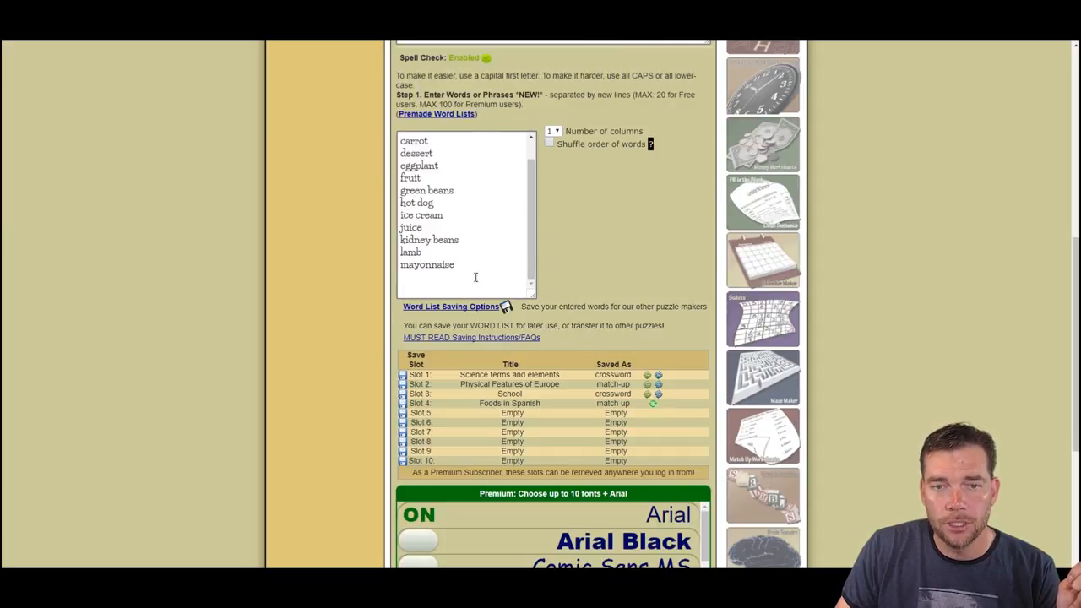
pyautogui.click(658, 403)
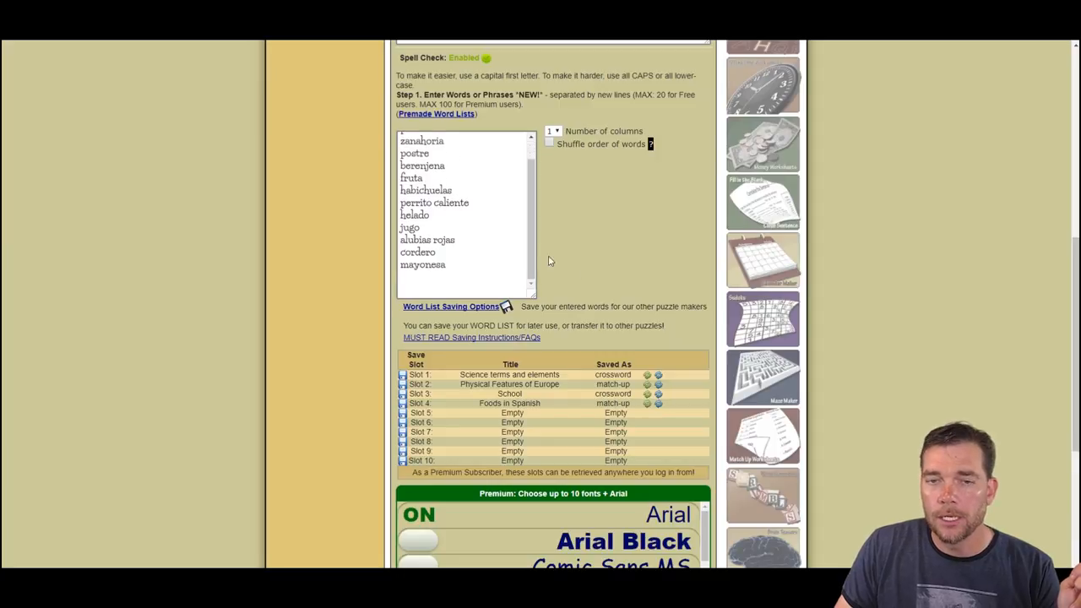
pyautogui.moveTo(589, 235)
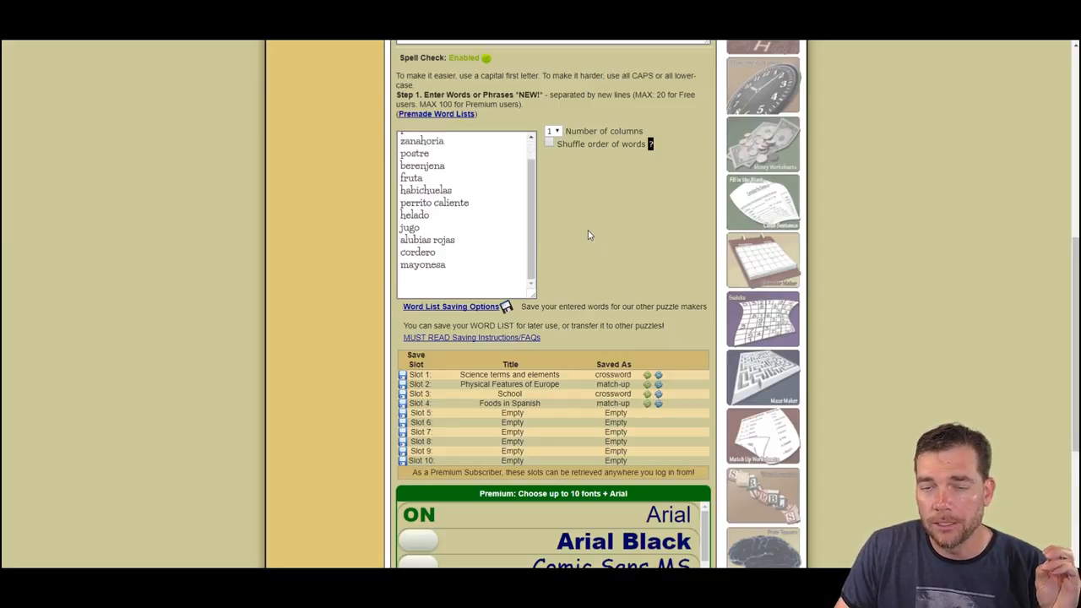
pyautogui.moveTo(582, 338)
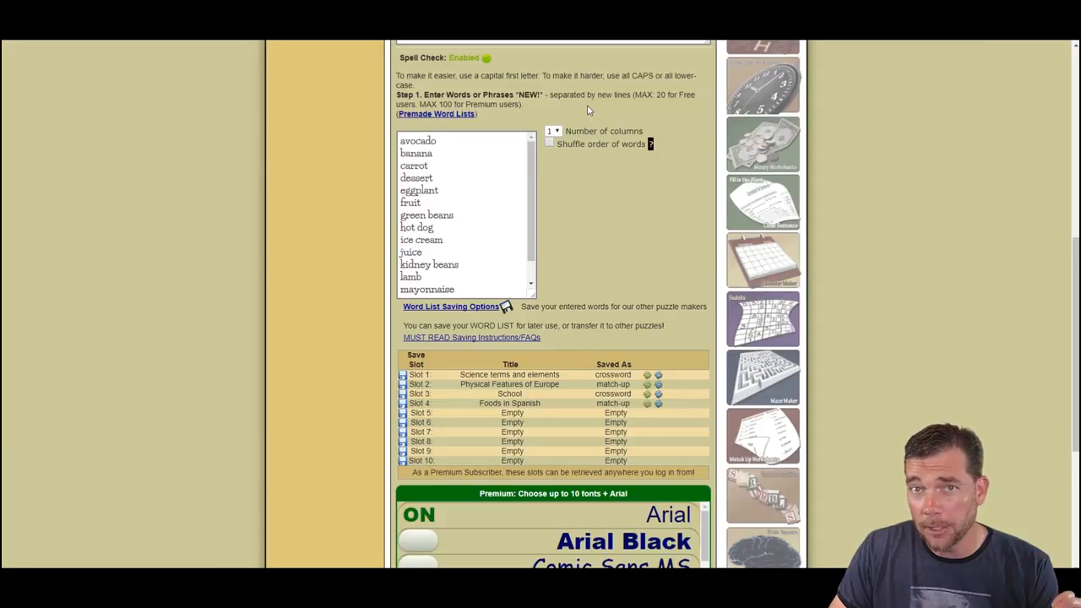
# Scroll through the Step 2 rows listing avocado through mayonnaise with optional clues
pyautogui.scroll(-3)
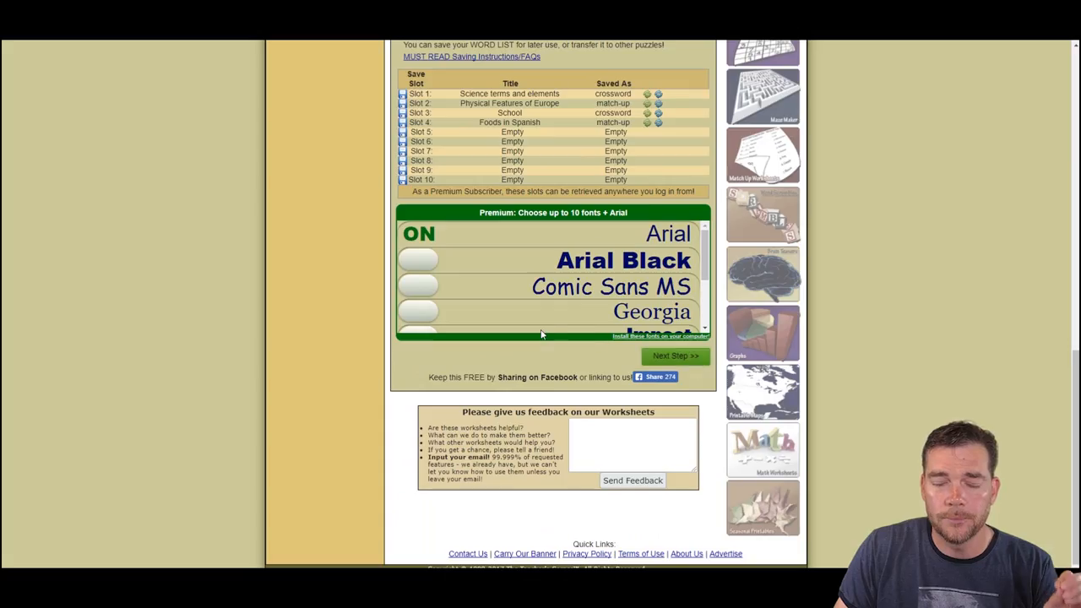
pyautogui.scroll(3)
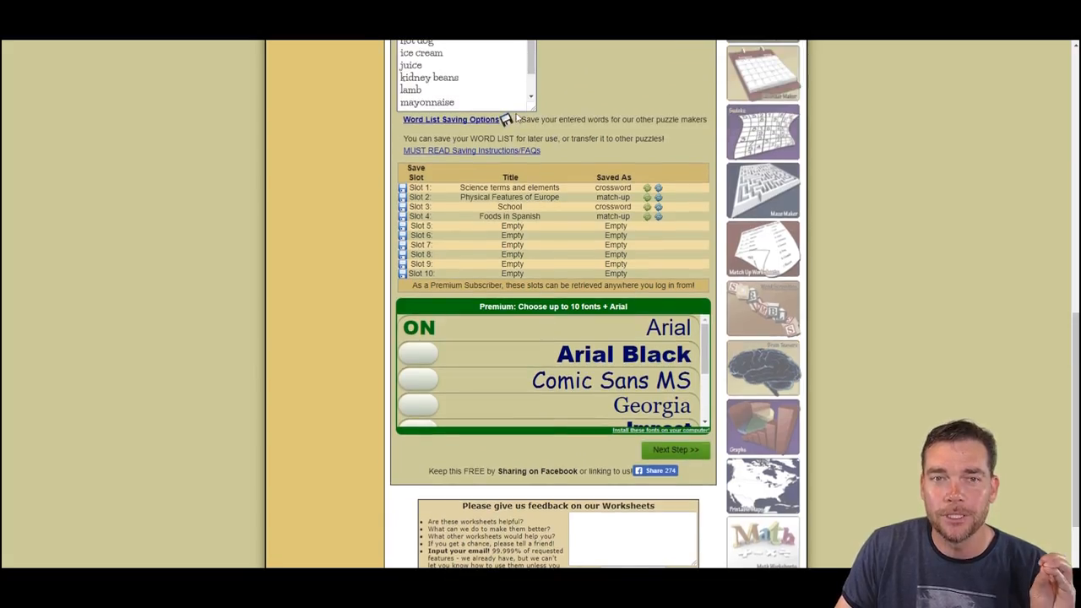
pyautogui.scroll(3)
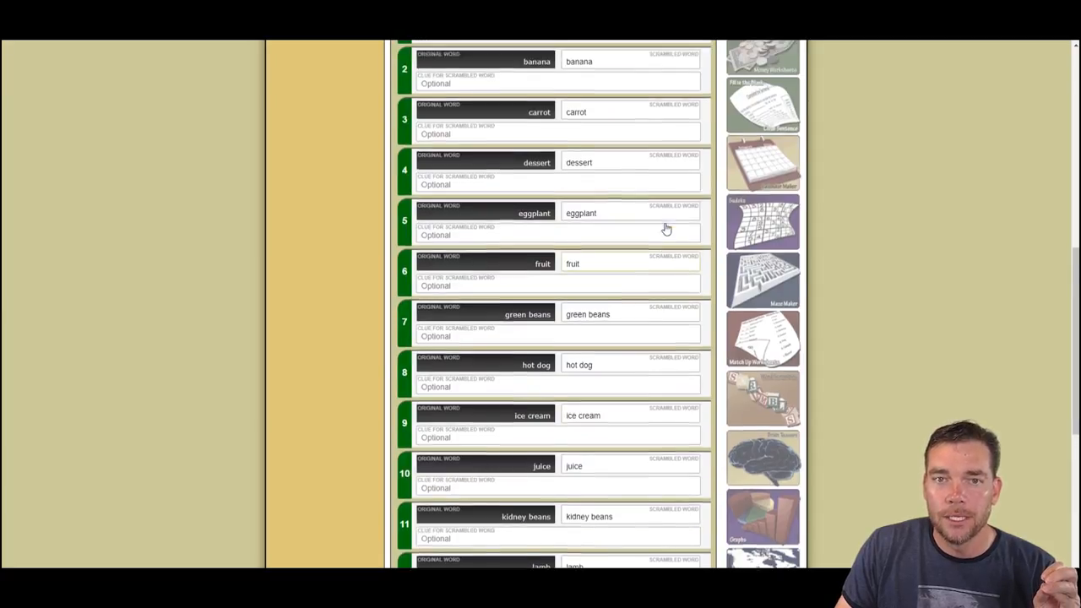
pyautogui.scroll(3)
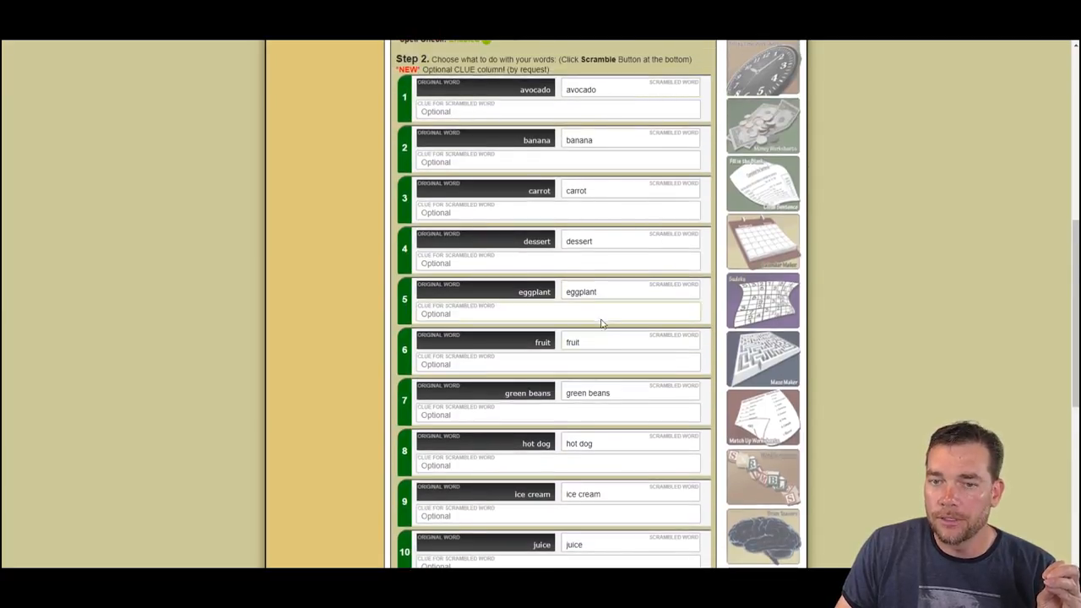
pyautogui.scroll(-3)
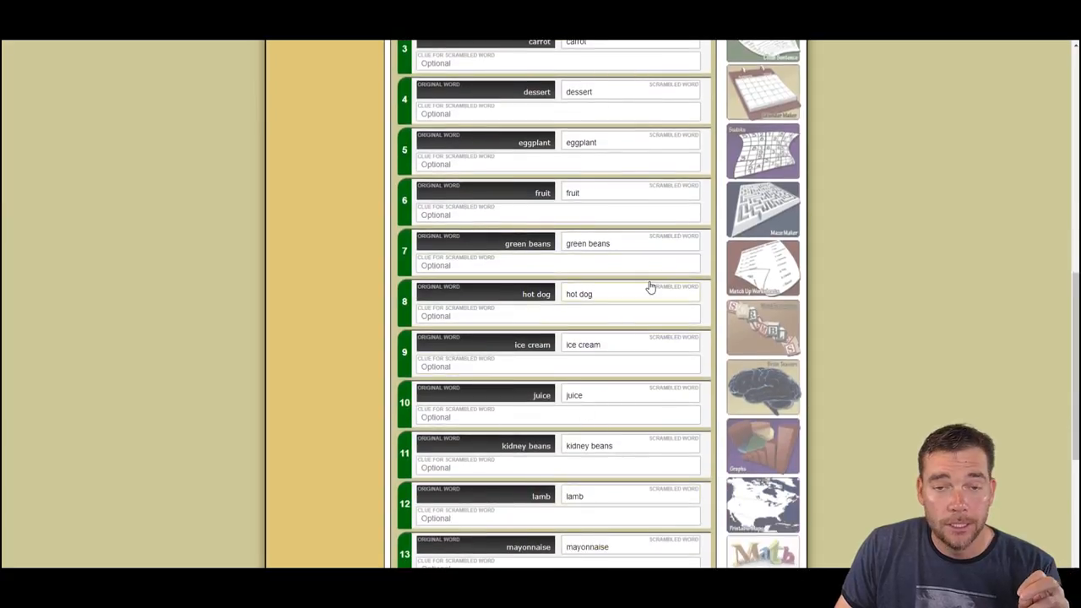
pyautogui.scroll(3)
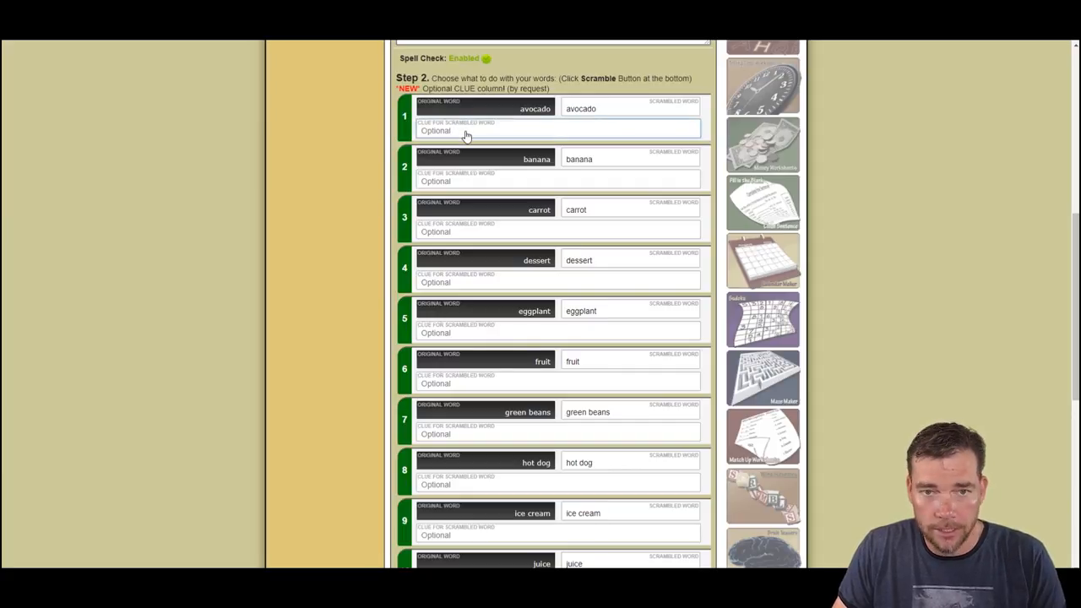
# Enter 'palta' as the clue for avocado in row 1
pyautogui.write('palta')
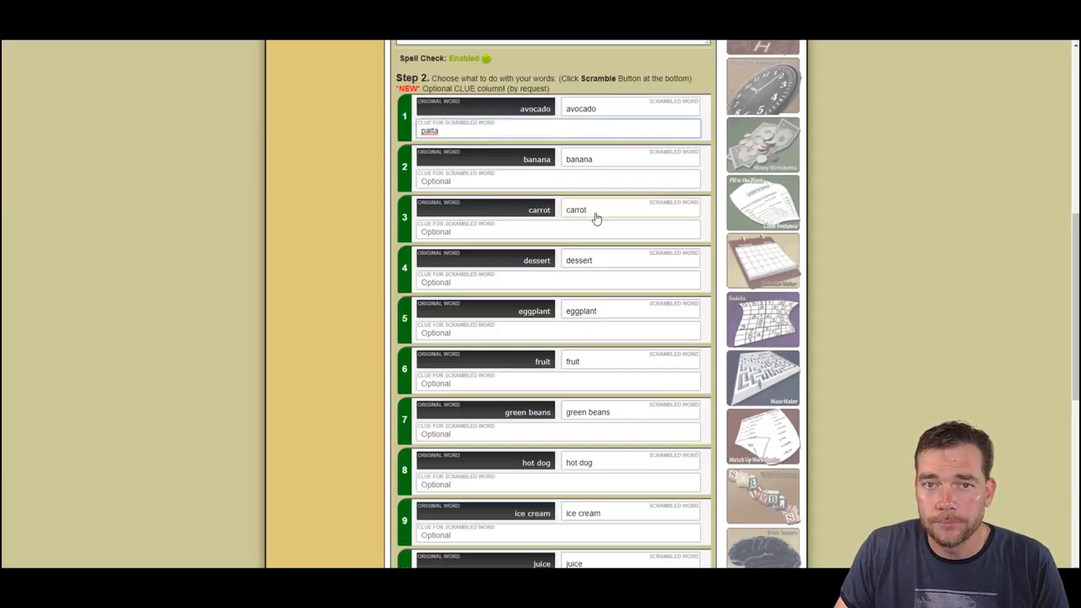
pyautogui.scroll(-3)
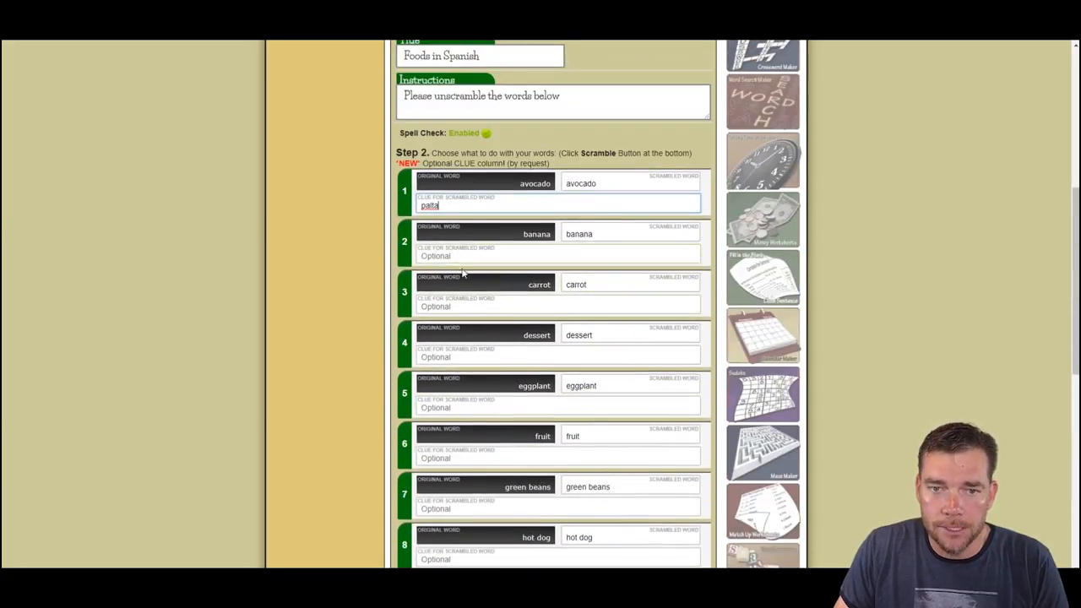
pyautogui.moveTo(498, 405)
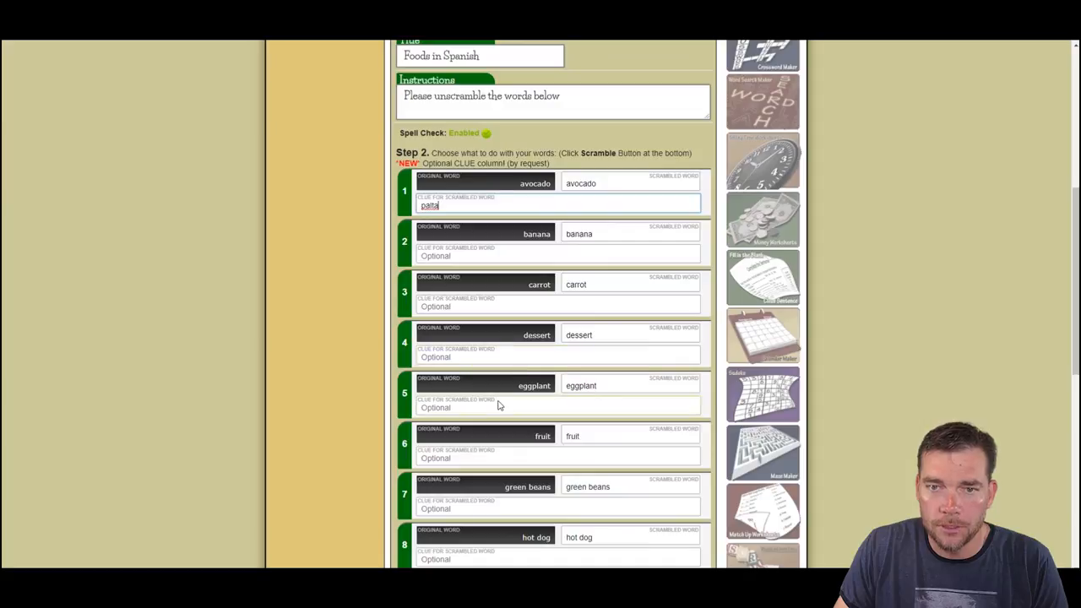
pyautogui.moveTo(658, 222)
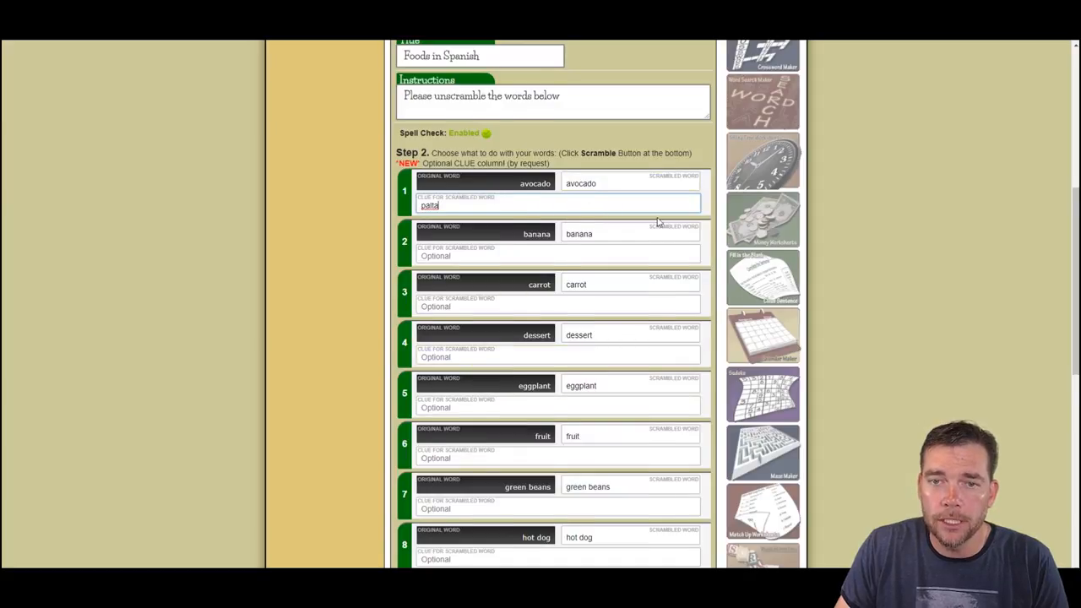
pyautogui.scroll(-3)
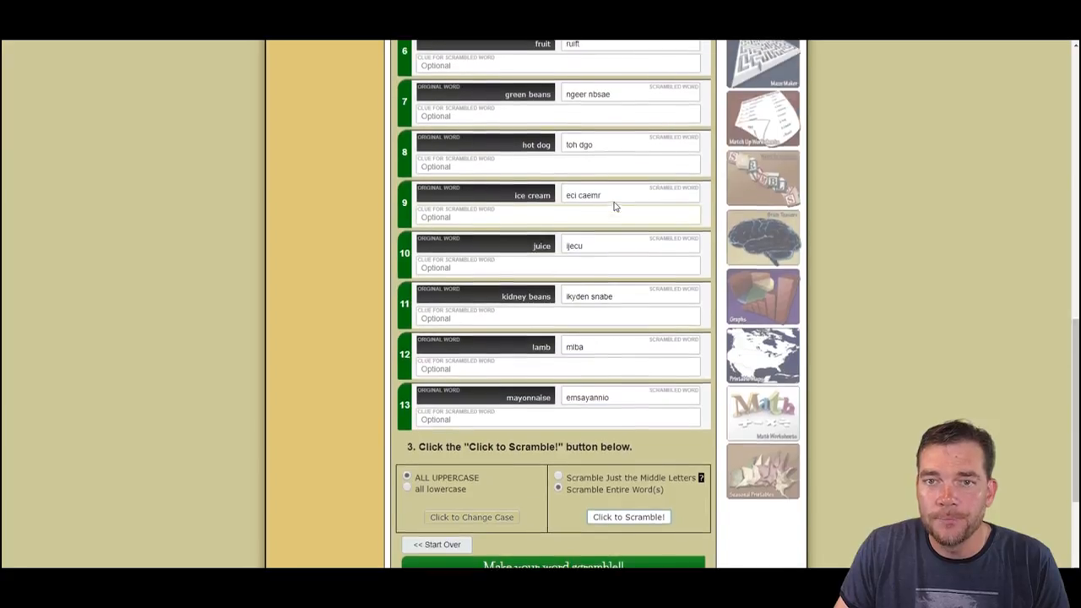
# Enter 'plátano' as banana's clue and scroll down toward Make your word scramble
pyautogui.scroll(3)
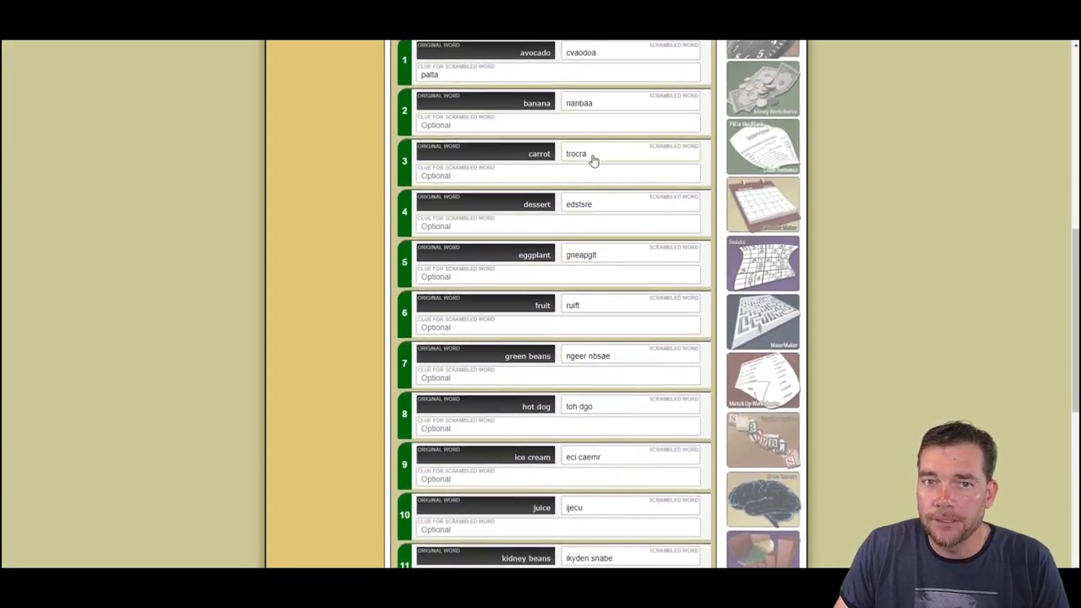
pyautogui.scroll(3)
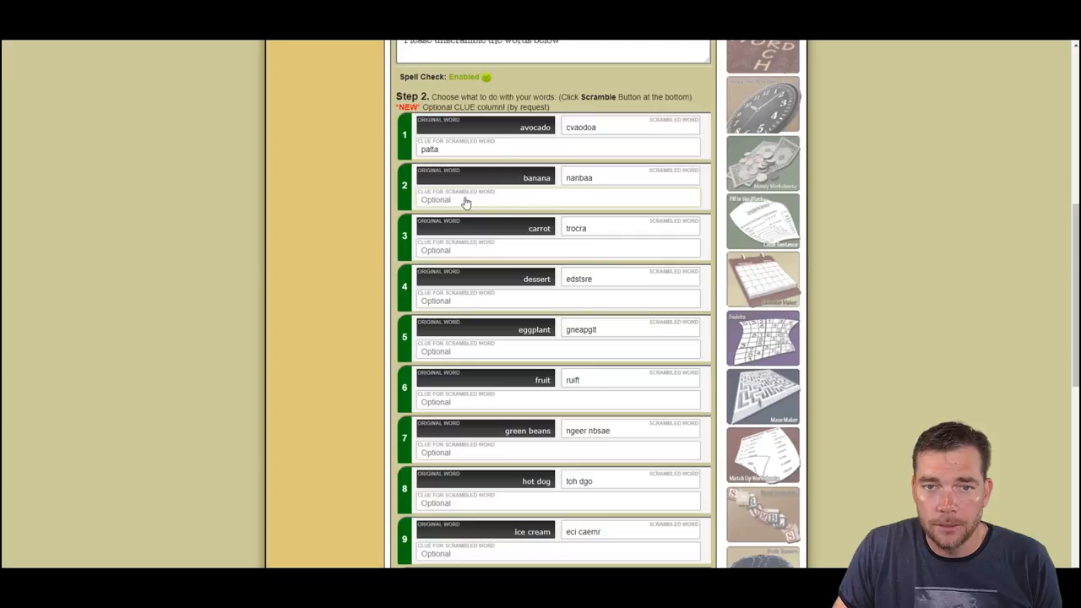
pyautogui.write('plátano')
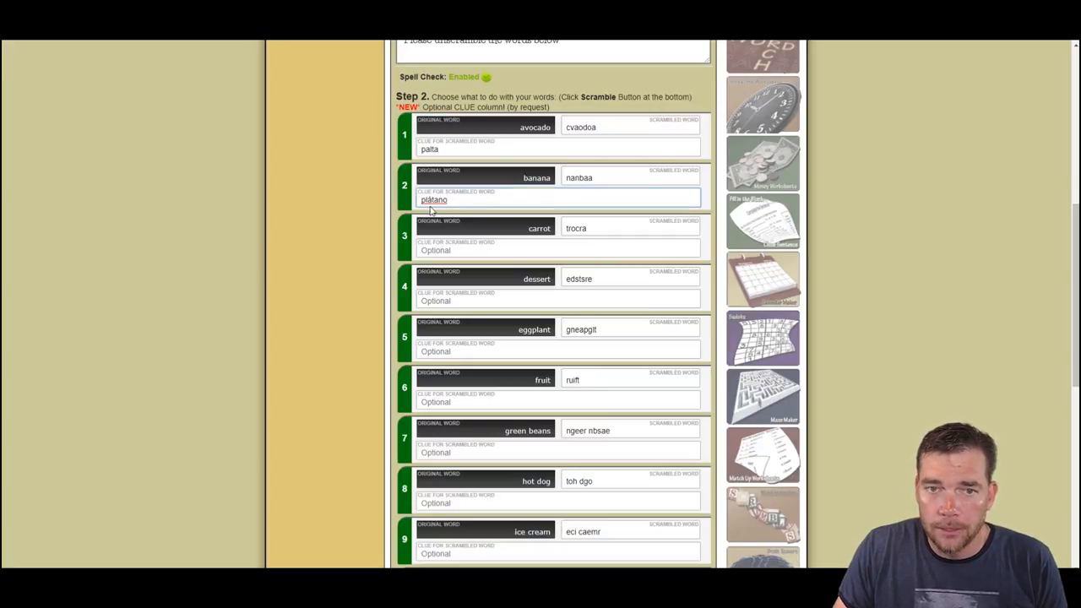
pyautogui.moveTo(462, 214)
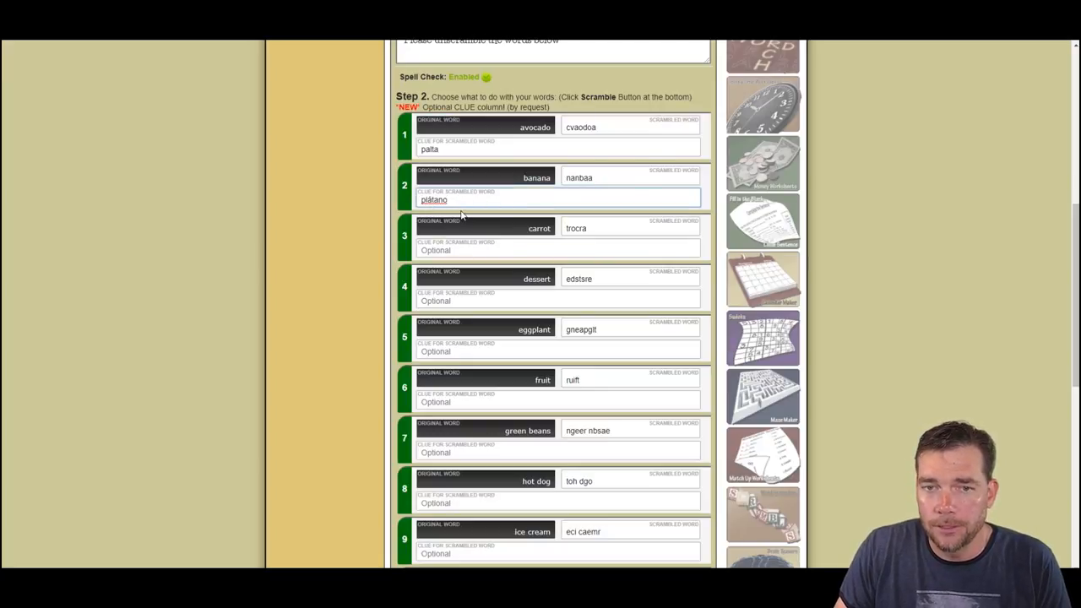
pyautogui.moveTo(474, 211)
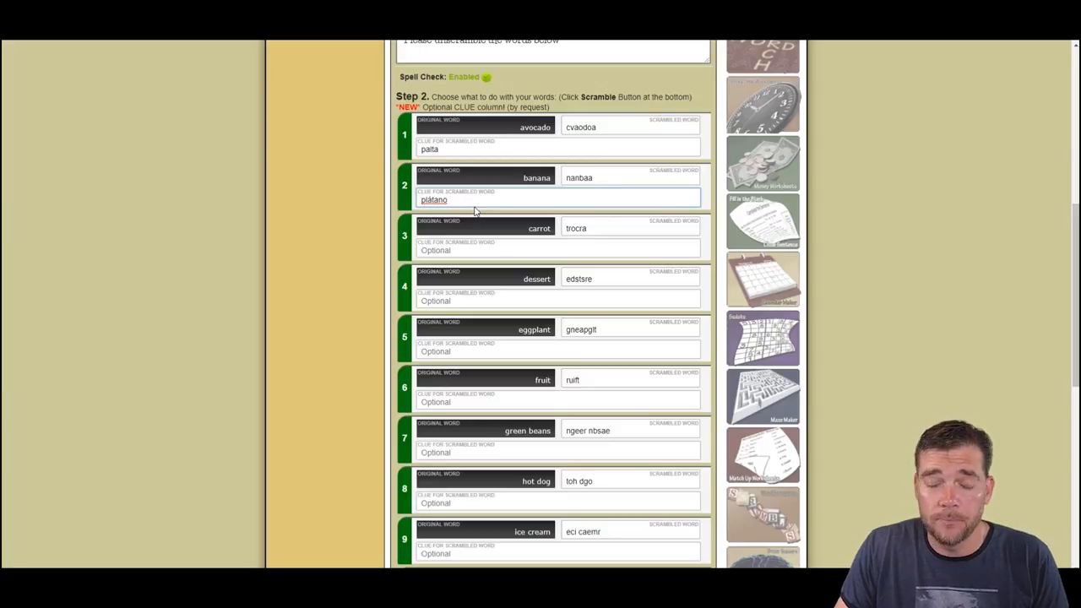
pyautogui.scroll(-3)
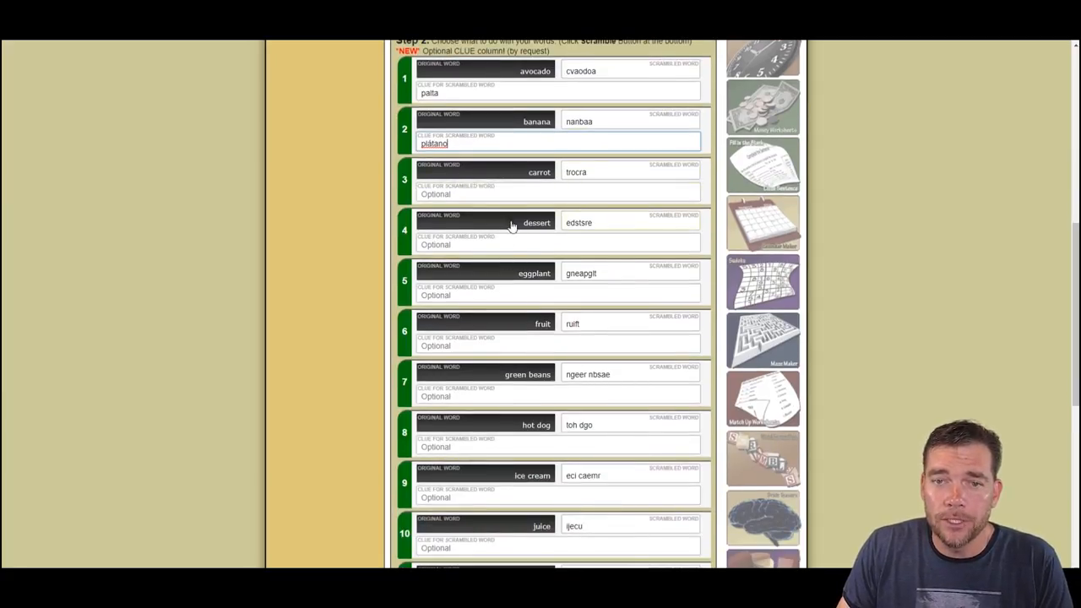
pyautogui.scroll(-3)
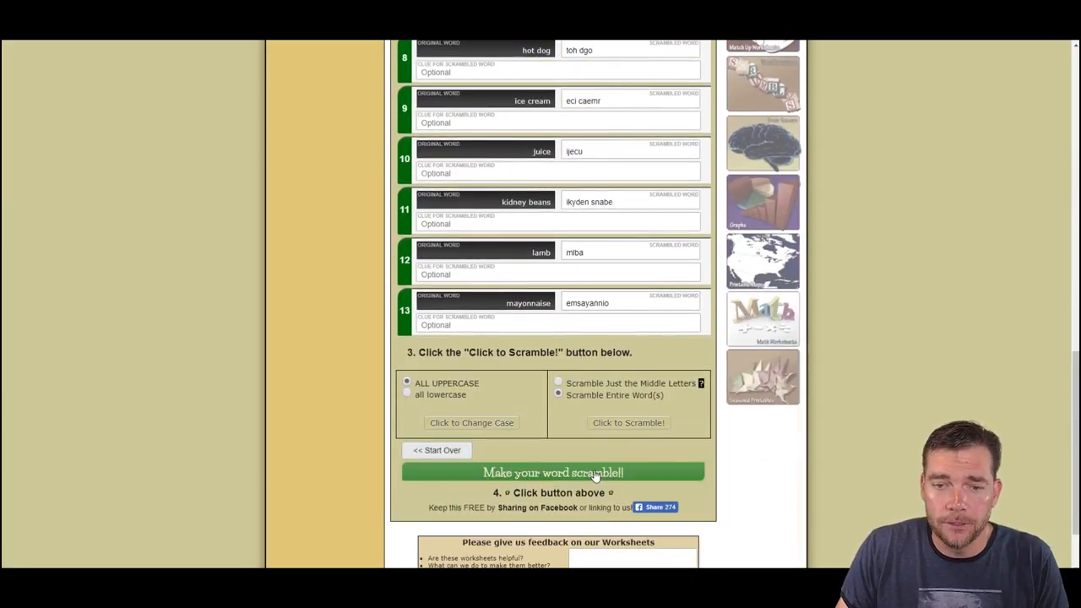
pyautogui.click(553, 472)
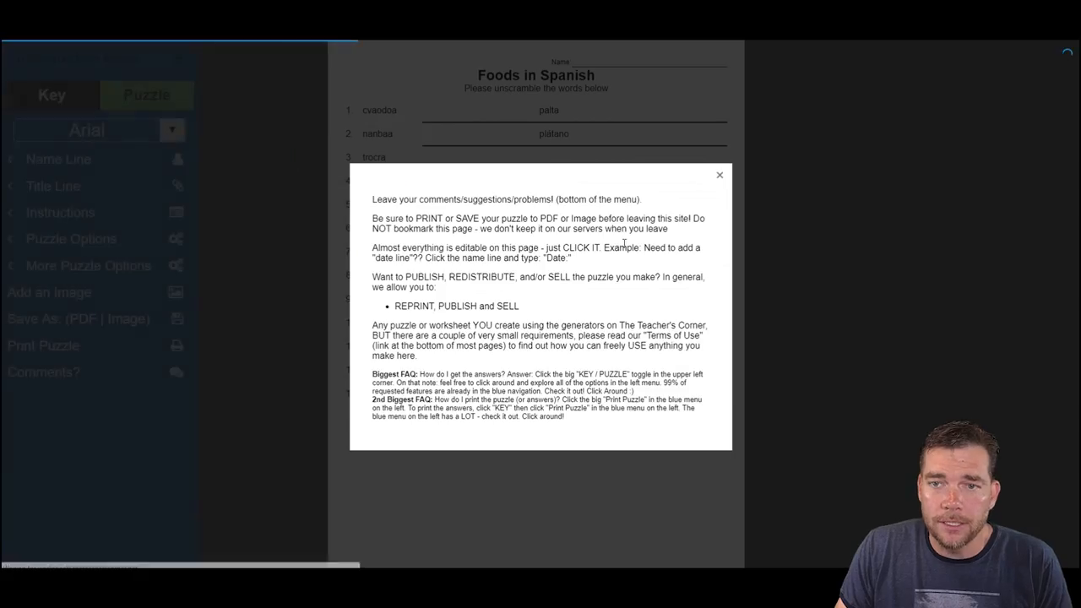
pyautogui.click(719, 175)
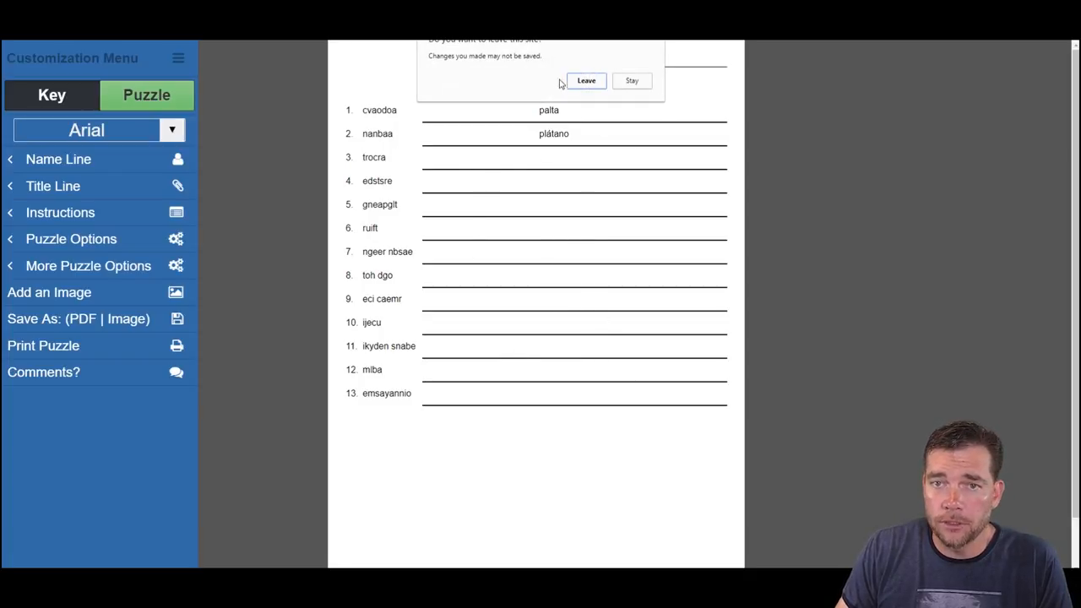
pyautogui.click(585, 80)
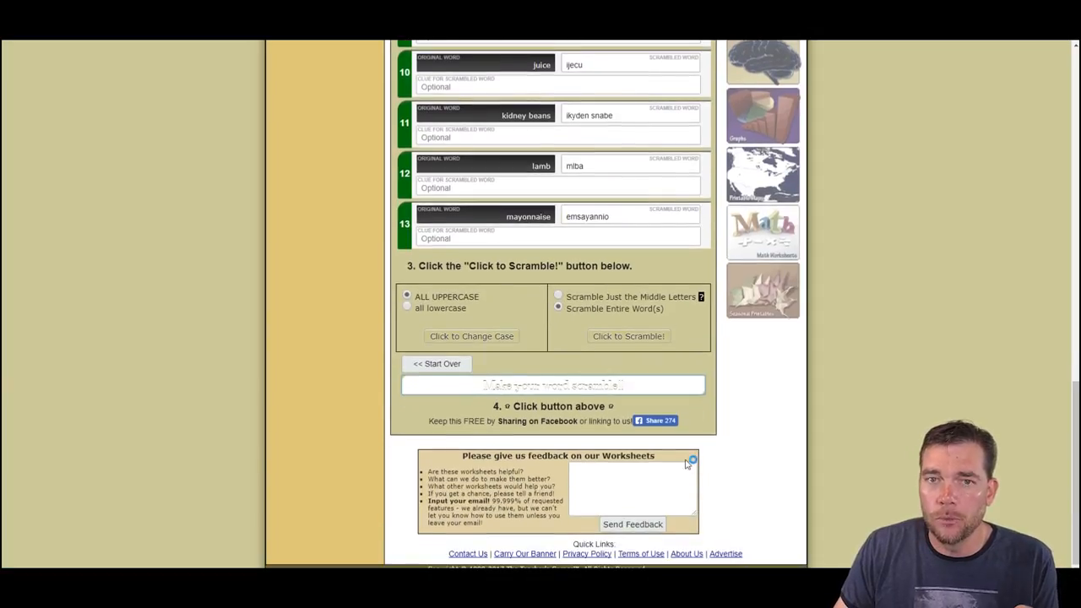
pyautogui.scroll(3)
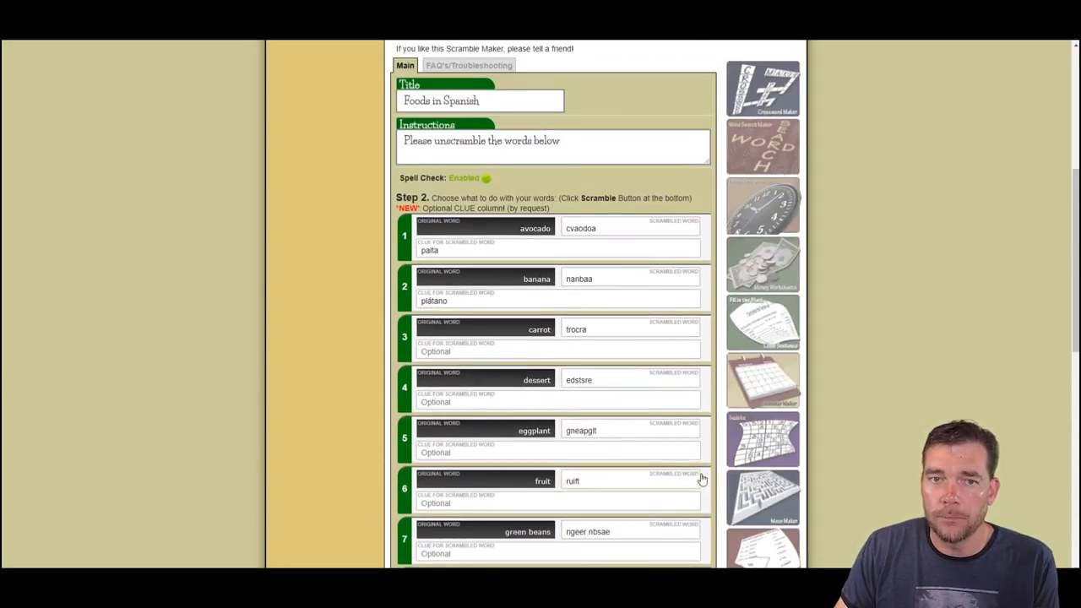
pyautogui.scroll(-3)
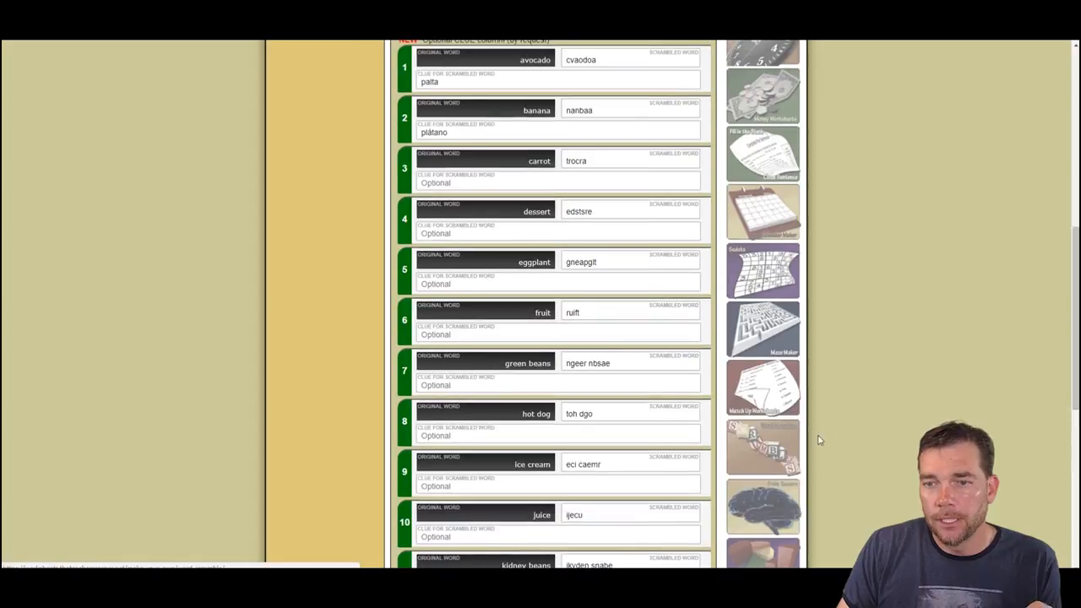
pyautogui.scroll(3)
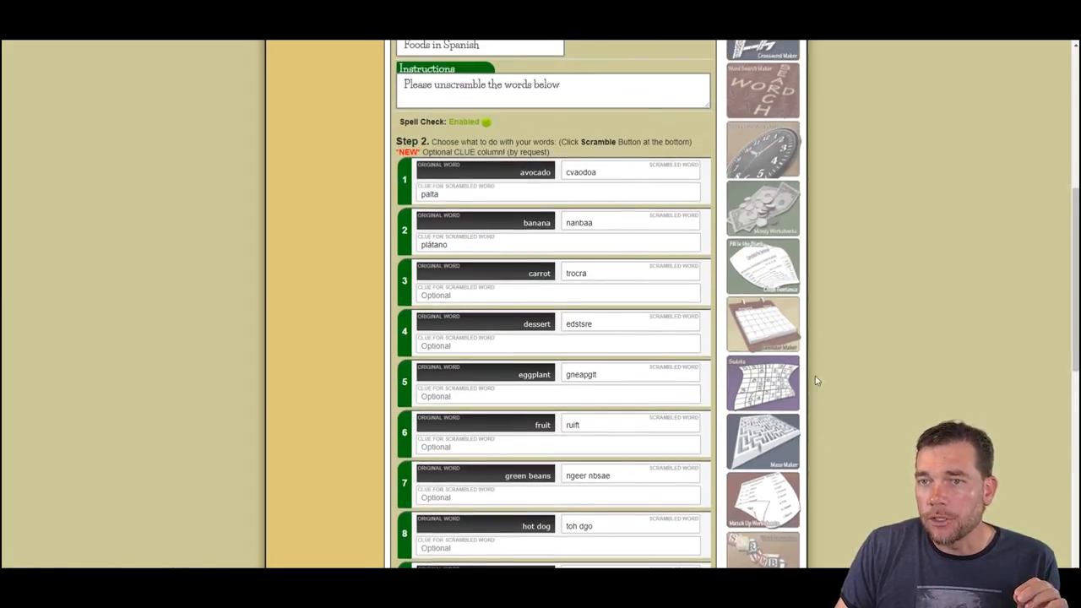
pyautogui.scroll(3)
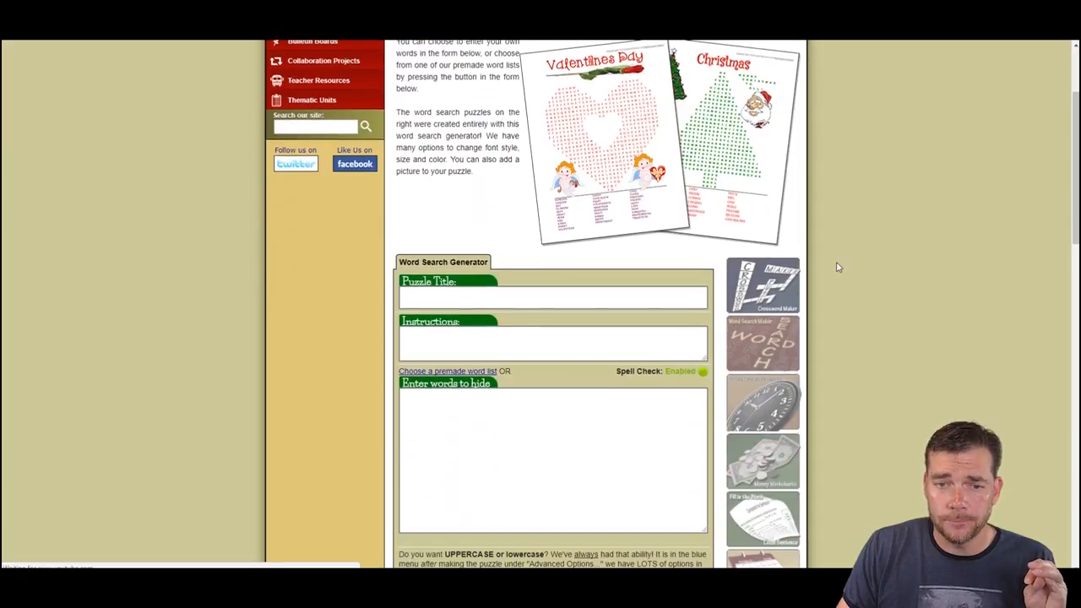
# Load saved slot 4 'Foods in Spanish' and confirm replacing the form contents
pyautogui.scroll(-3)
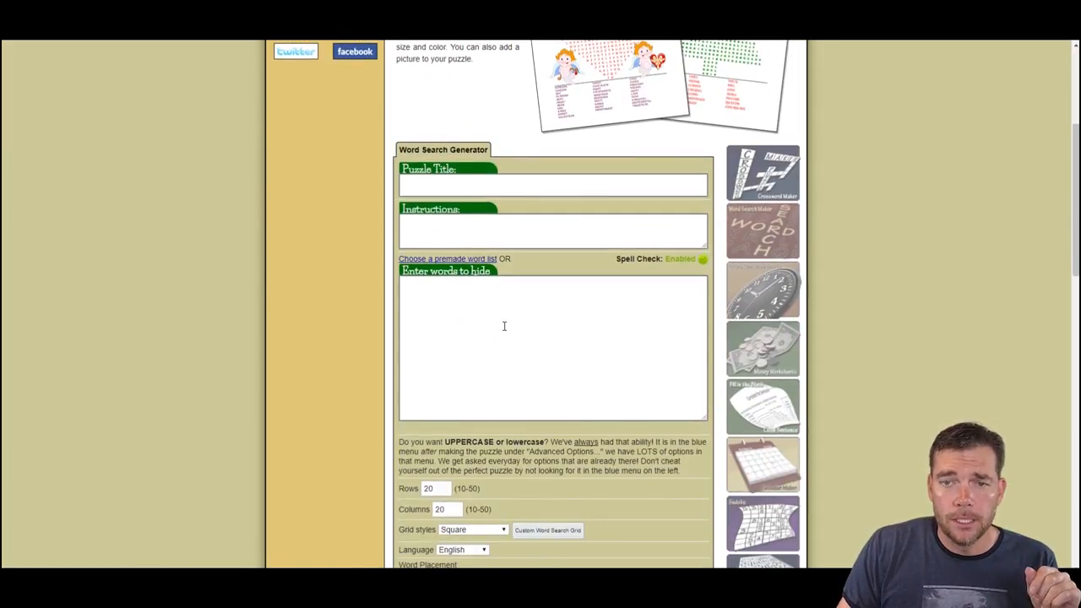
pyautogui.scroll(-3)
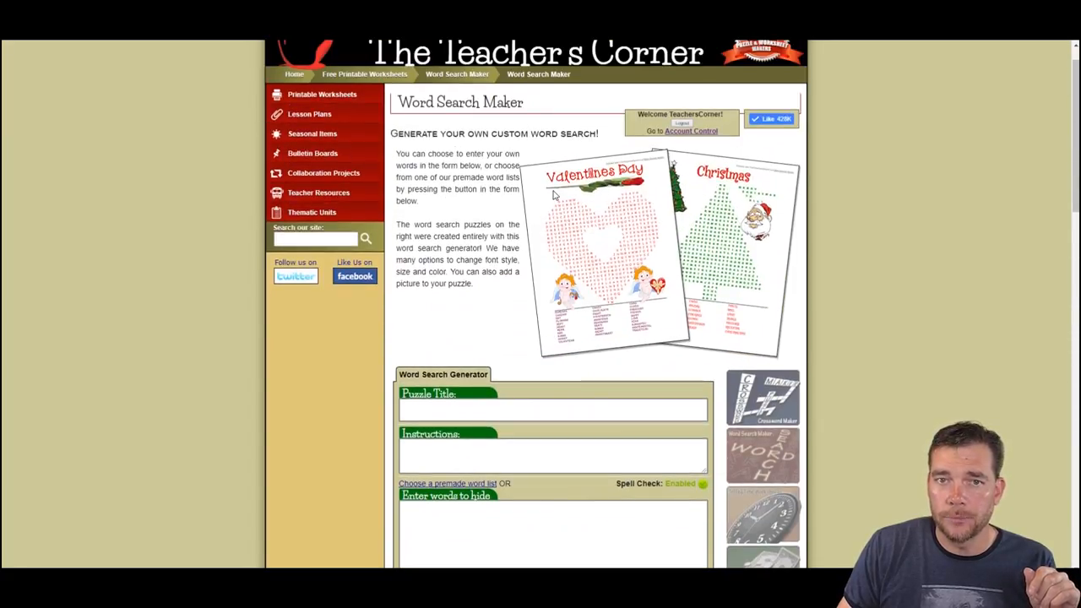
pyautogui.scroll(-3)
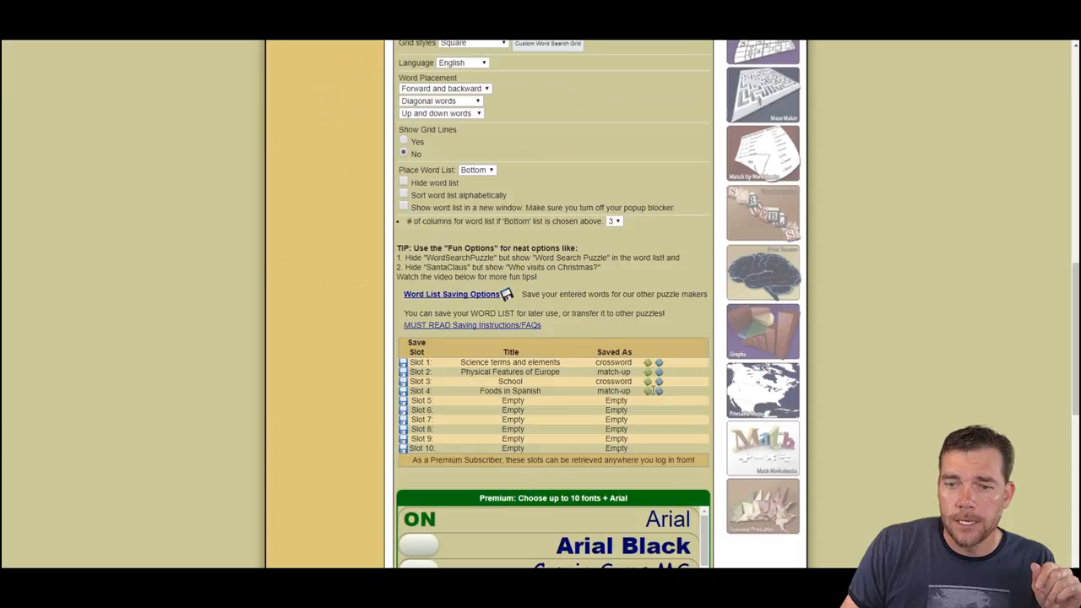
pyautogui.click(647, 390)
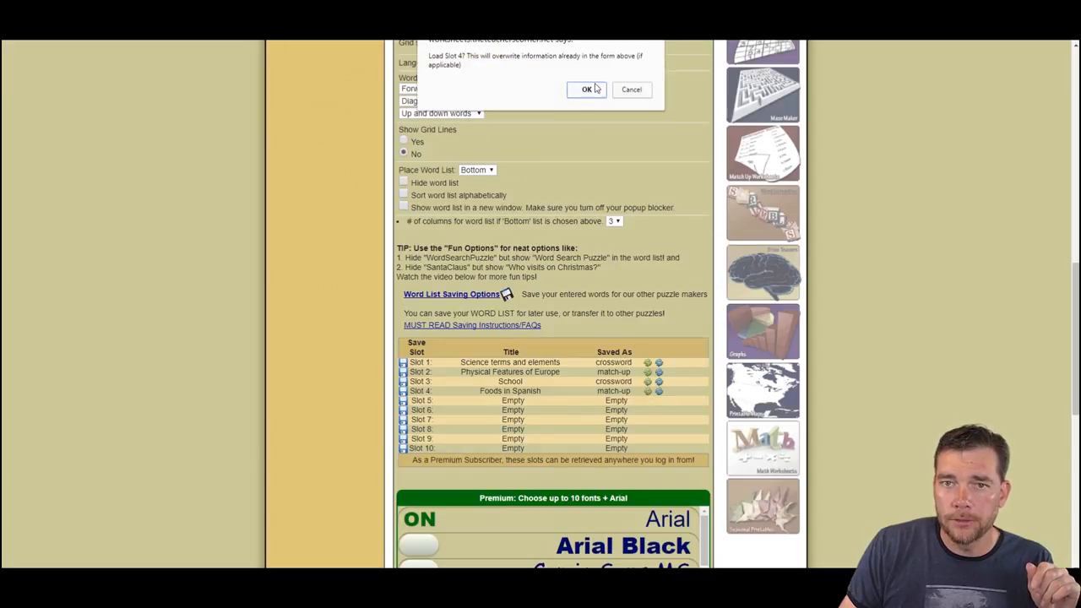
pyautogui.click(586, 90)
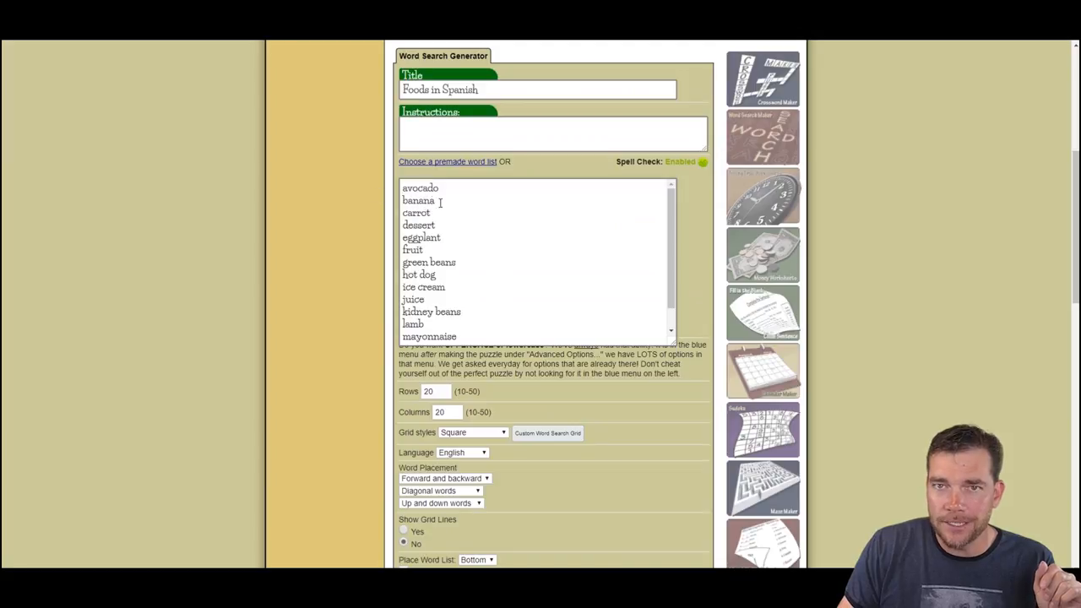
pyautogui.scroll(-3)
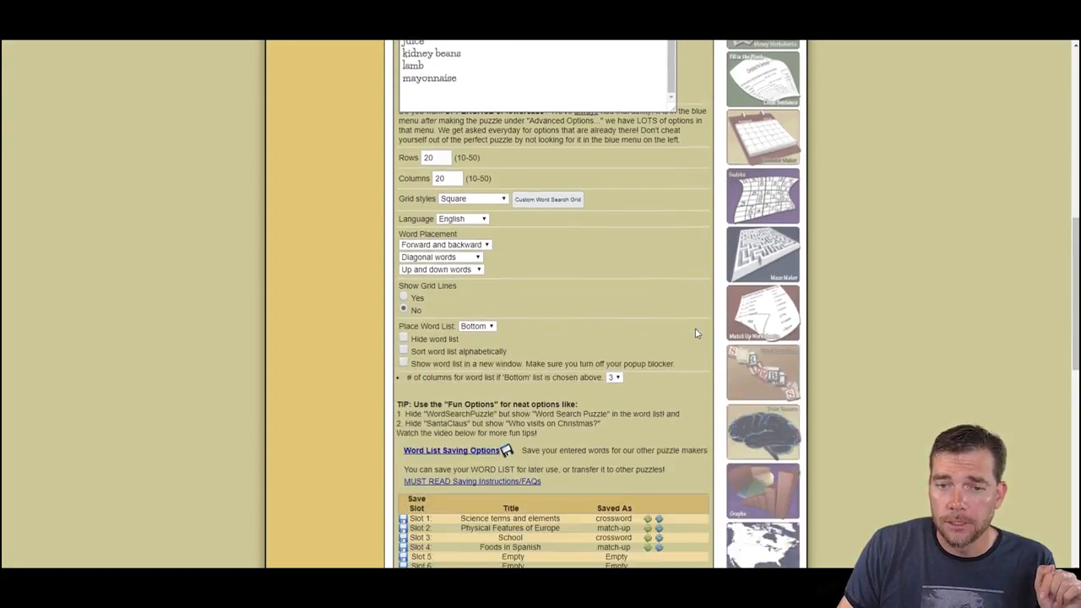
pyautogui.scroll(-3)
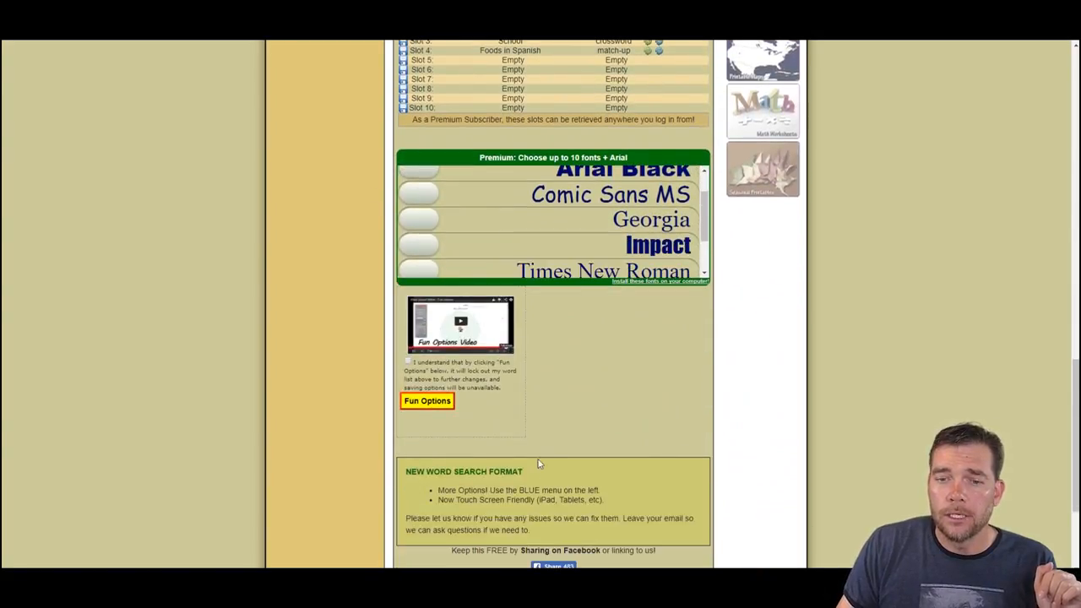
# Generate the word search, view its answer key, then return to the puzzle view
pyautogui.click(427, 400)
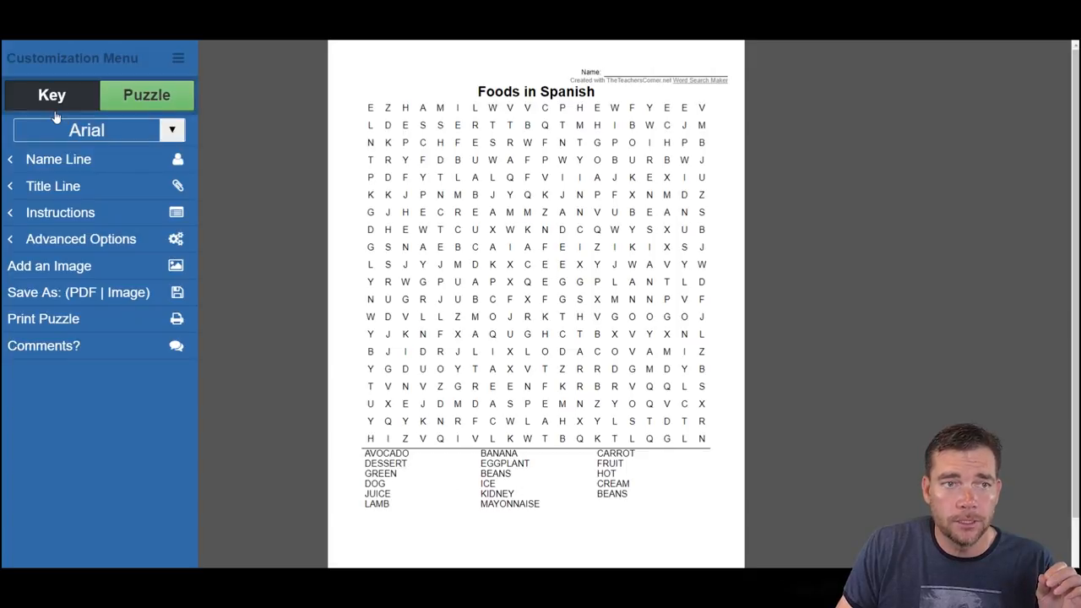
pyautogui.click(51, 95)
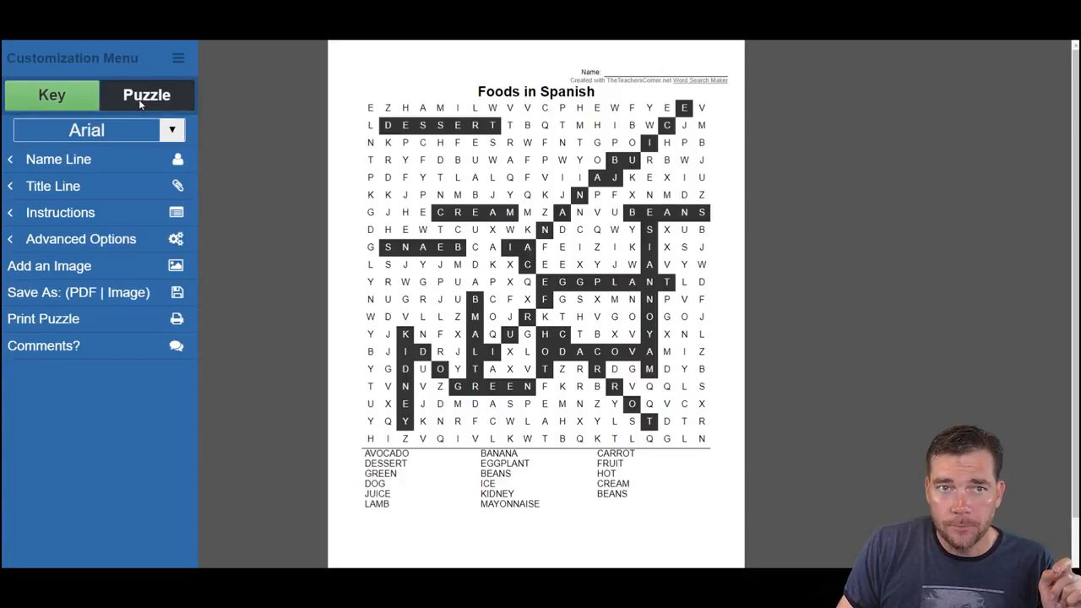
pyautogui.click(146, 95)
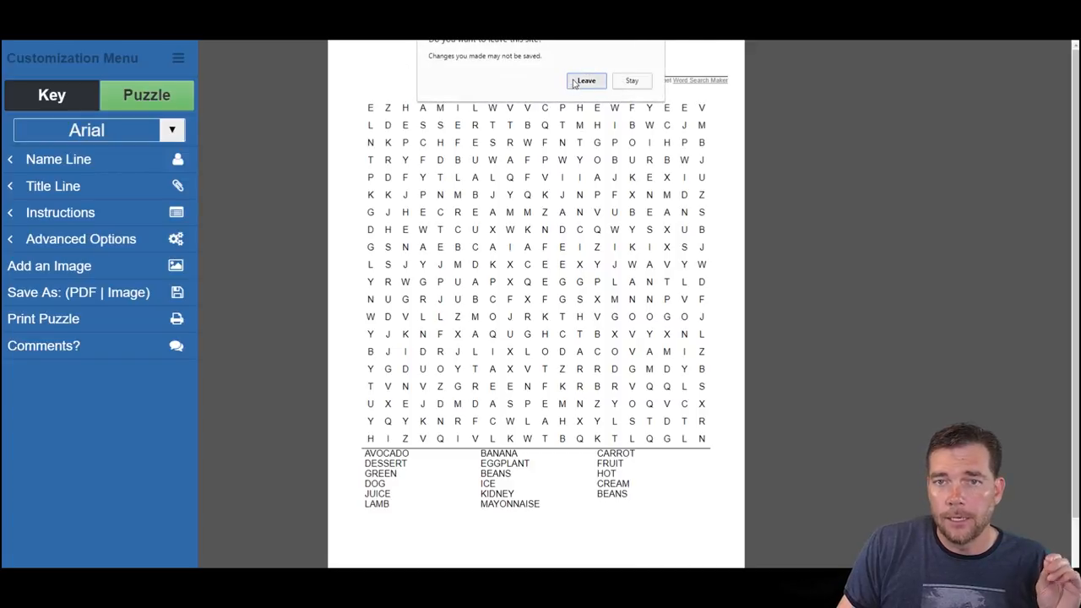
pyautogui.click(585, 81)
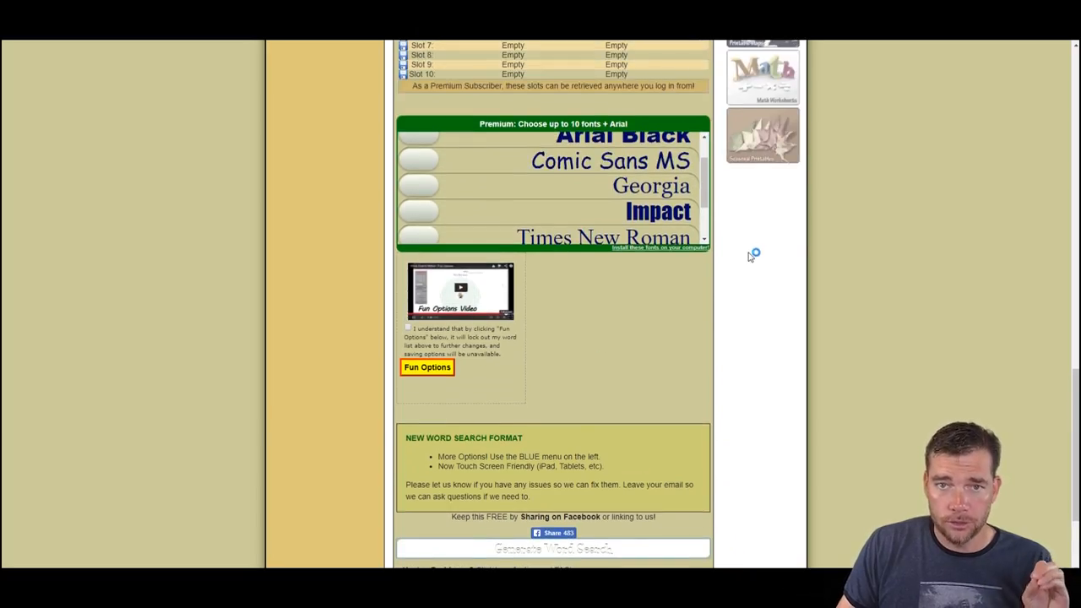
pyautogui.moveTo(418, 382)
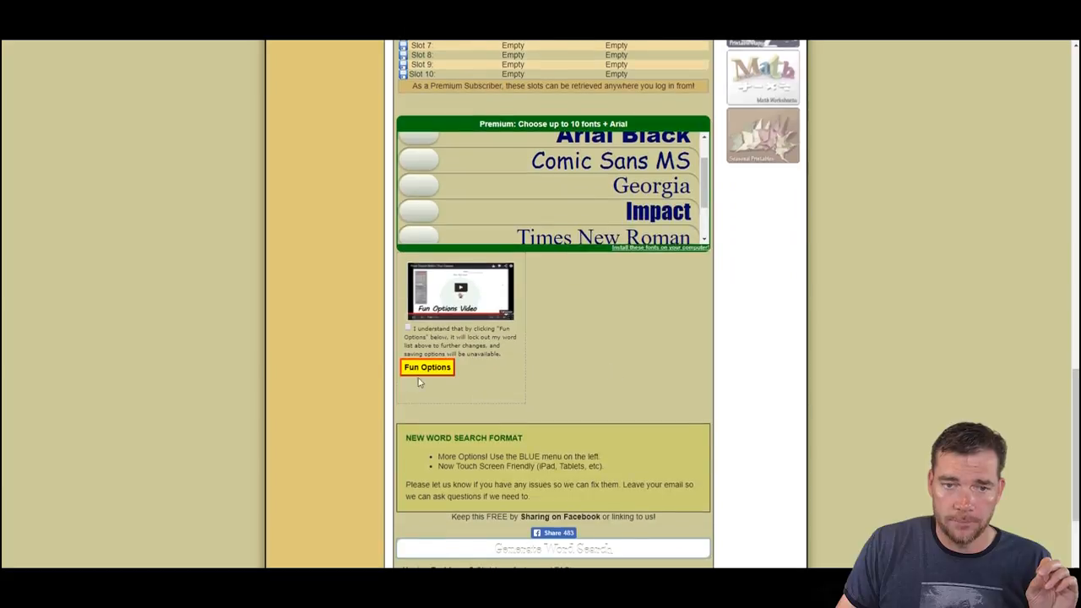
pyautogui.click(408, 327)
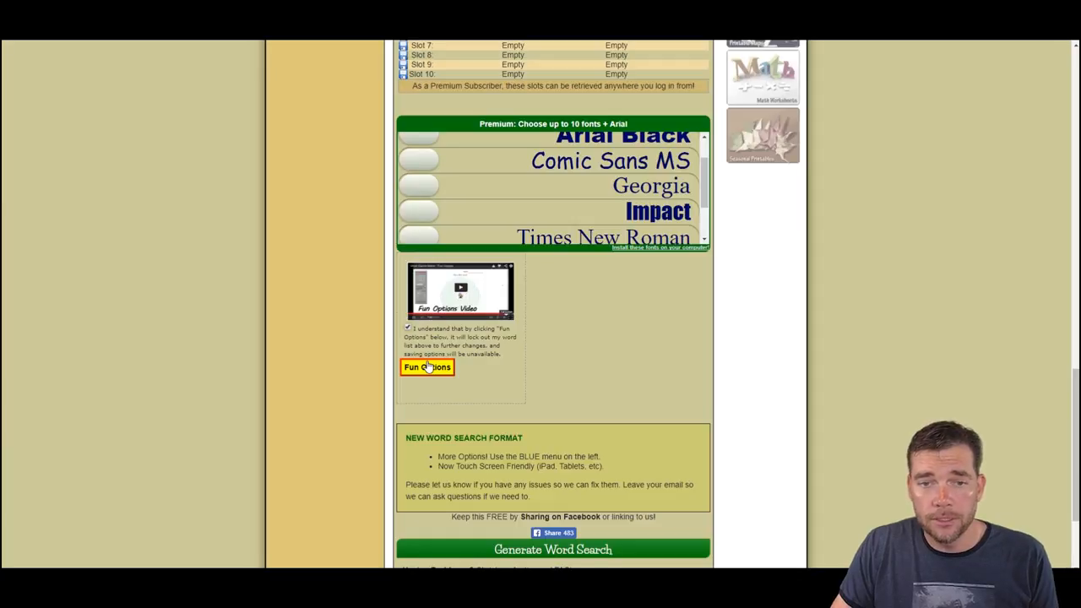
pyautogui.click(426, 367)
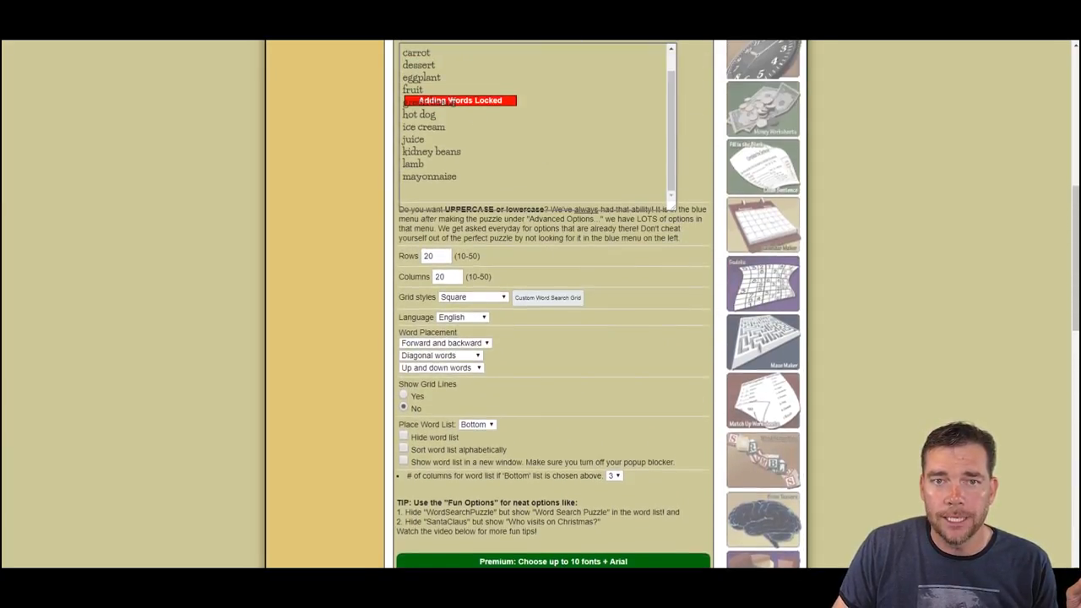
pyautogui.scroll(-3)
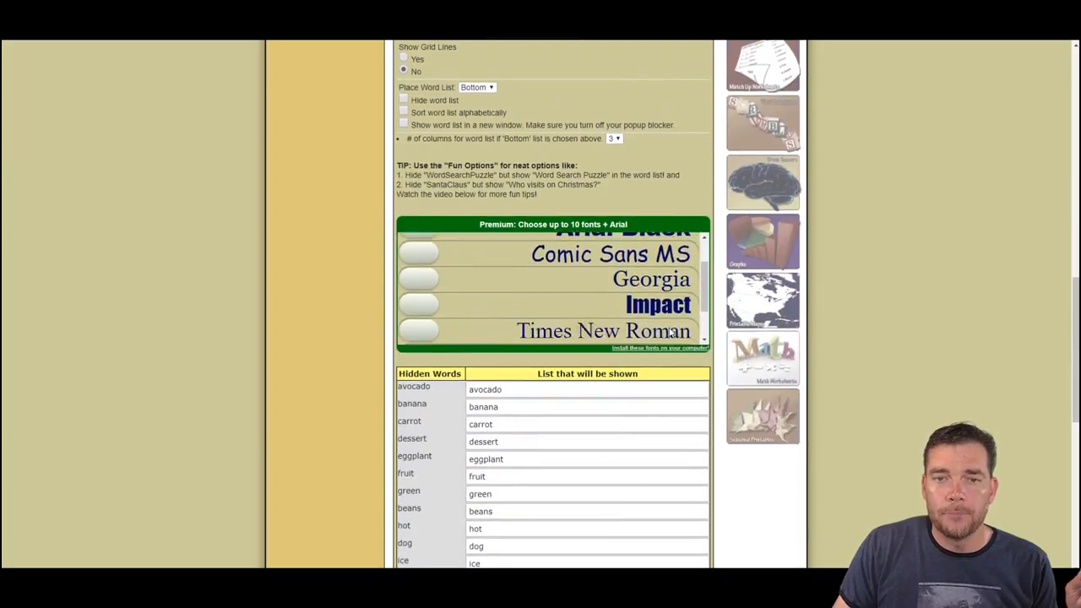
pyautogui.scroll(-3)
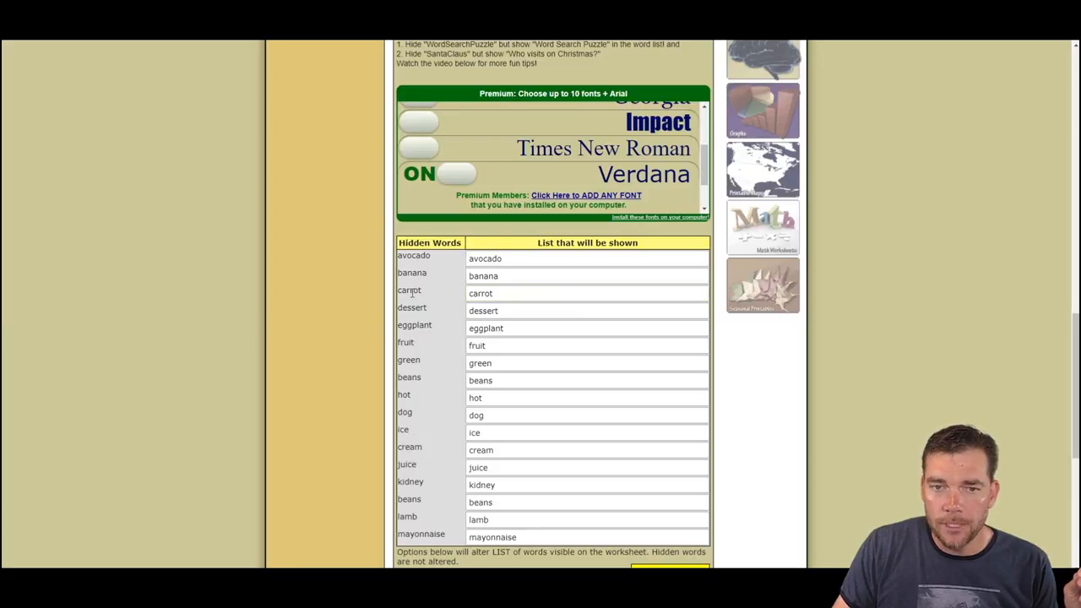
pyautogui.moveTo(401, 281)
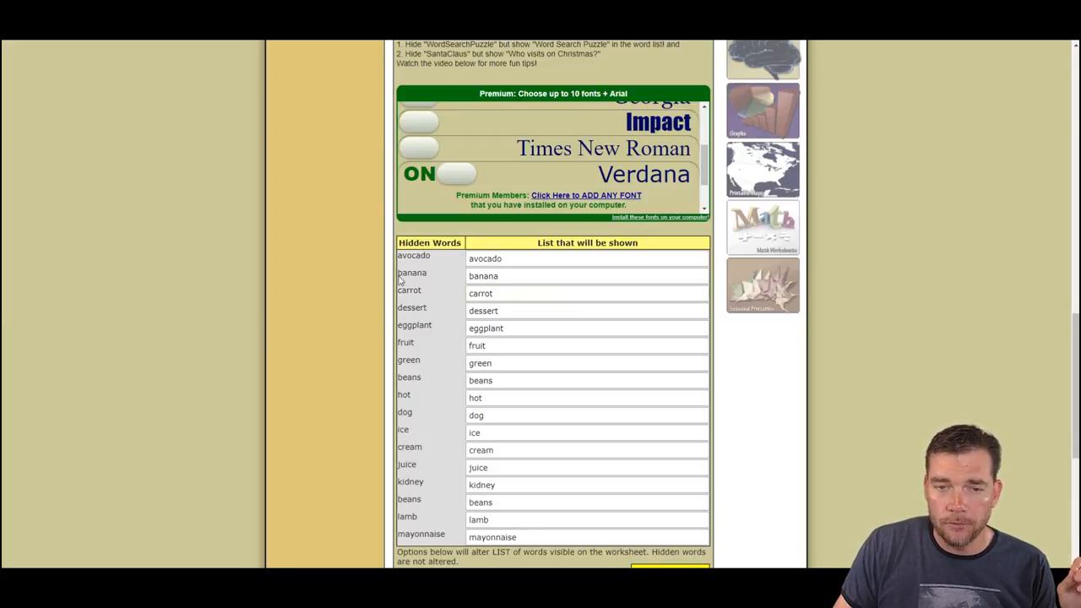
# Replace avocado with 'palta' and banana with 'plátano' in the displayed word list
pyautogui.scroll(-3)
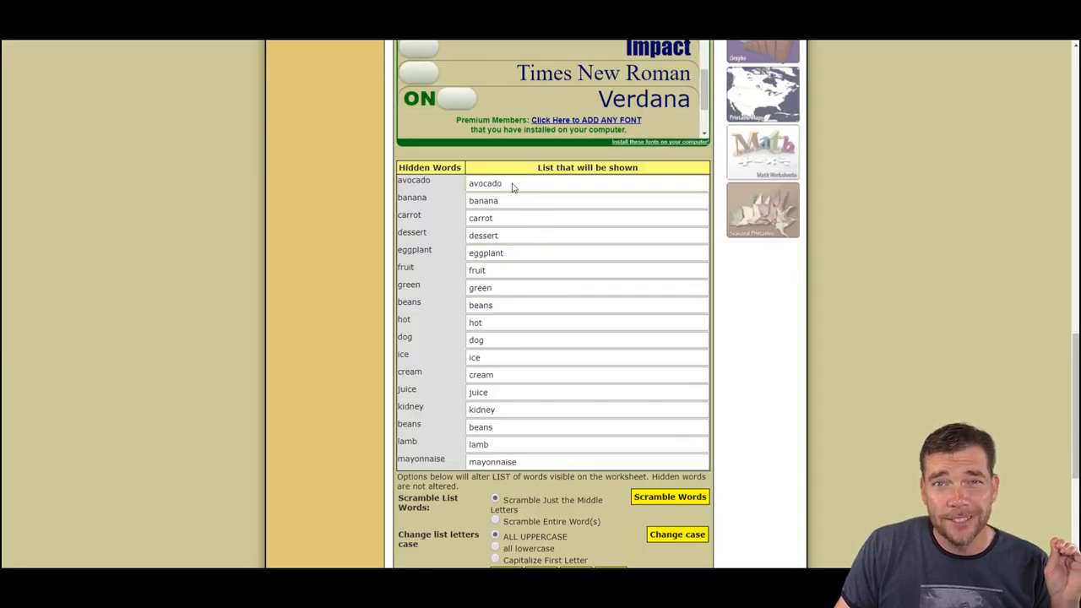
pyautogui.doubleClick(485, 184)
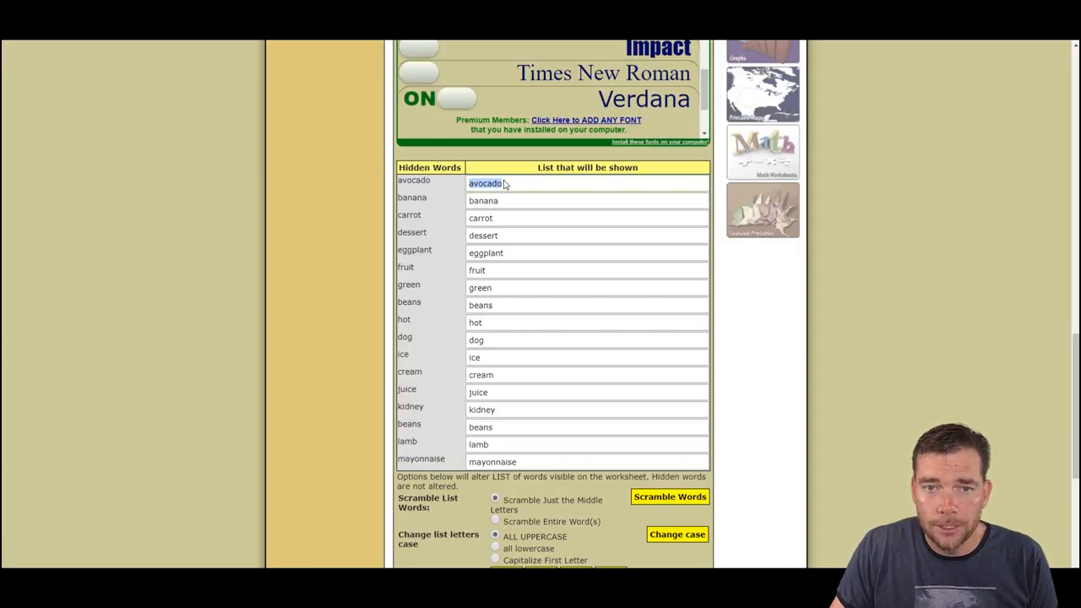
pyautogui.write('palta')
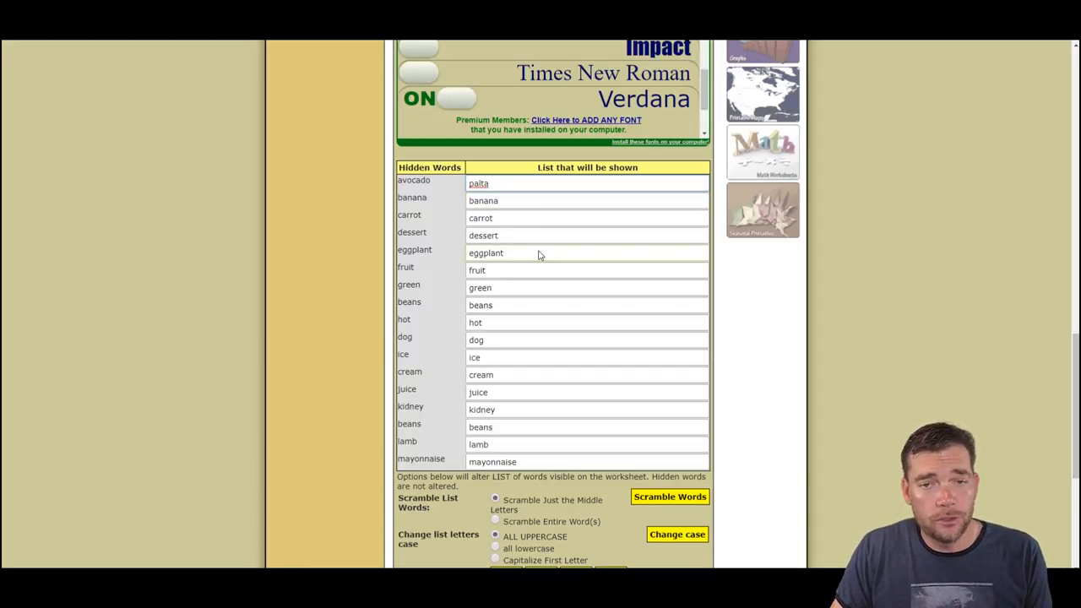
pyautogui.moveTo(498, 184)
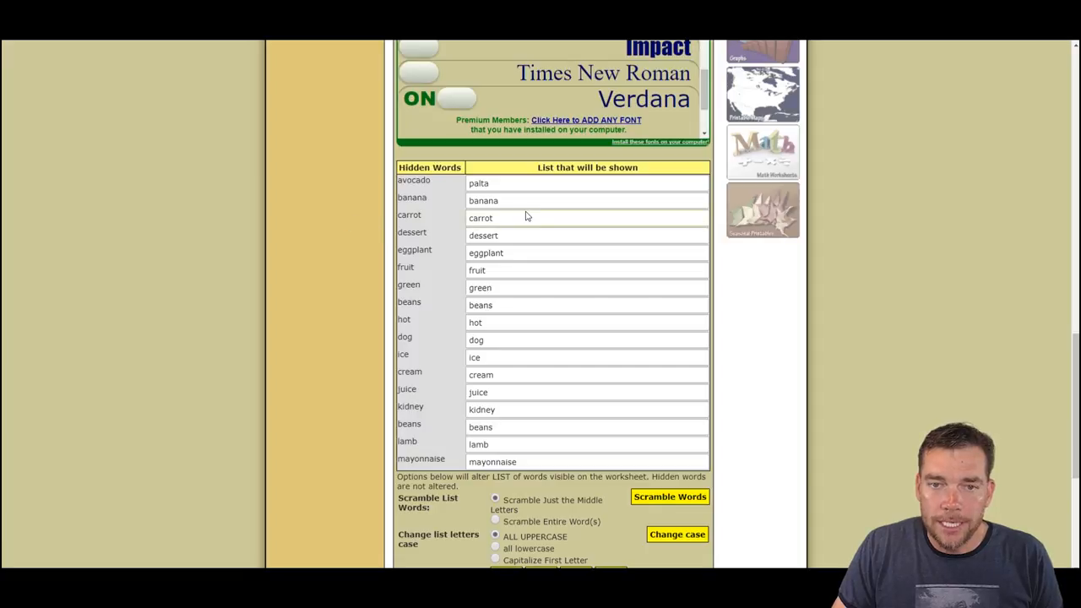
pyautogui.write('plátano')
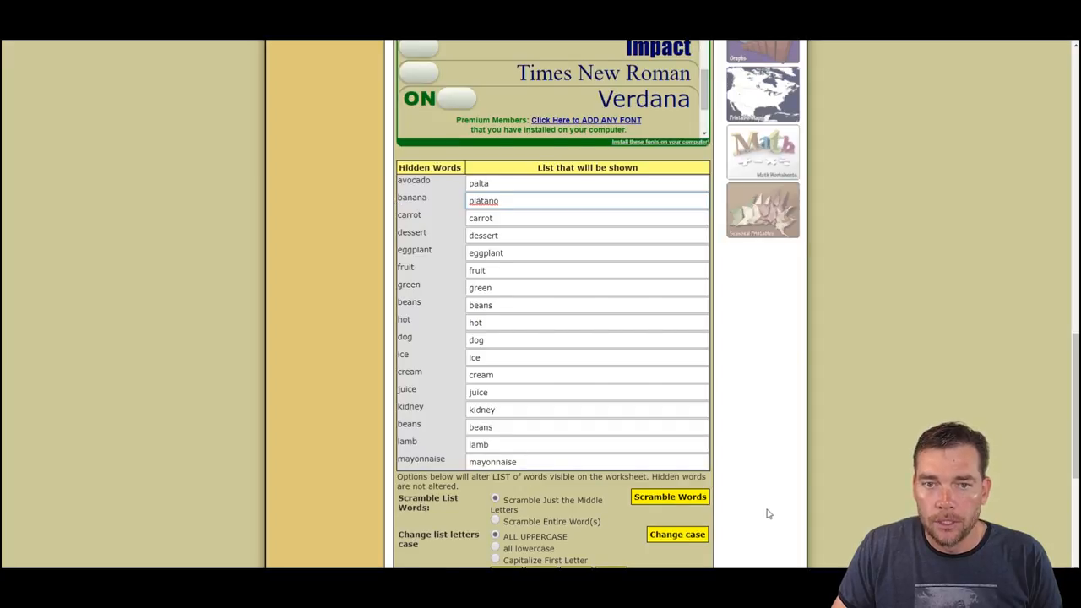
pyautogui.scroll(-3)
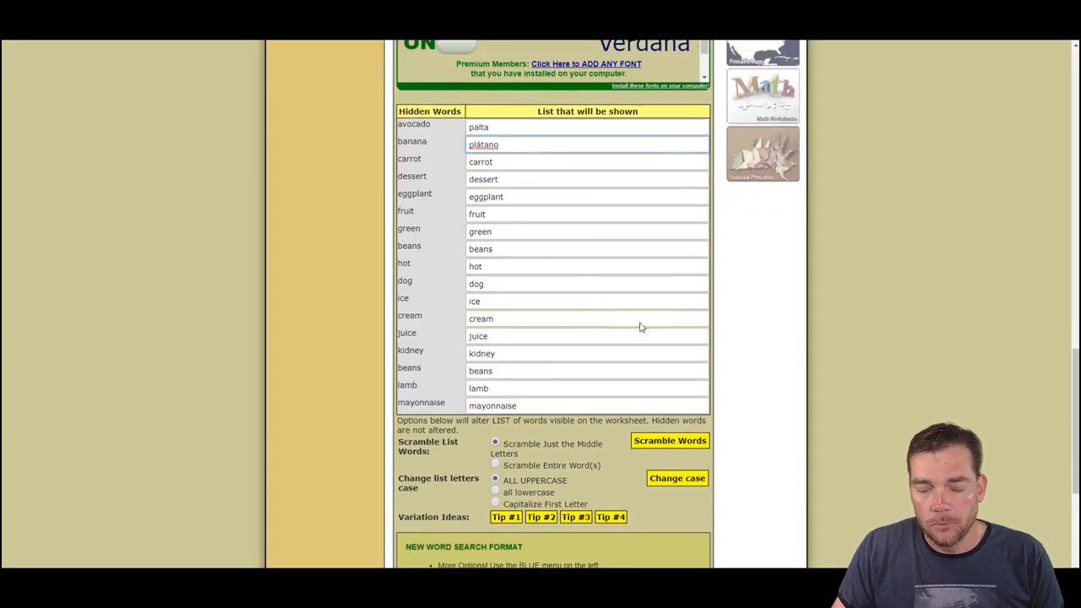
pyautogui.scroll(-3)
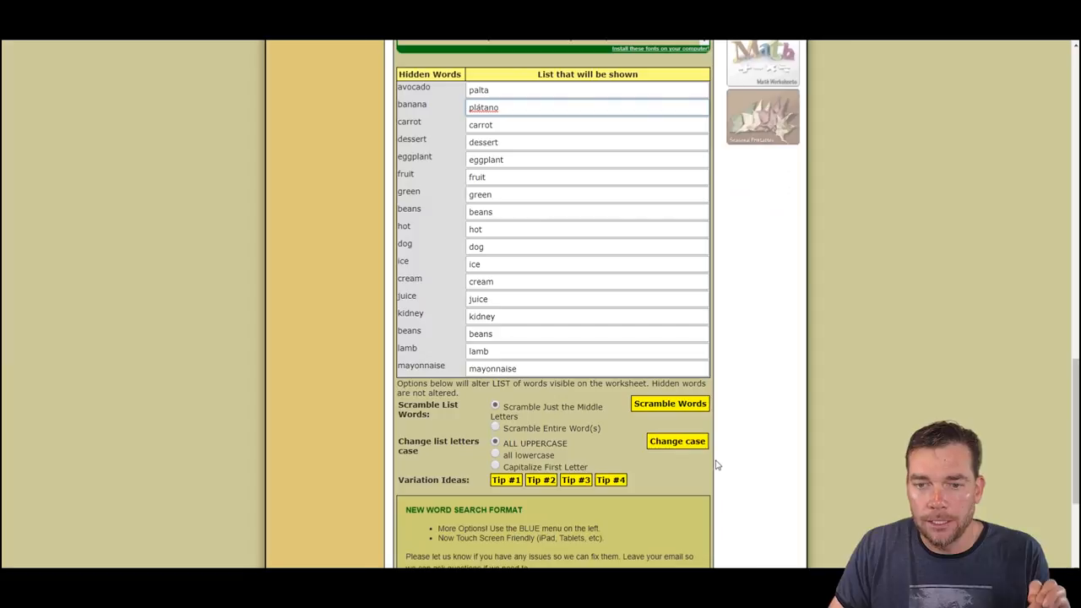
pyautogui.scroll(-3)
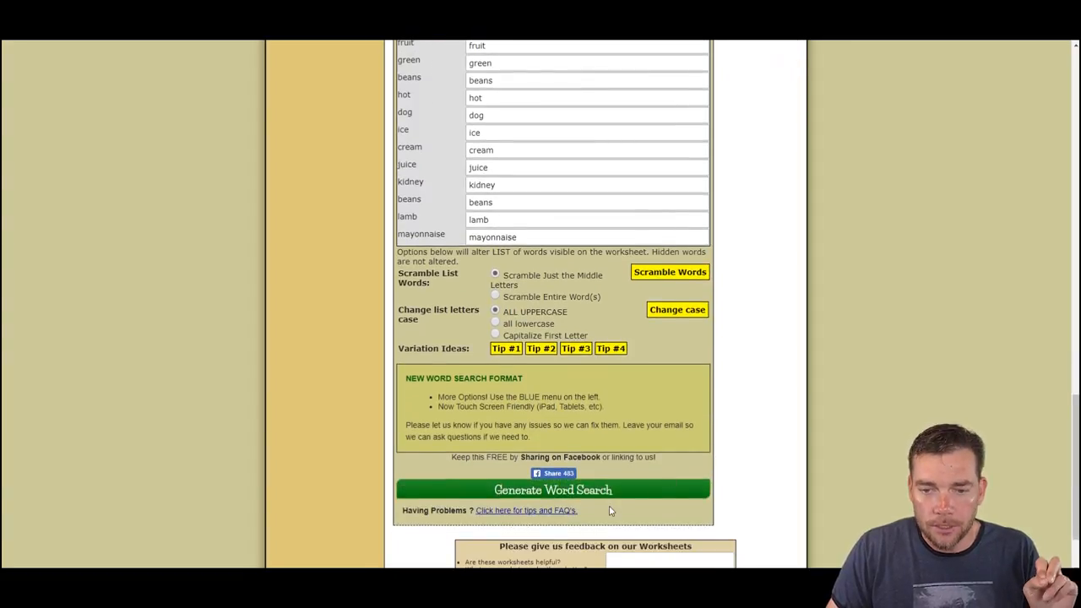
# Generate the word search and dismiss the tips popup covering the puzzle
pyautogui.click(553, 490)
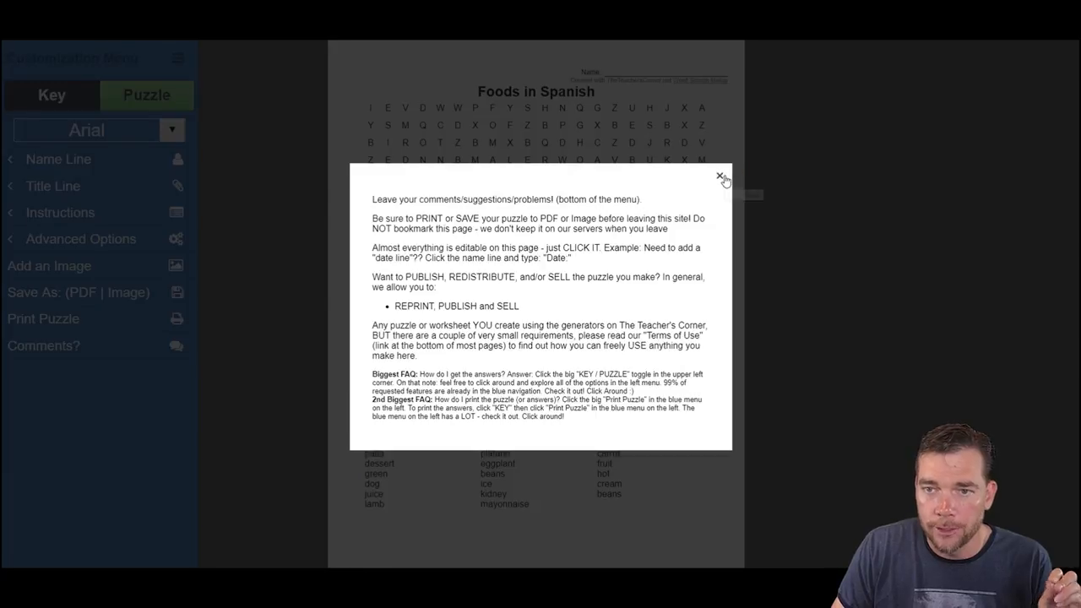
pyautogui.click(720, 177)
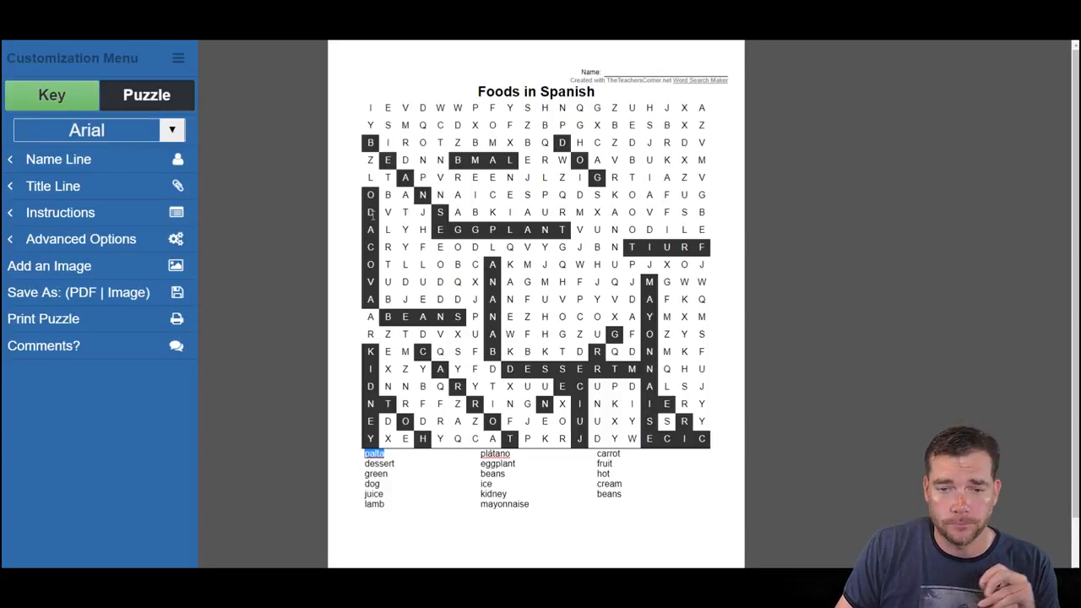
pyautogui.moveTo(850, 396)
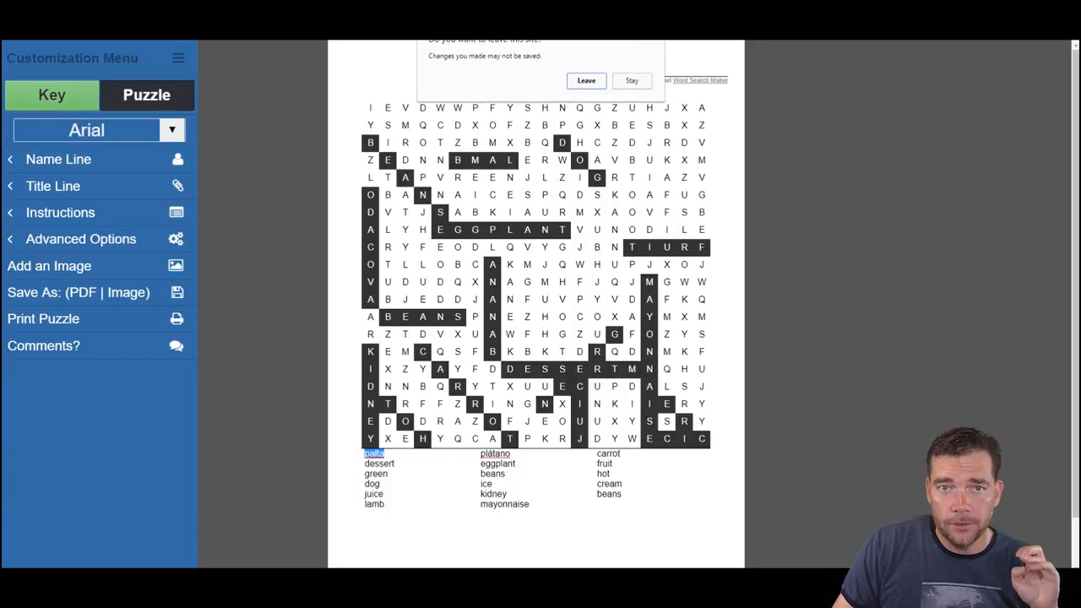
# Confirm leaving the finished puzzle page and scroll through the generator form
pyautogui.click(586, 81)
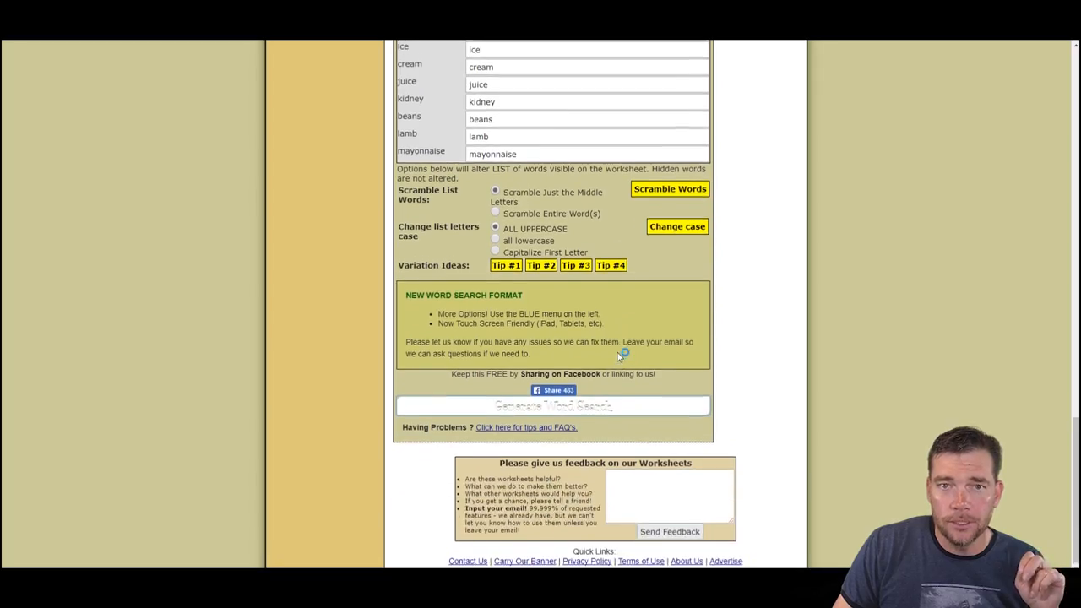
pyautogui.scroll(3)
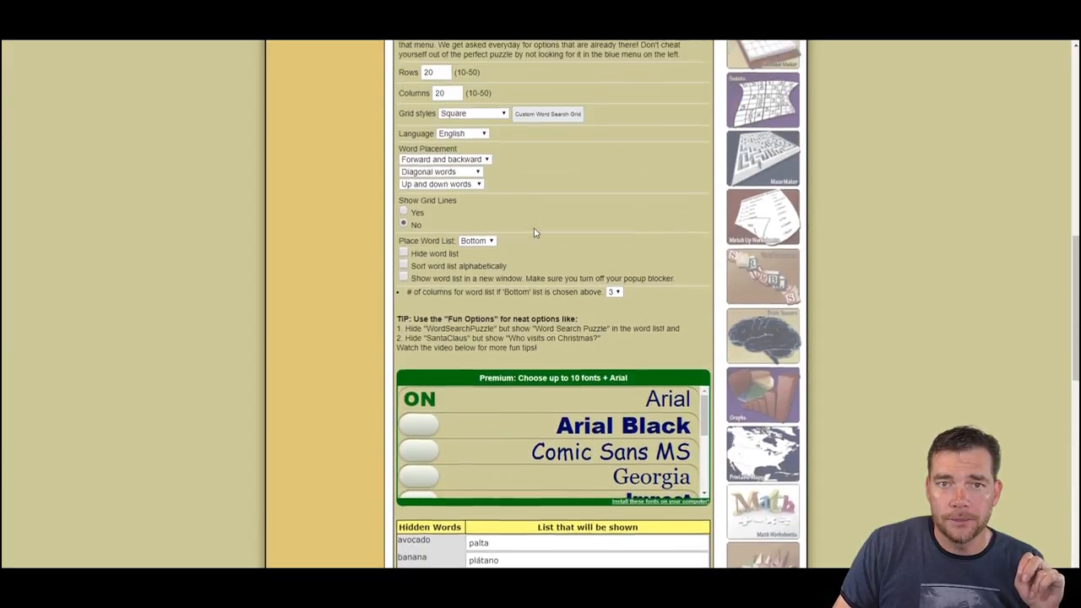
pyautogui.scroll(3)
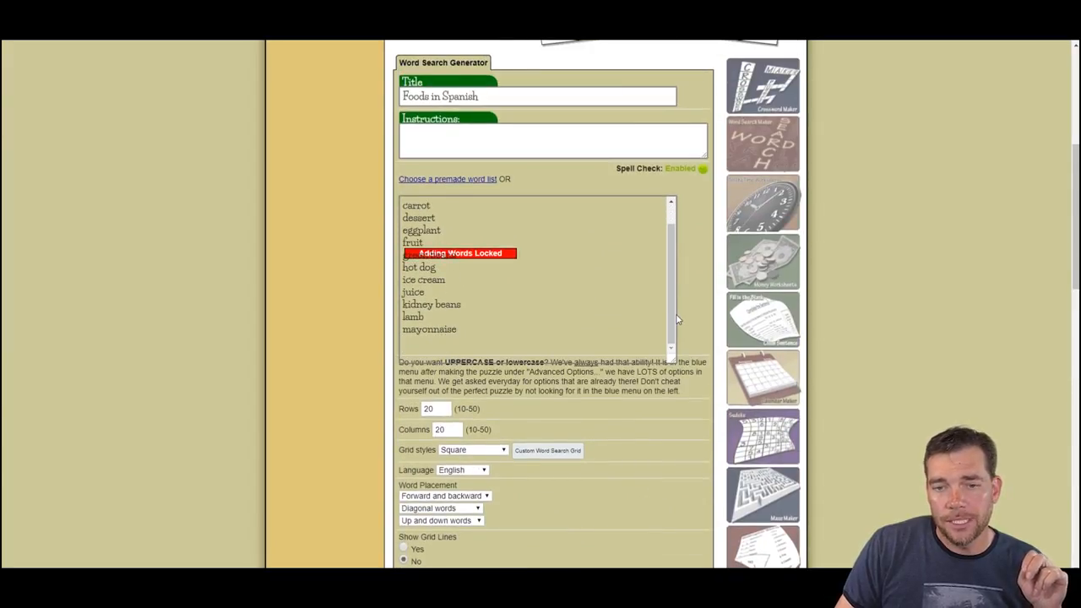
pyautogui.scroll(-3)
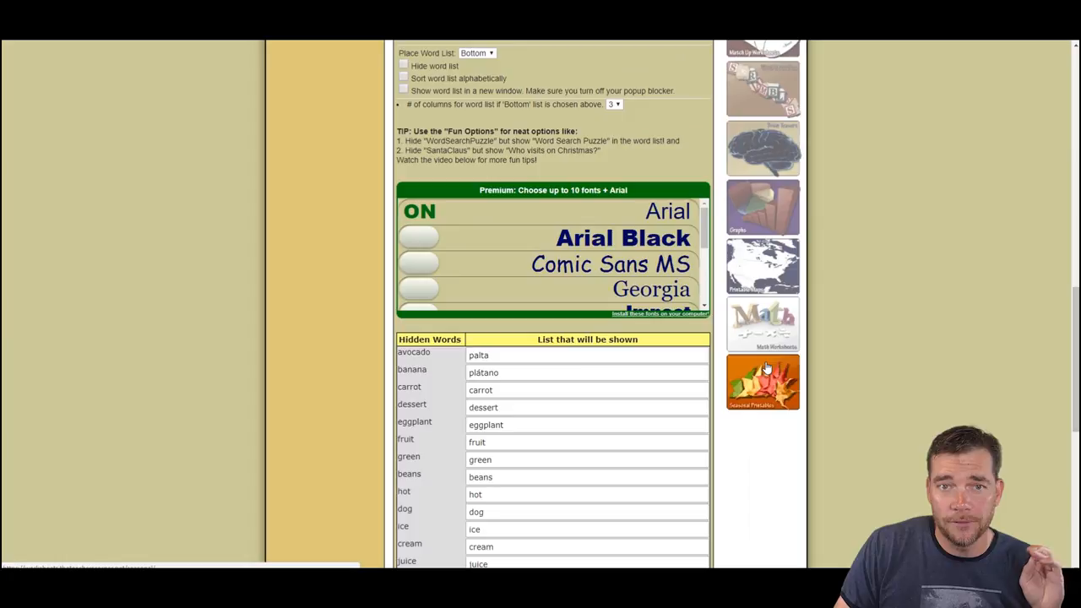
pyautogui.scroll(-3)
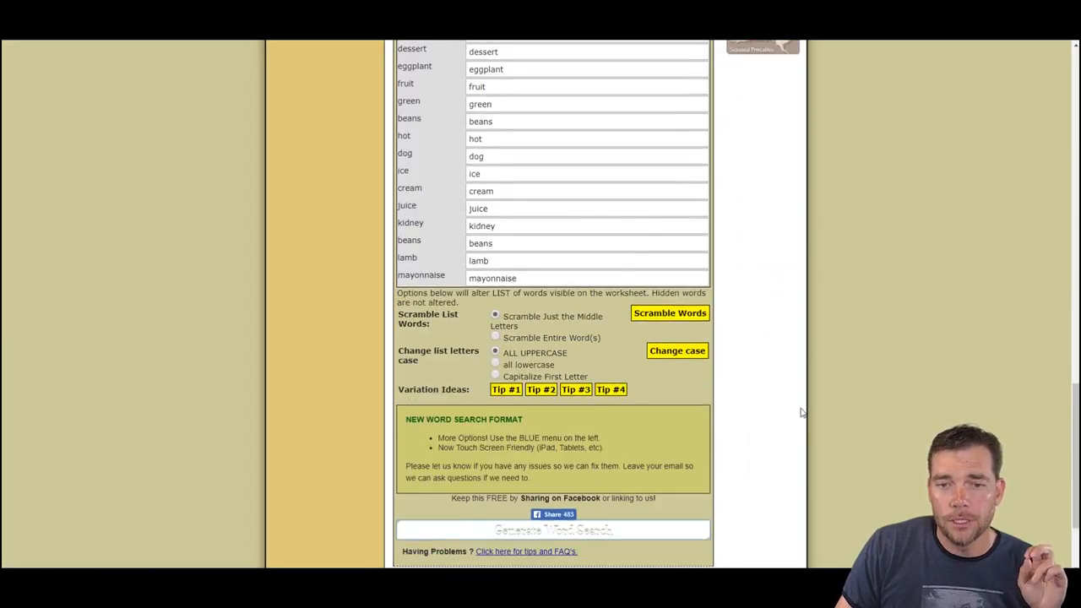
pyautogui.scroll(3)
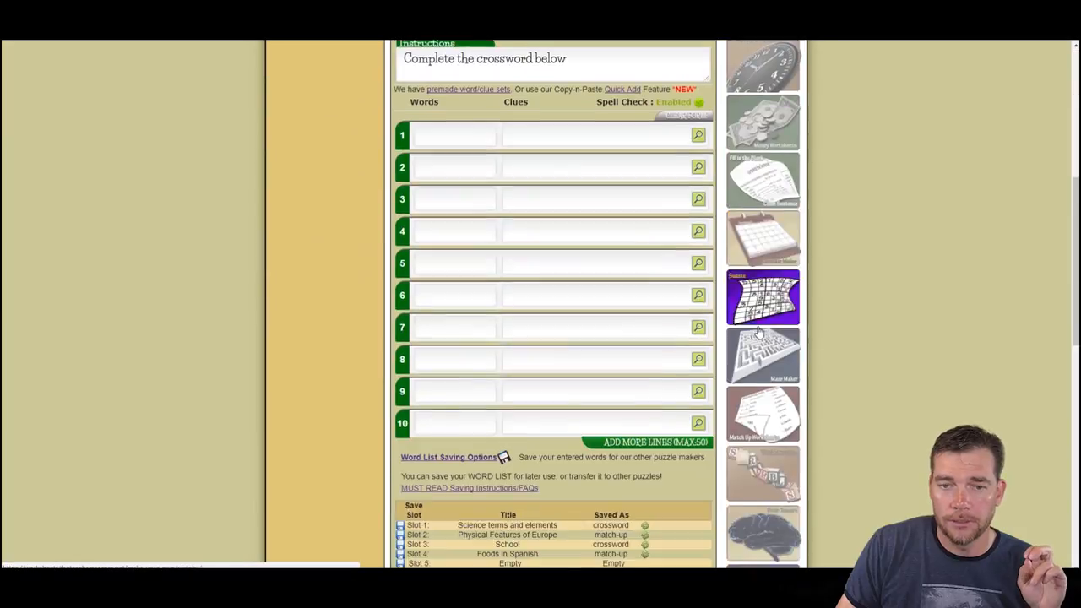
# Generate the crossword from slot 4 'Foods in Spanish' and dismiss the tips popup
pyautogui.scroll(-3)
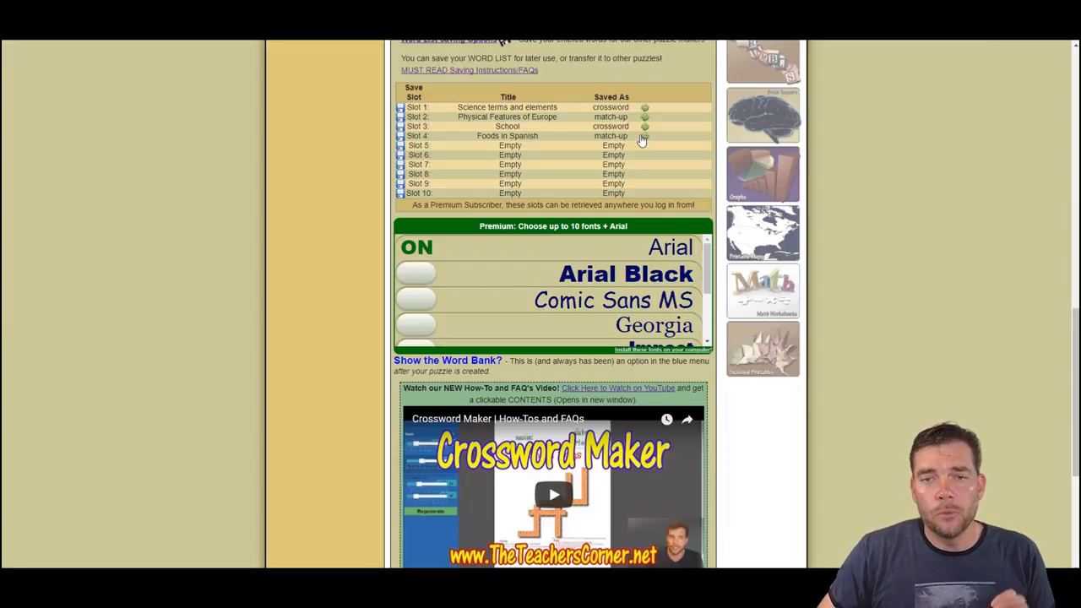
pyautogui.moveTo(648, 148)
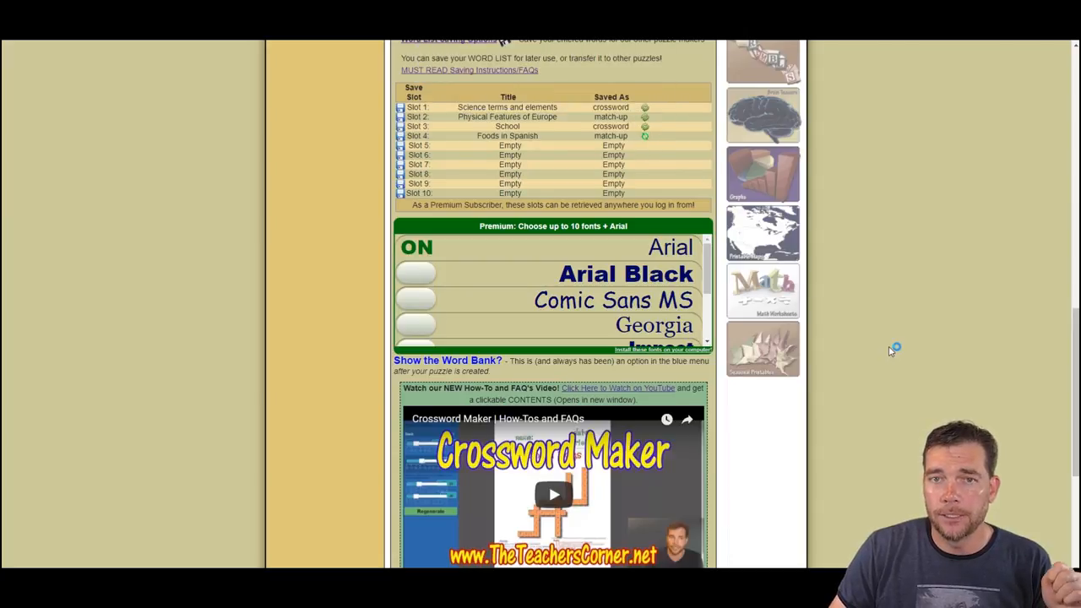
pyautogui.scroll(-3)
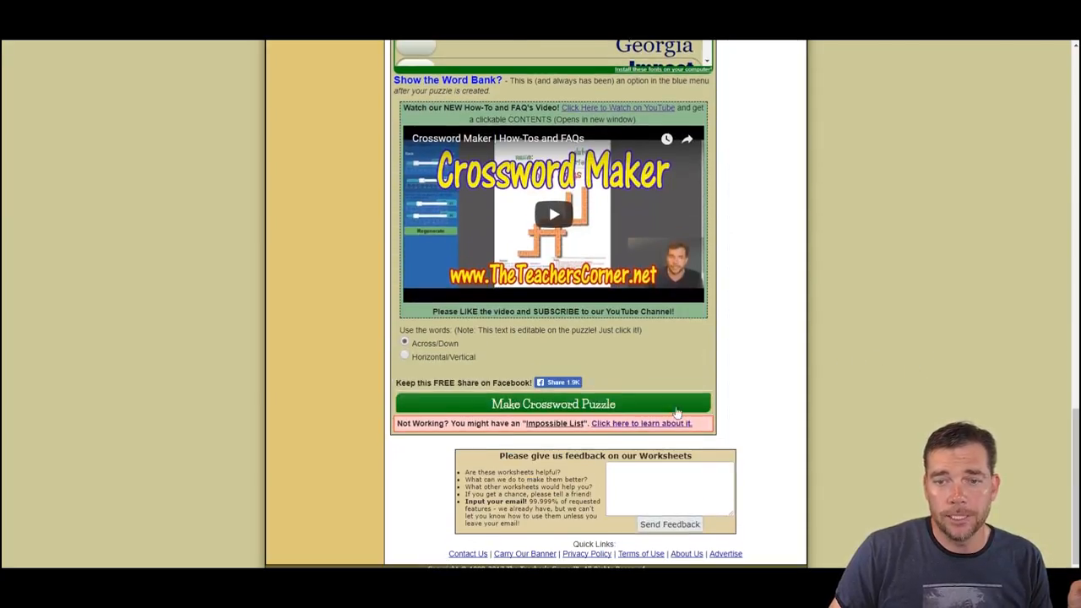
pyautogui.click(553, 403)
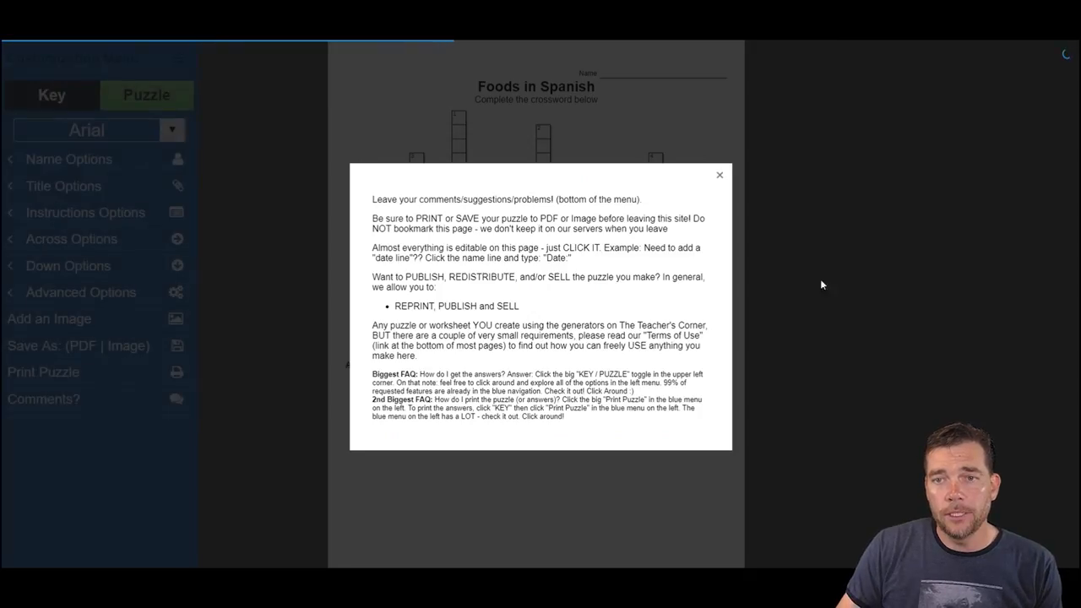
pyautogui.click(719, 174)
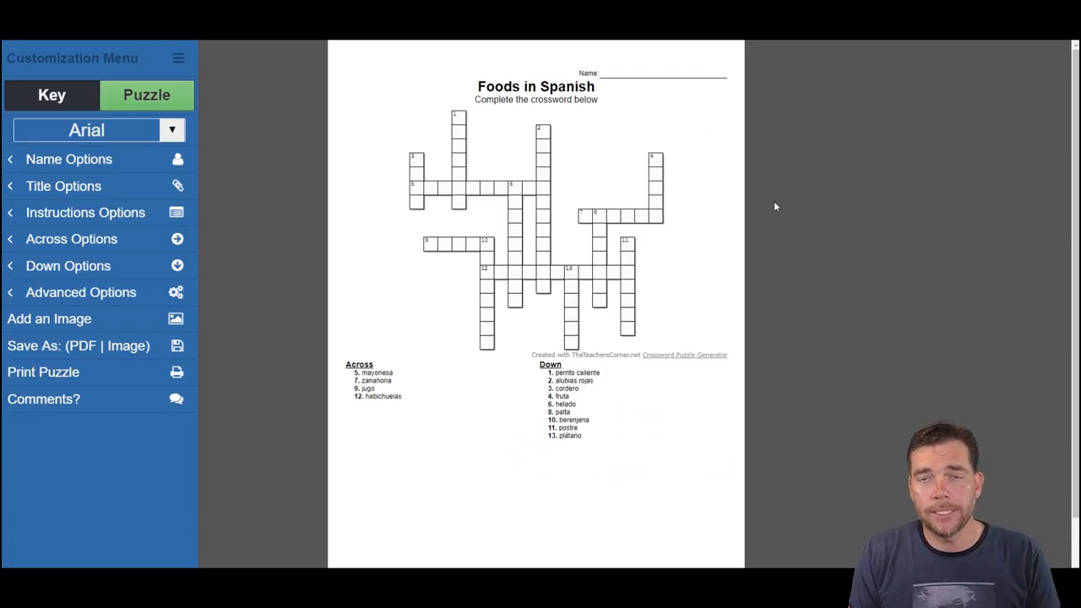